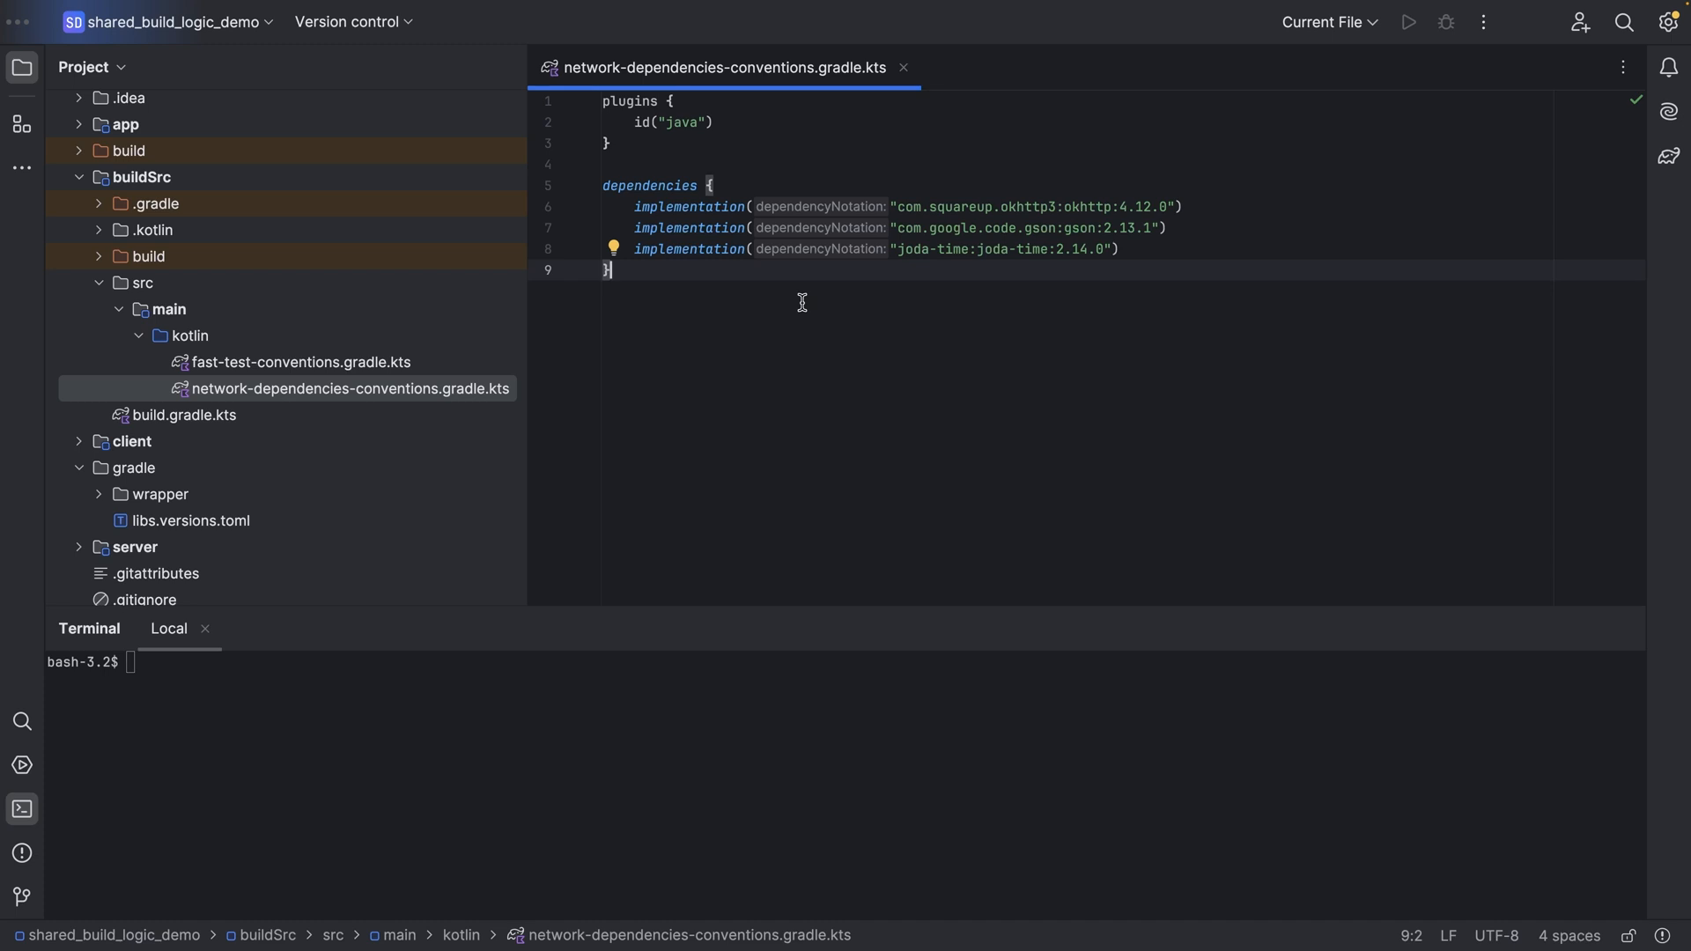
{"action": "mouse_move", "coordinate": [922, 208]}
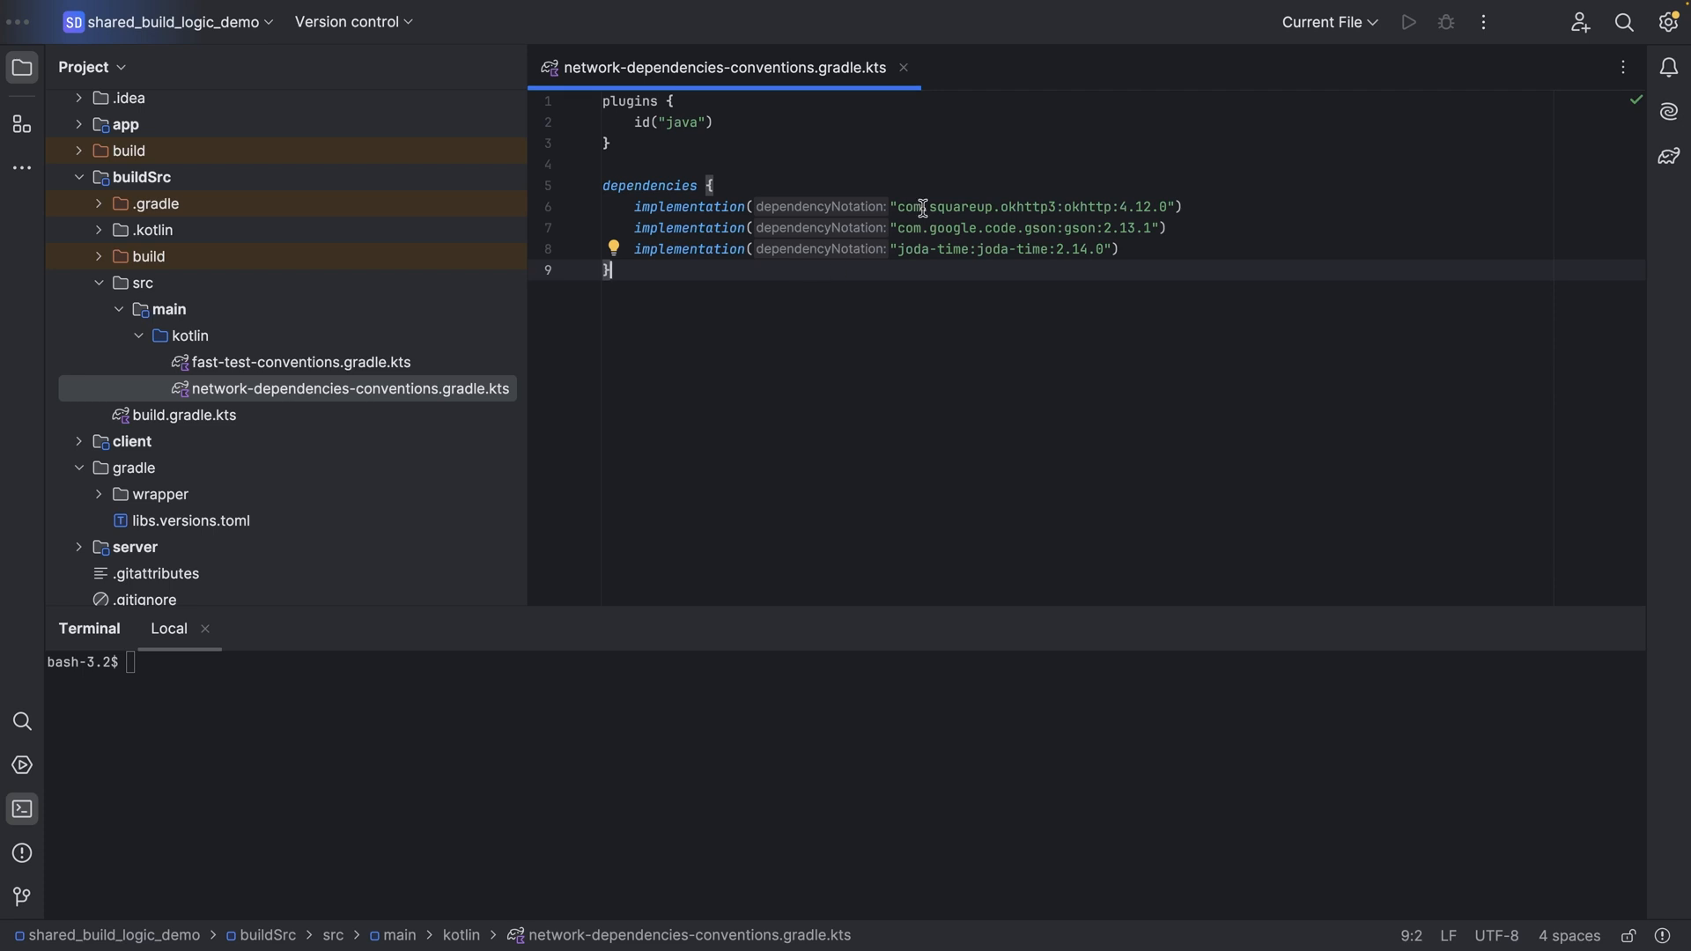
{"action": "mouse_move", "coordinate": [943, 275]}
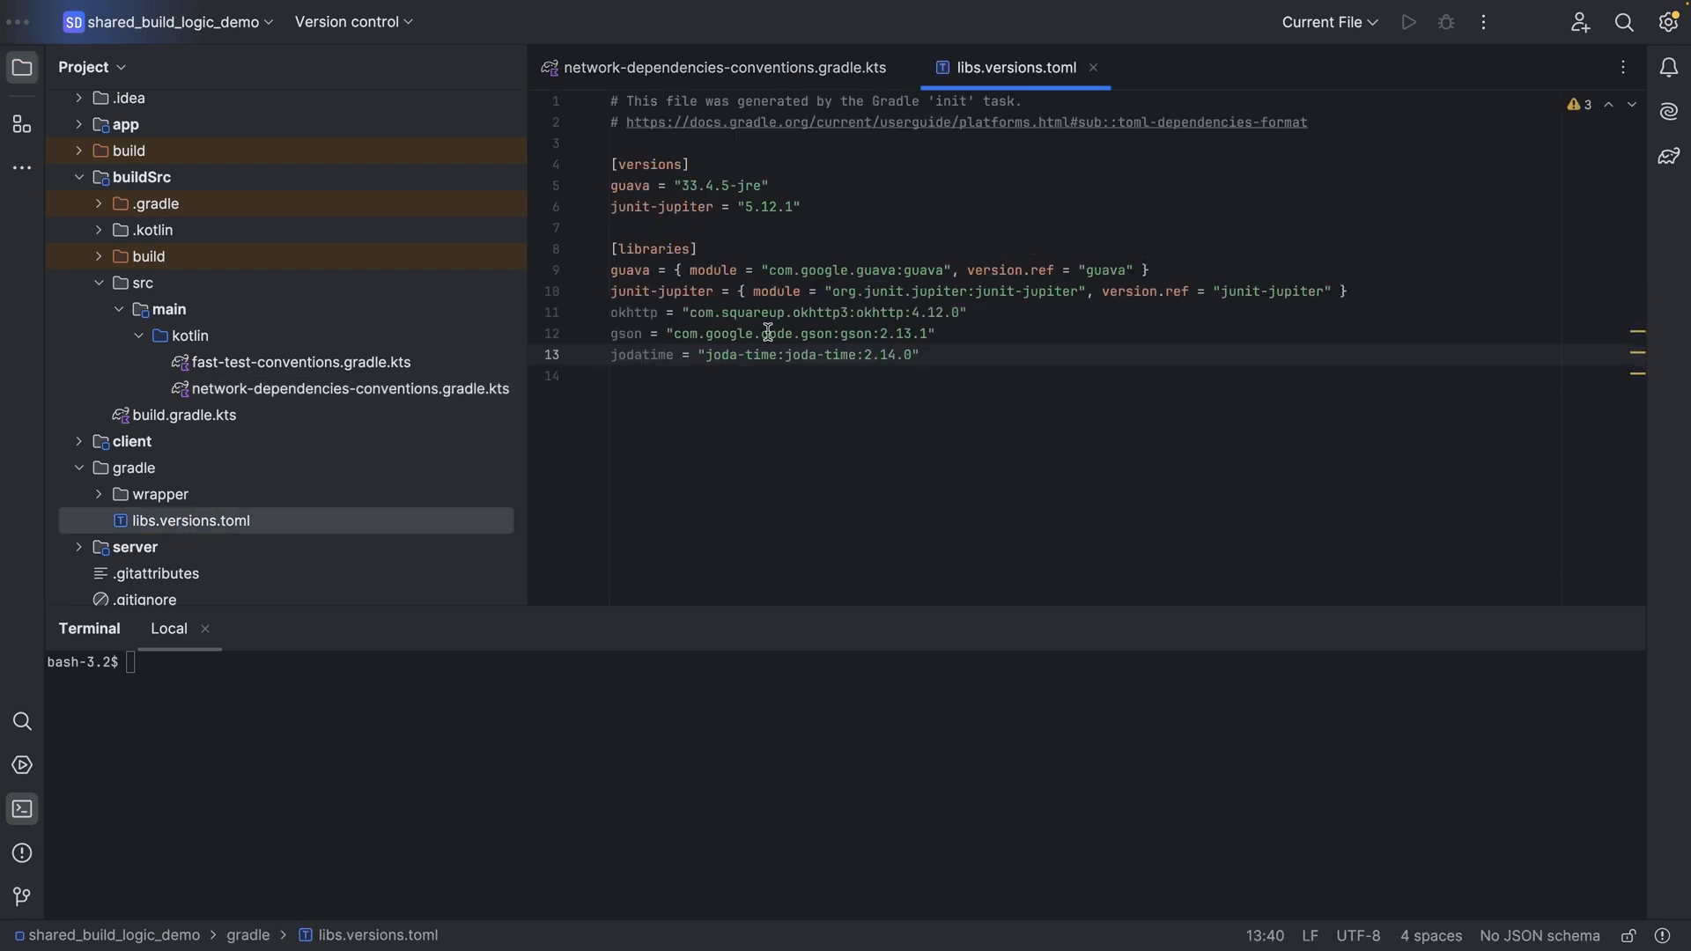
{"action": "mouse_move", "coordinate": [771, 451]}
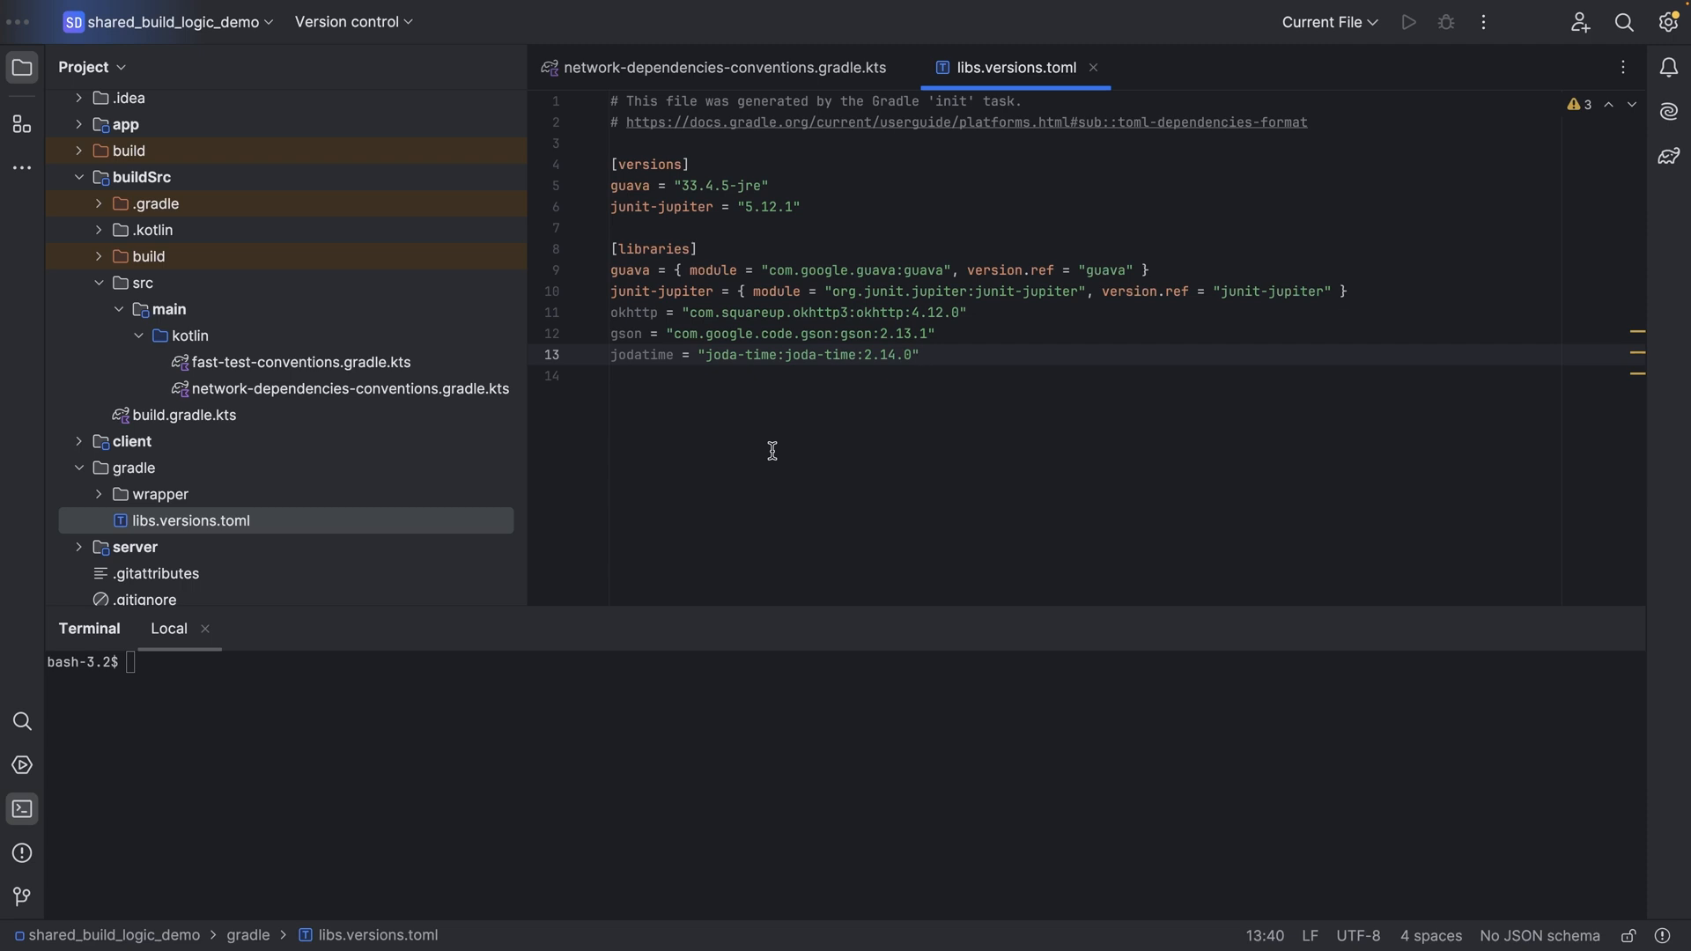
{"action": "mouse_move", "coordinate": [778, 173]}
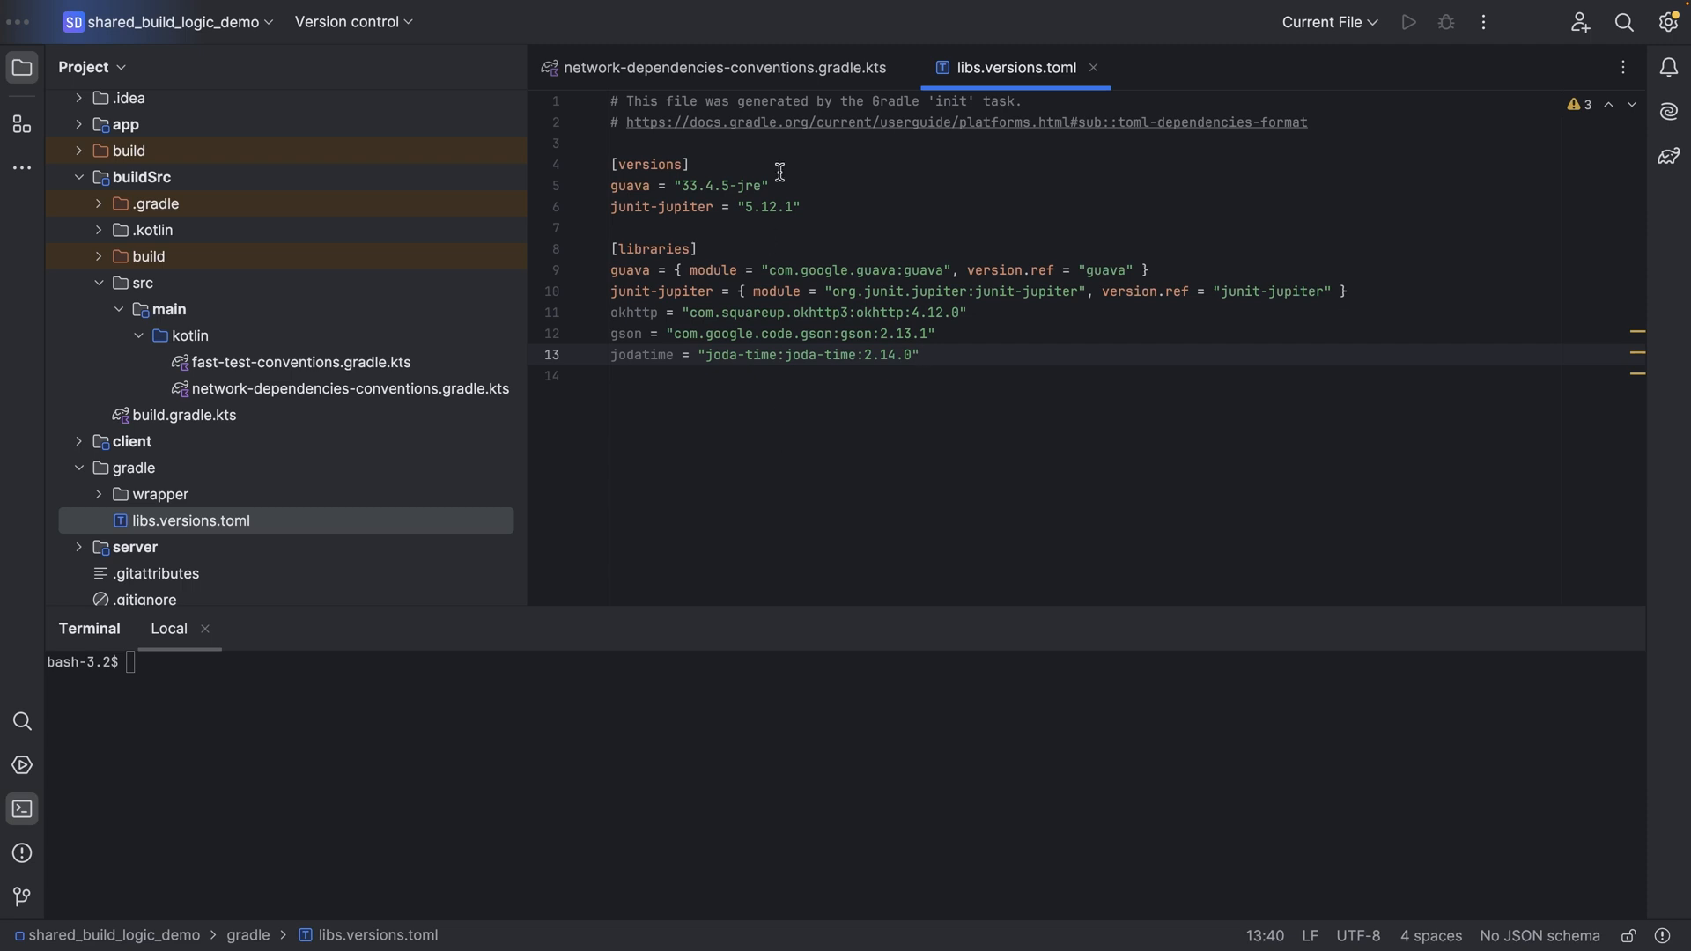
Return to network-dependencies-conventions.gradle.kts after reviewing the version catalog
{"action": "left_click", "coordinate": [725, 66]}
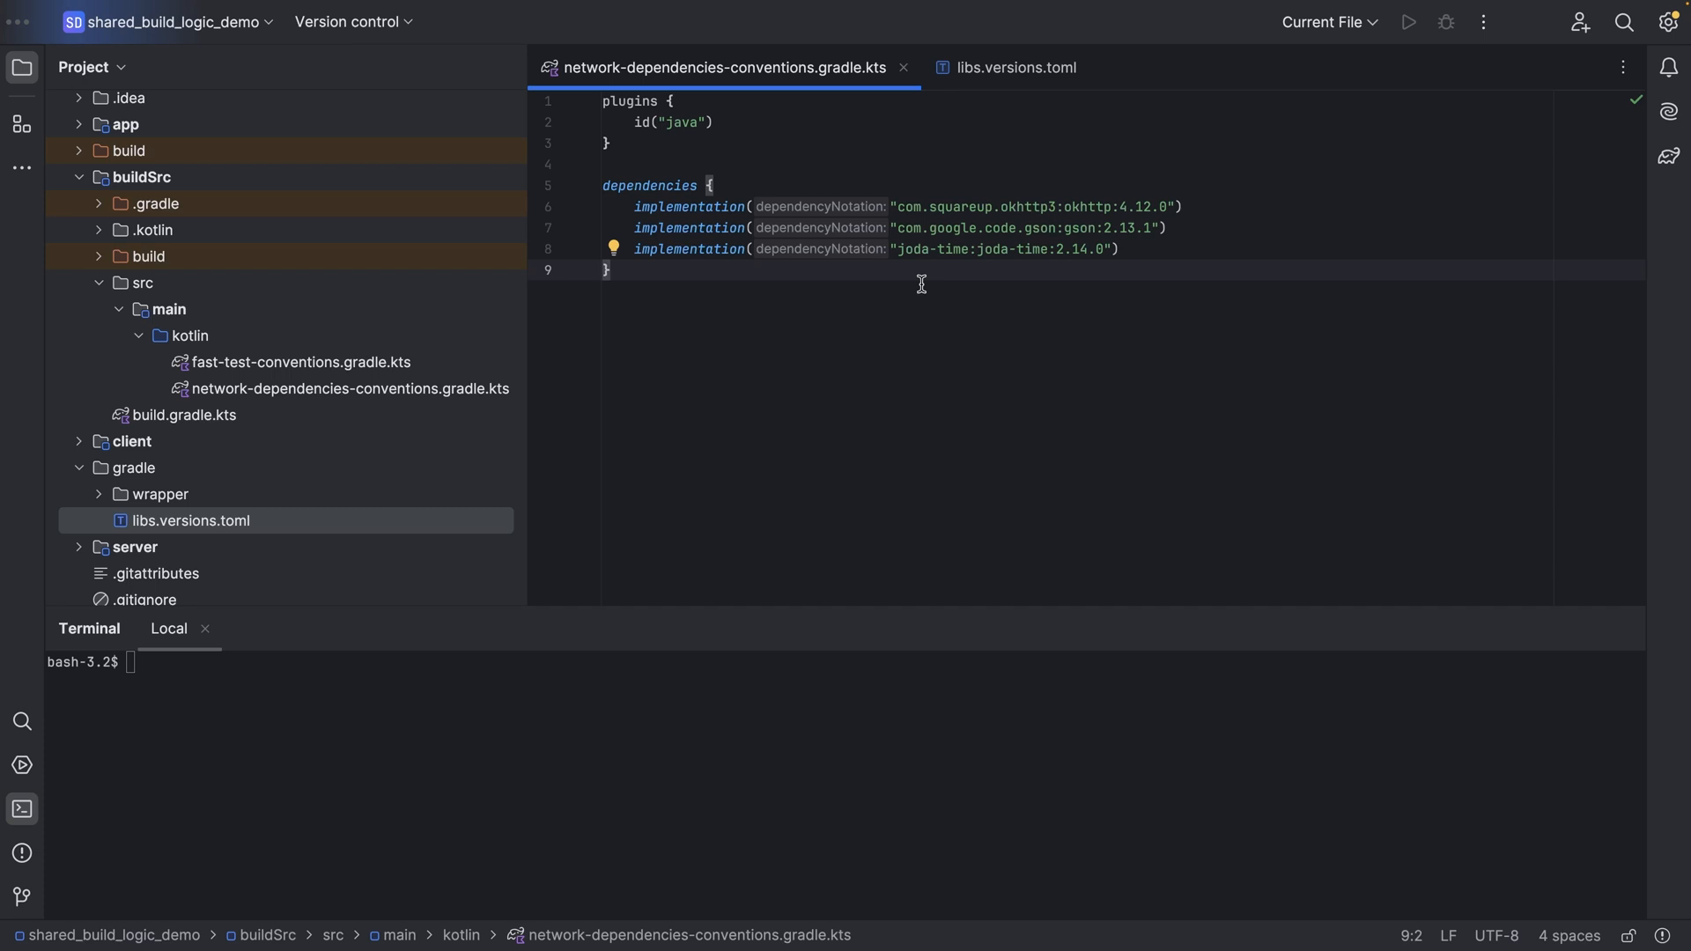
{"action": "mouse_move", "coordinate": [1135, 249]}
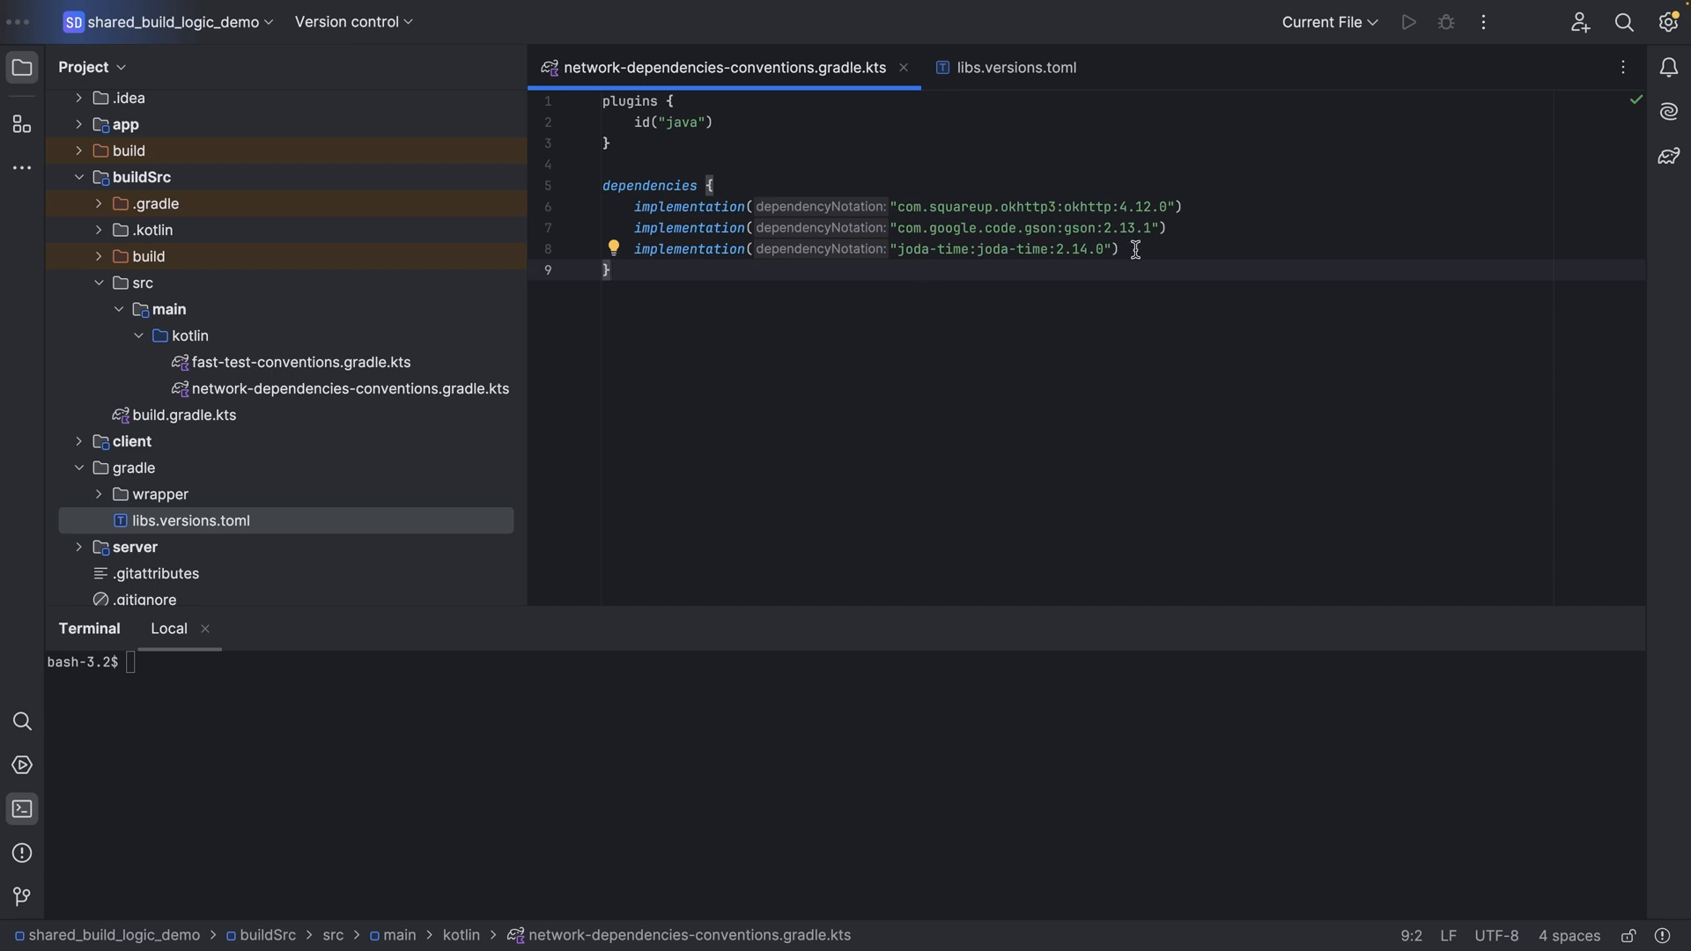
Begin a libs. reference on a new line in the dependencies block
{"action": "type", "text": "libs"}
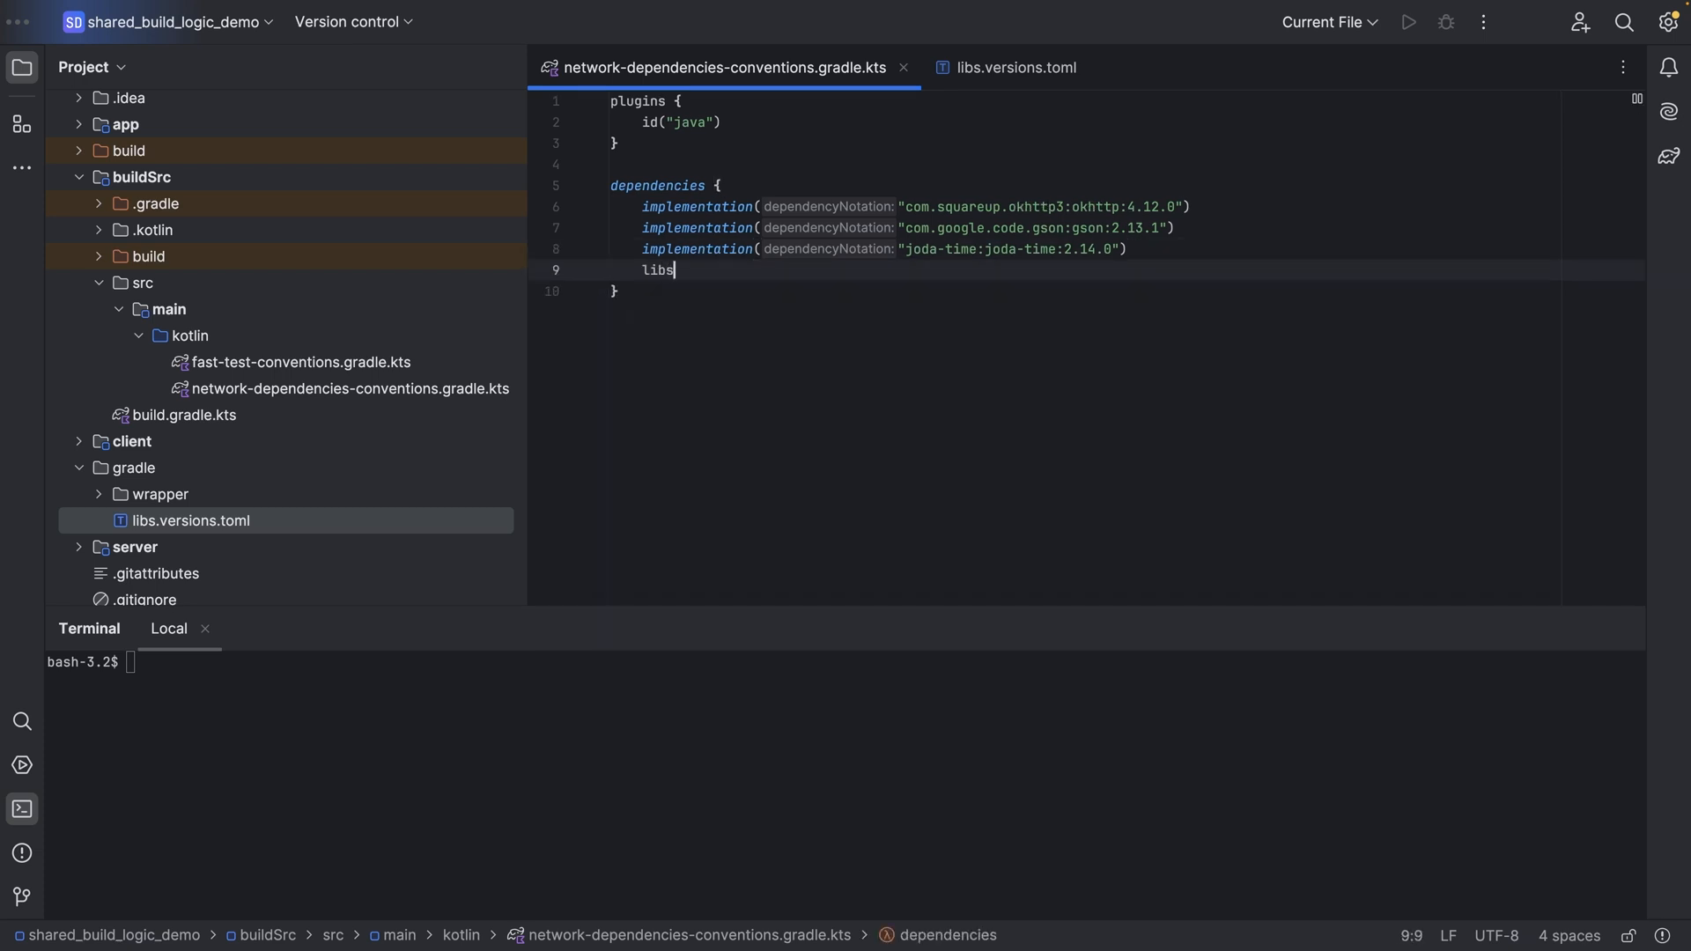
{"action": "type", "text": "."}
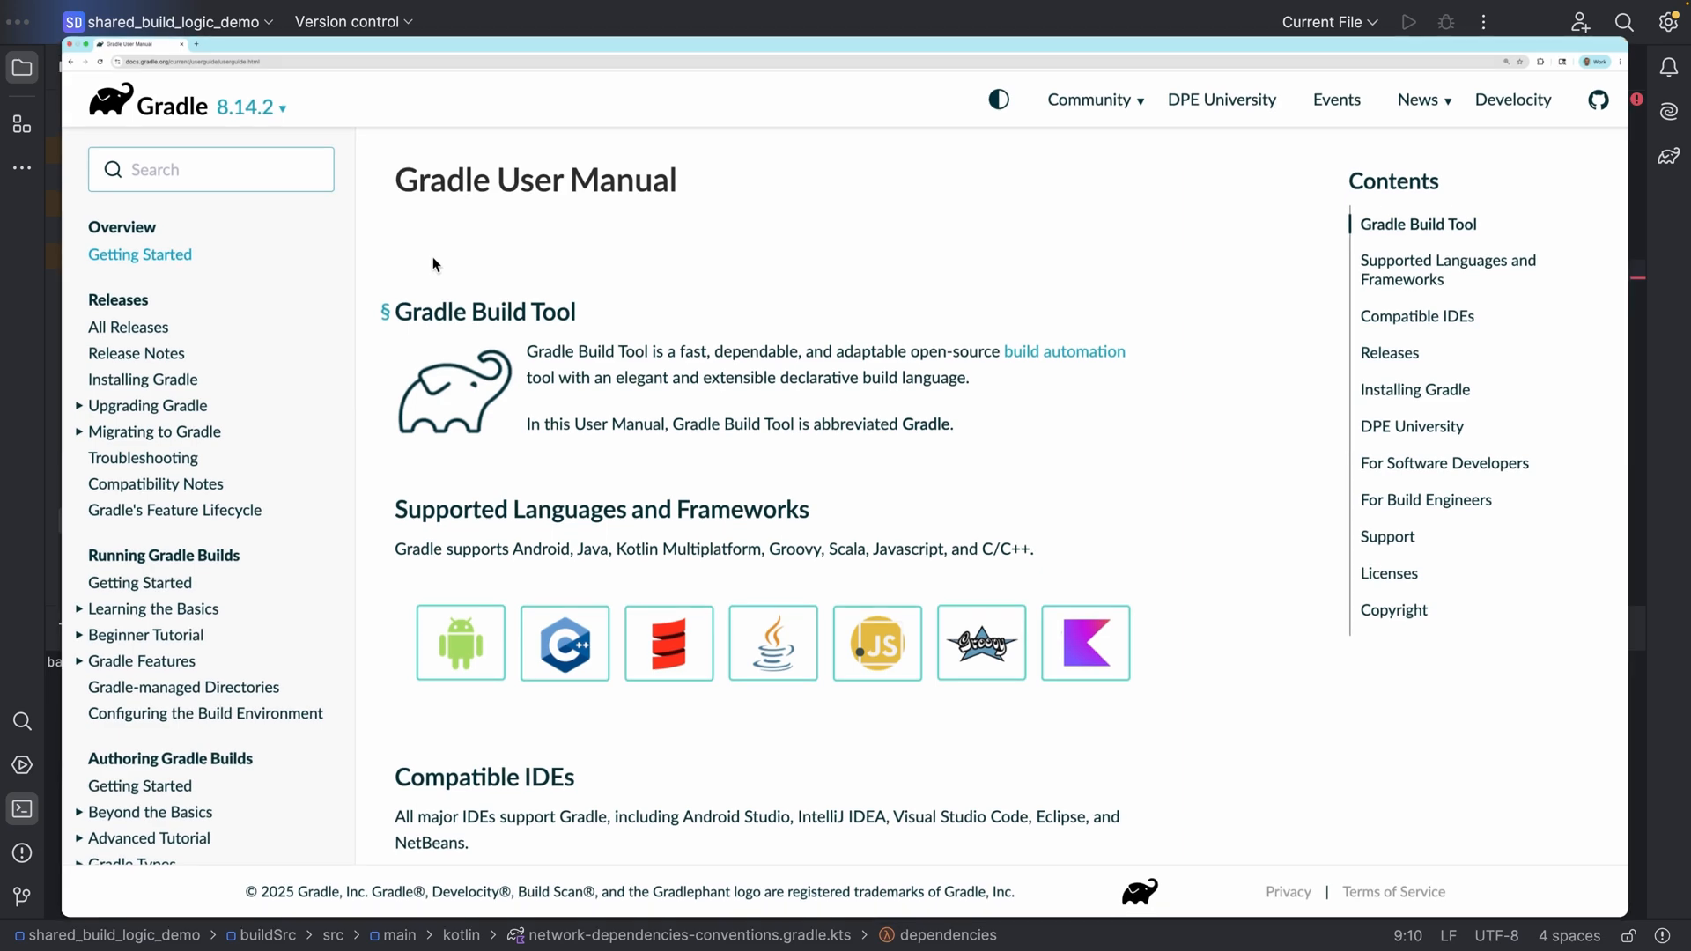
{"action": "mouse_move", "coordinate": [237, 168]}
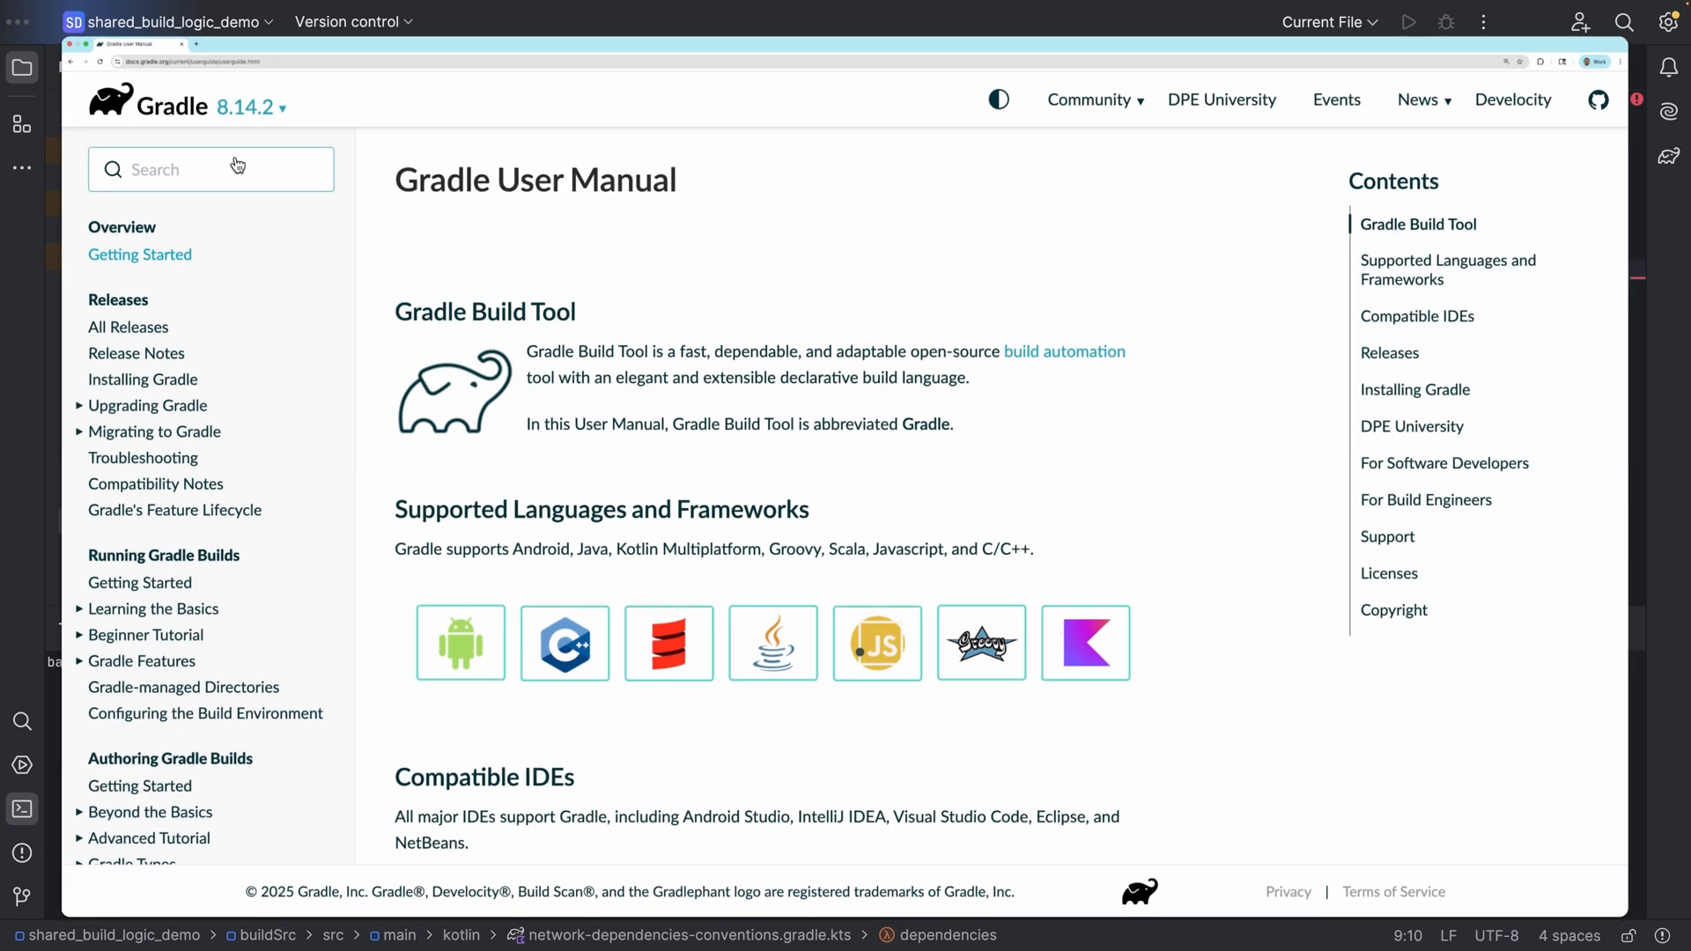
Search the Gradle docs for 'version catalog buildsrc' and open the buildSrc catalog result
{"action": "type", "text": "version ca"}
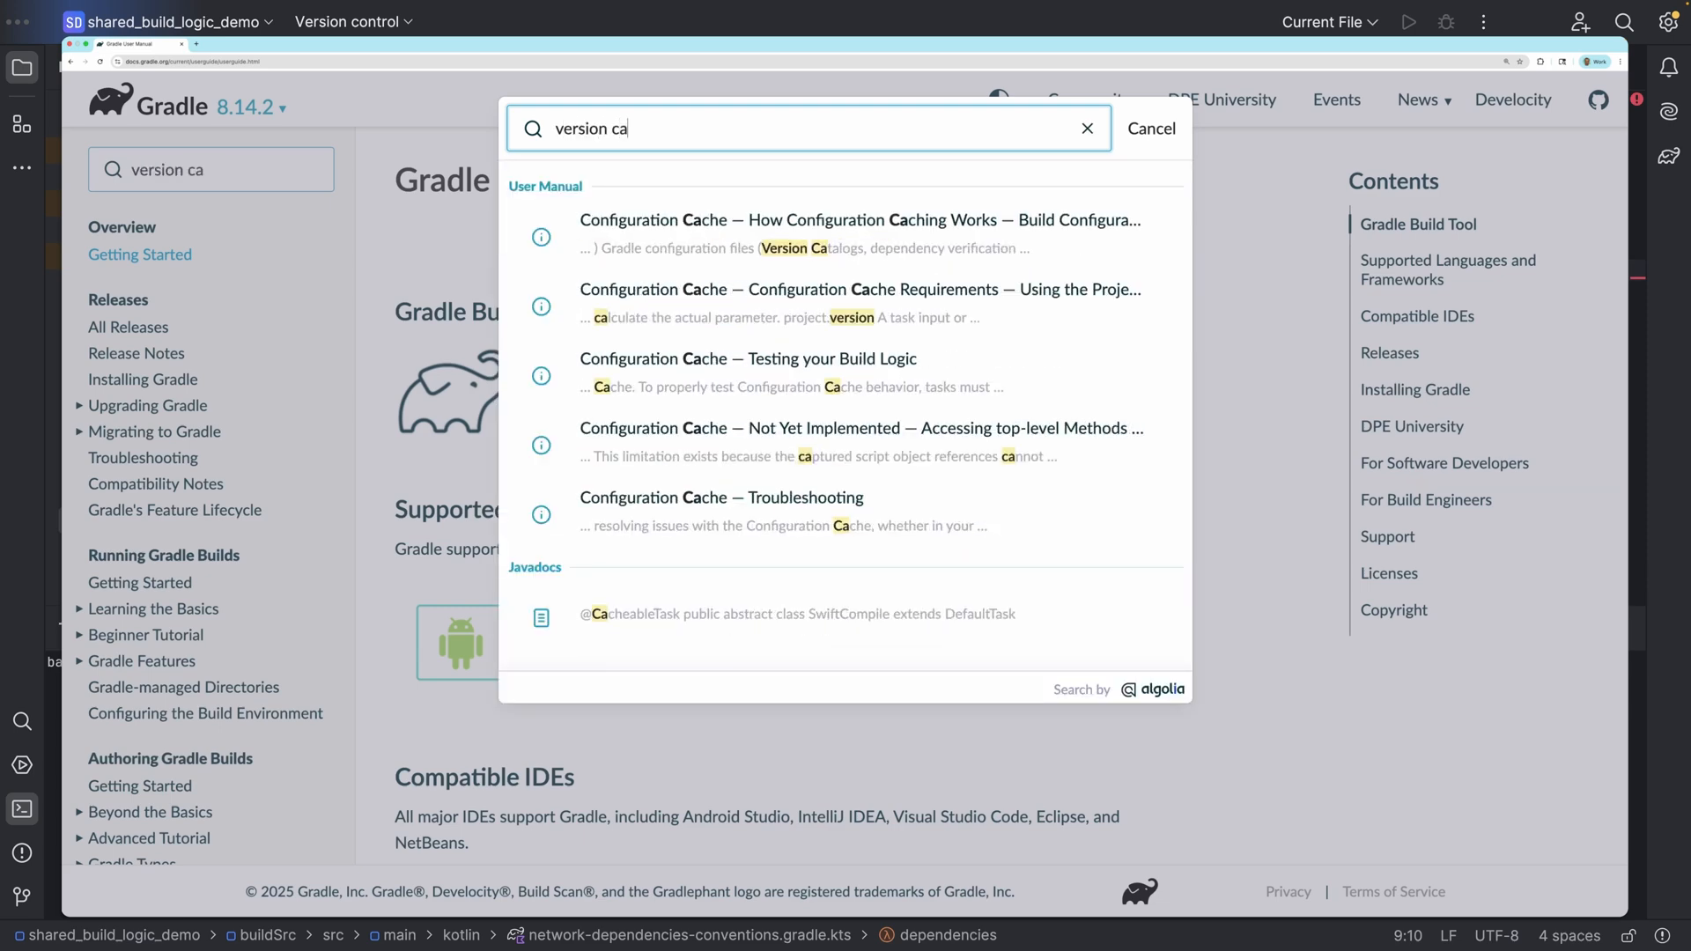
{"action": "type", "text": "talog builds"}
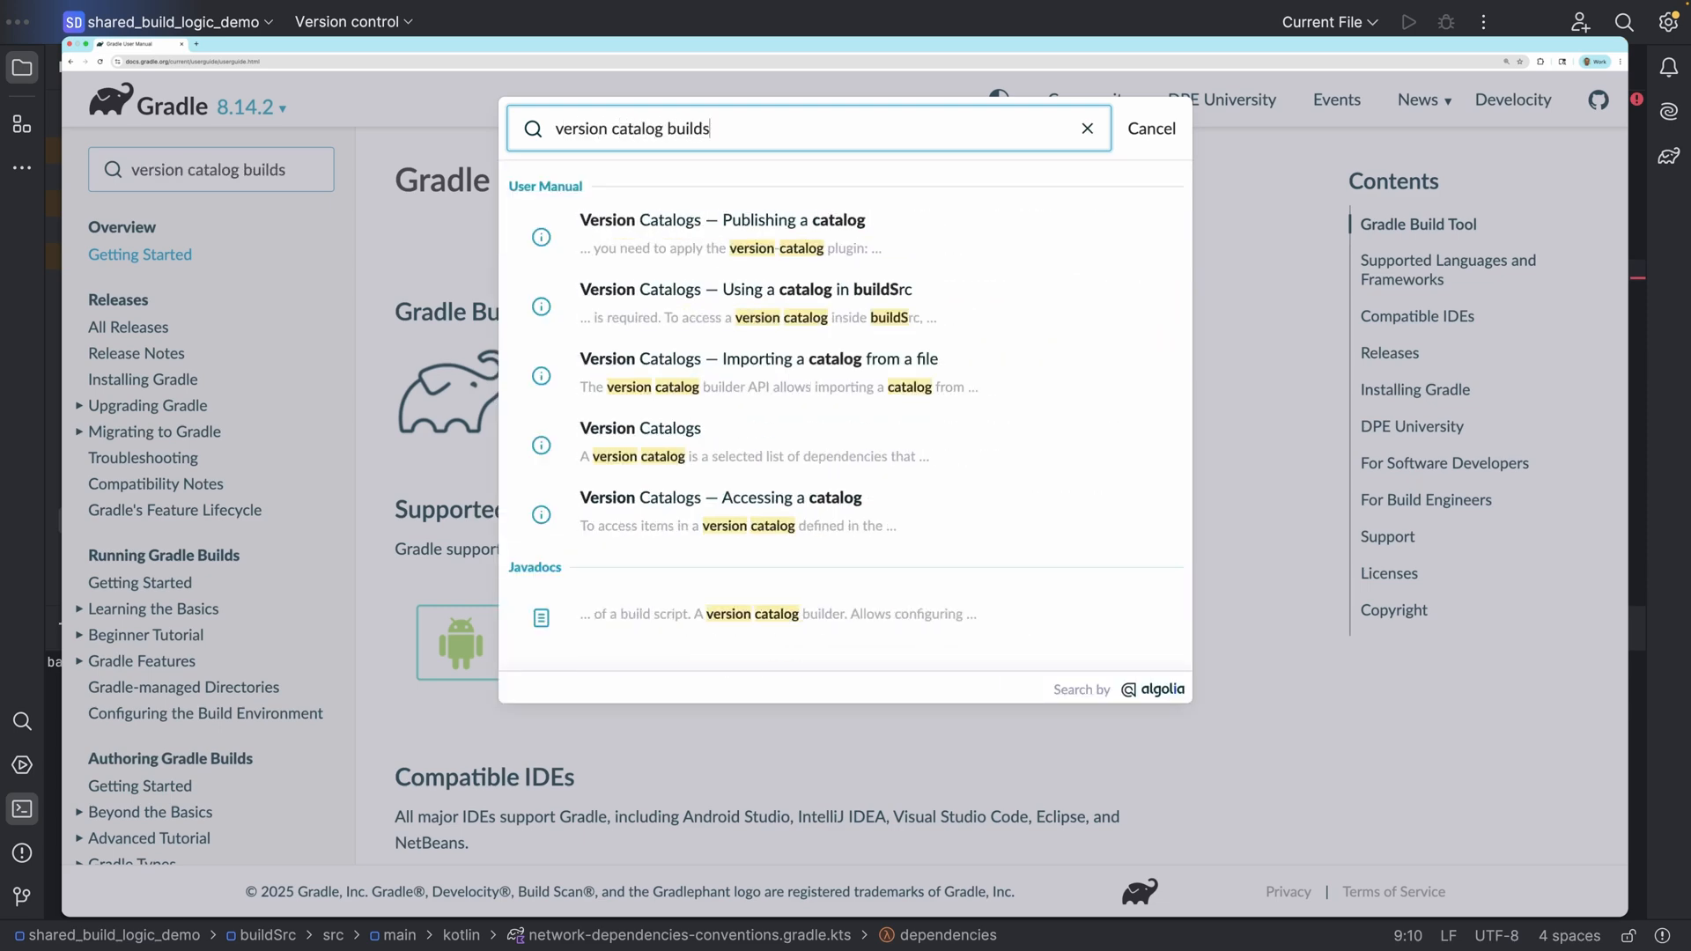
{"action": "type", "text": "rc"}
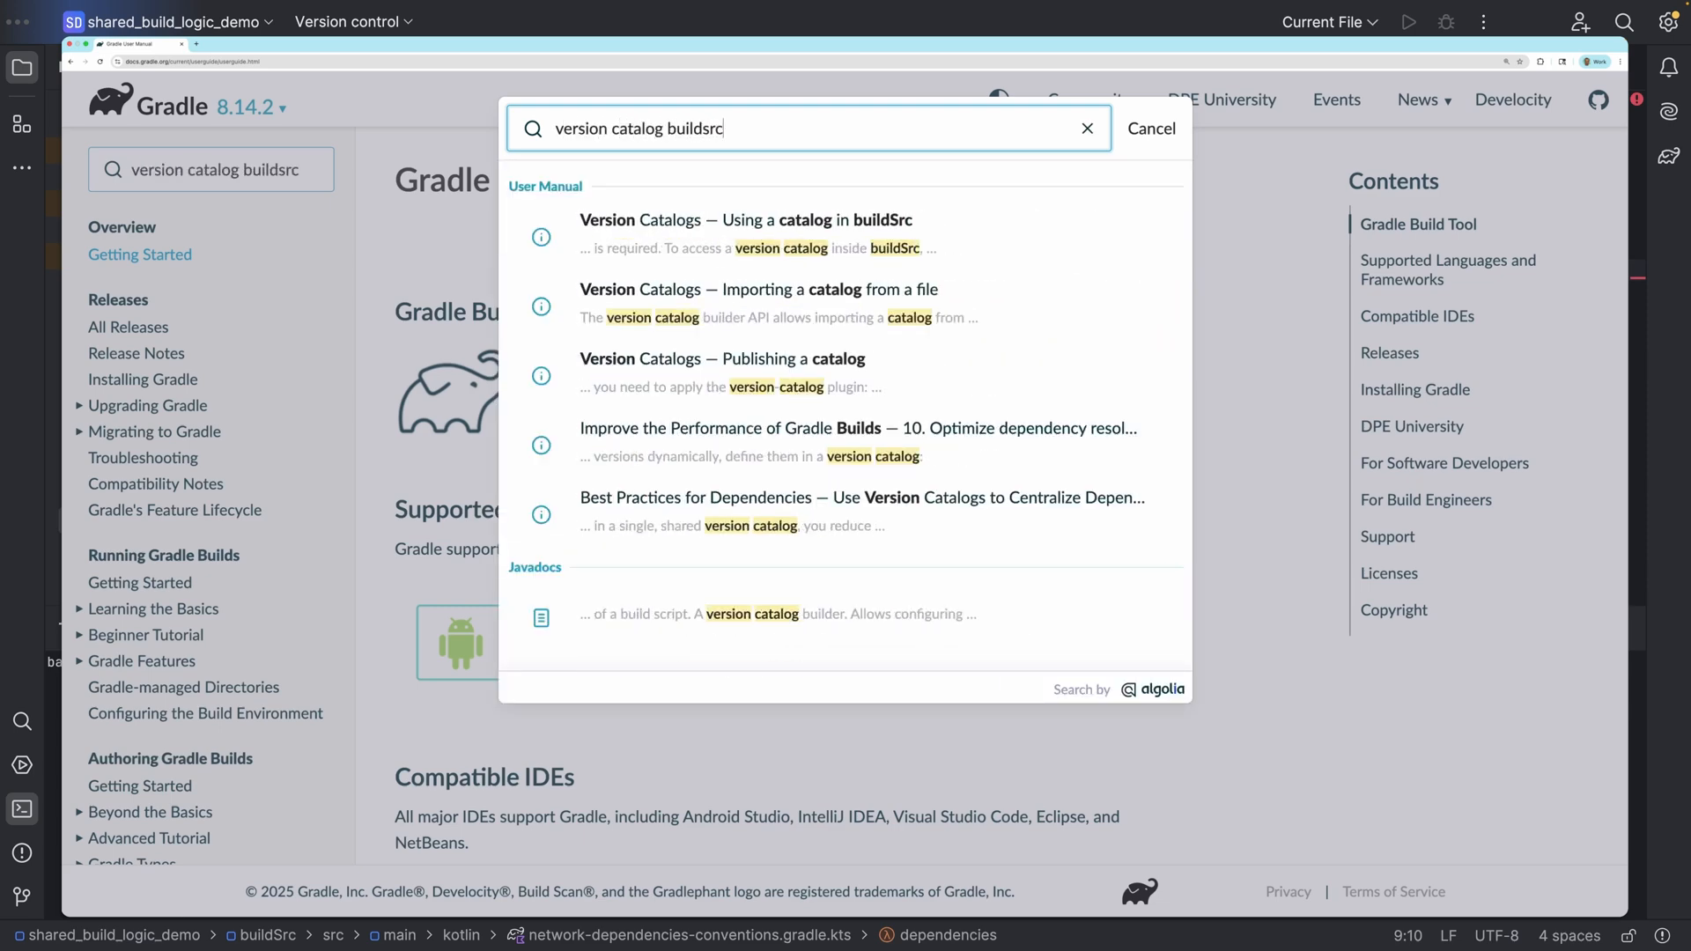
{"action": "mouse_move", "coordinate": [721, 231]}
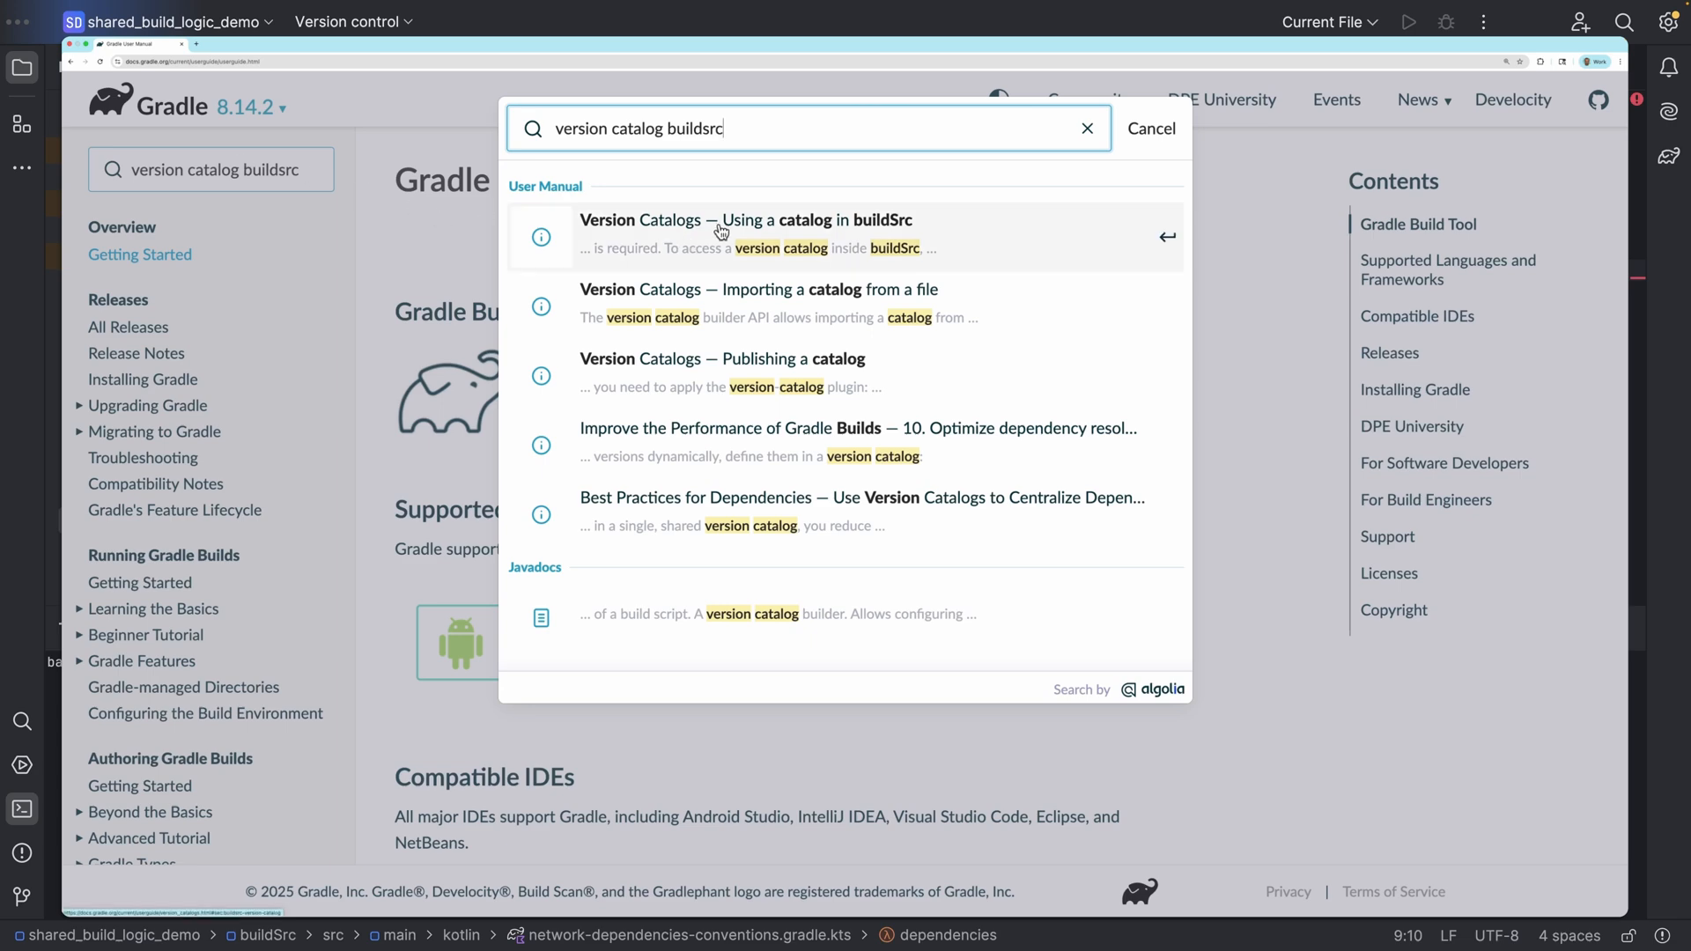
{"action": "left_click", "coordinate": [737, 220]}
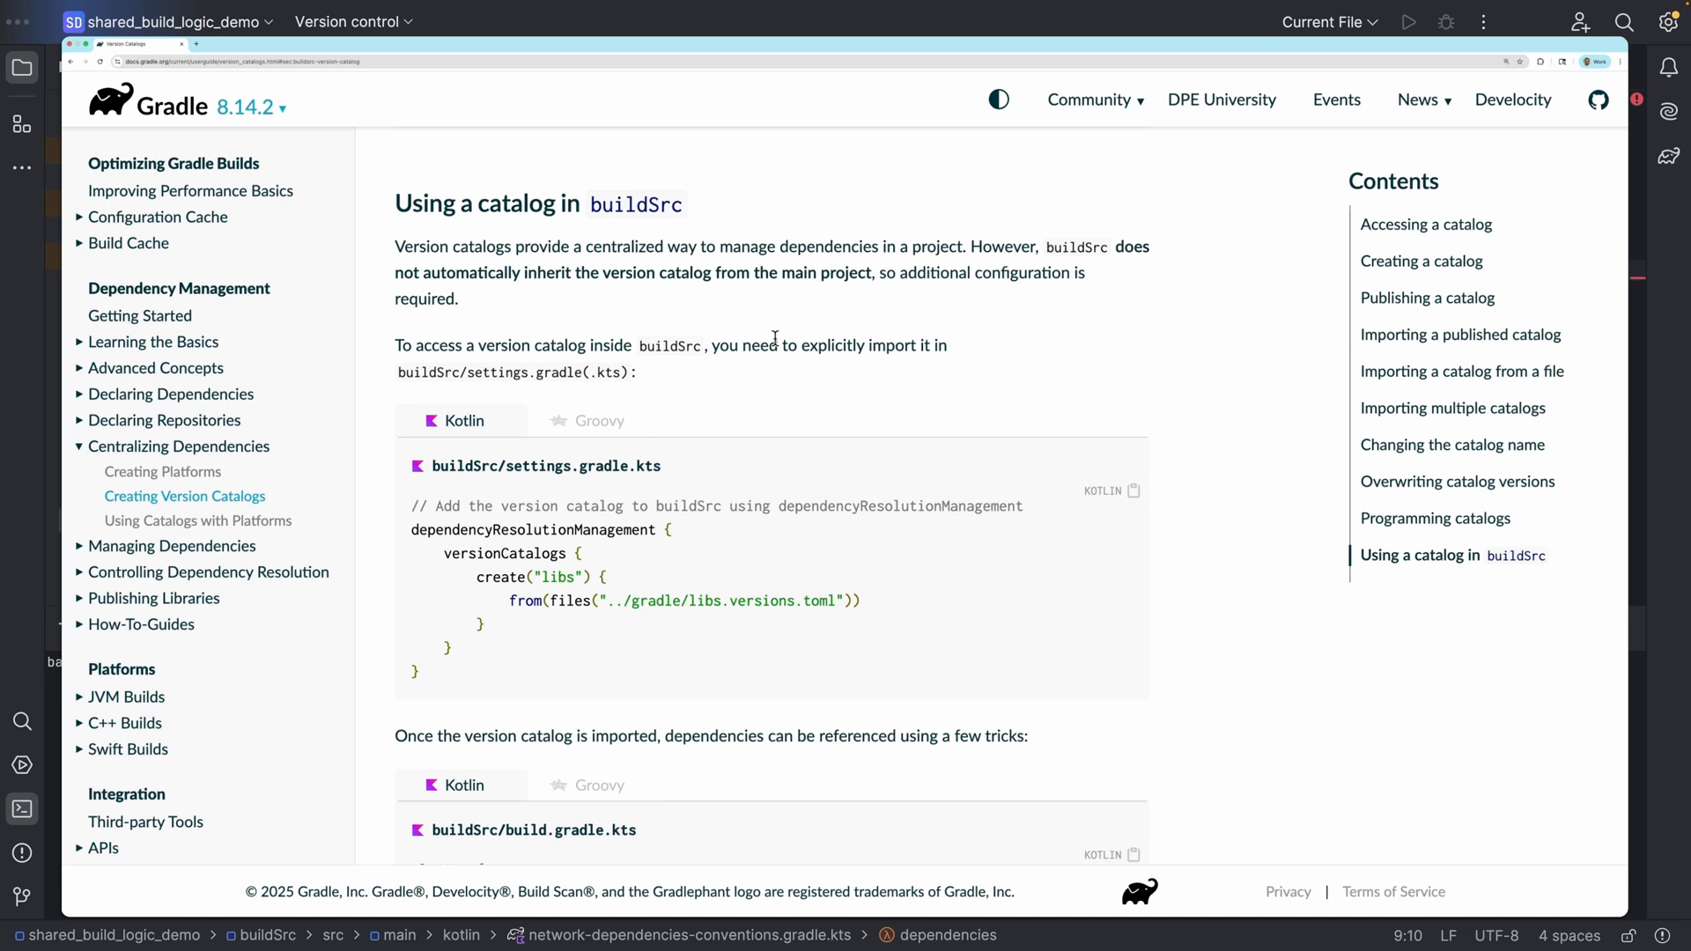
Reach the buildSrc settings.gradle.kts catalog import snippet and select it
{"action": "scroll", "scroll_direction": "down", "scroll_amount": 3}
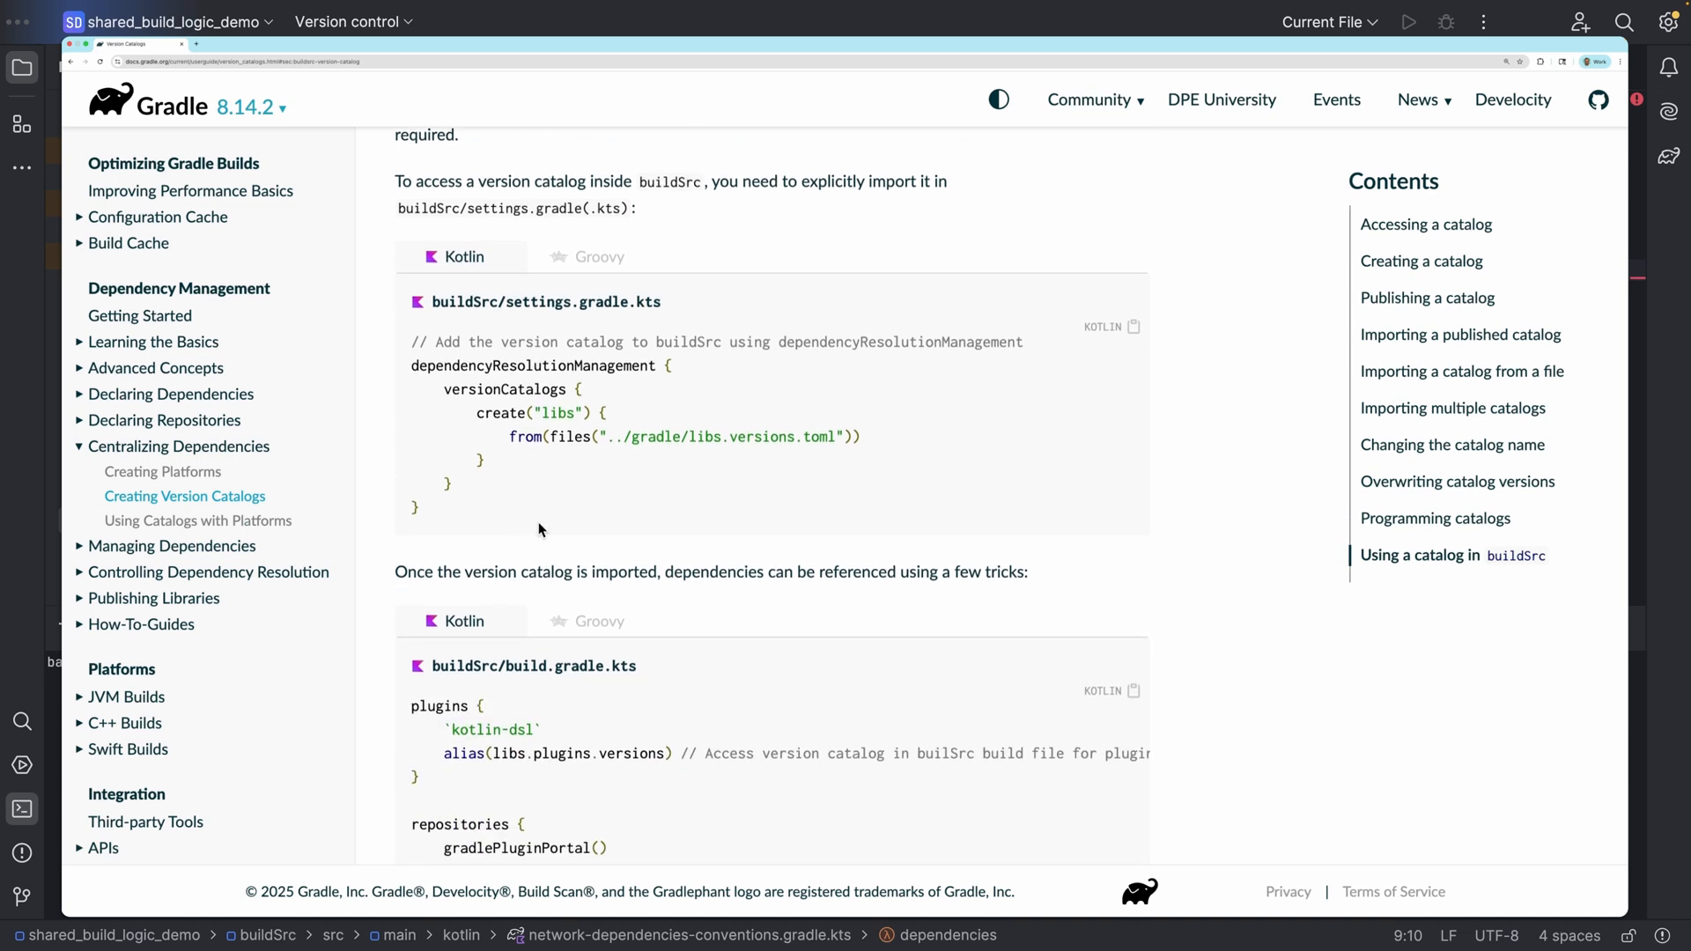
{"action": "double_click", "coordinate": [462, 301]}
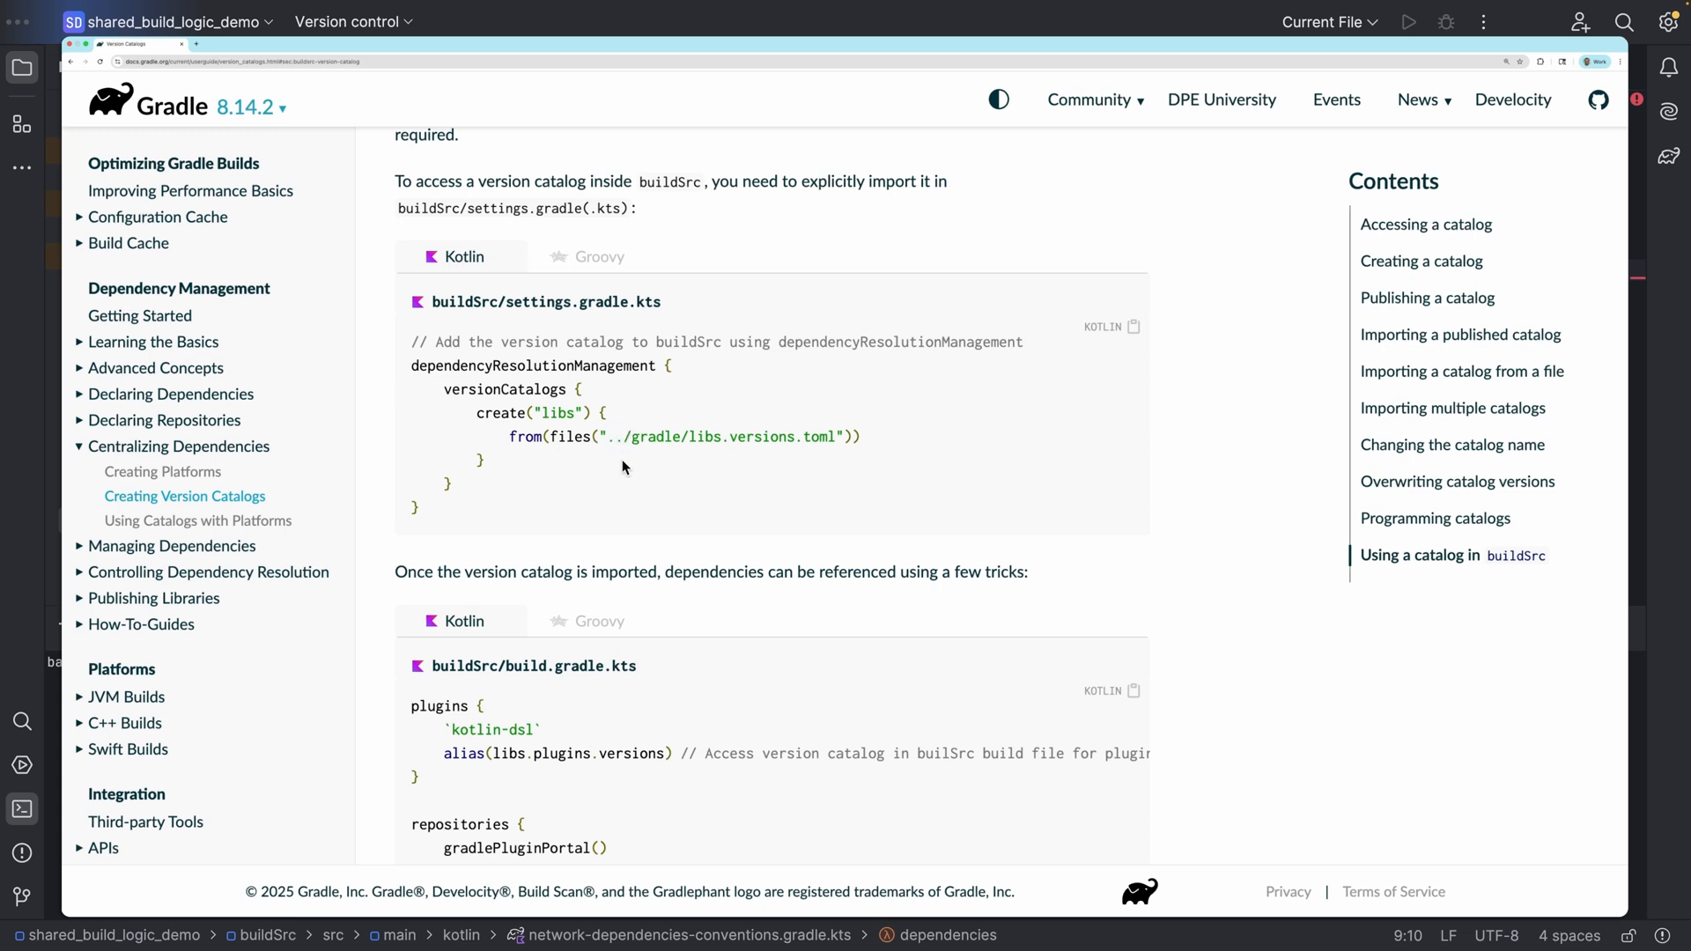
{"action": "mouse_move", "coordinate": [957, 336]}
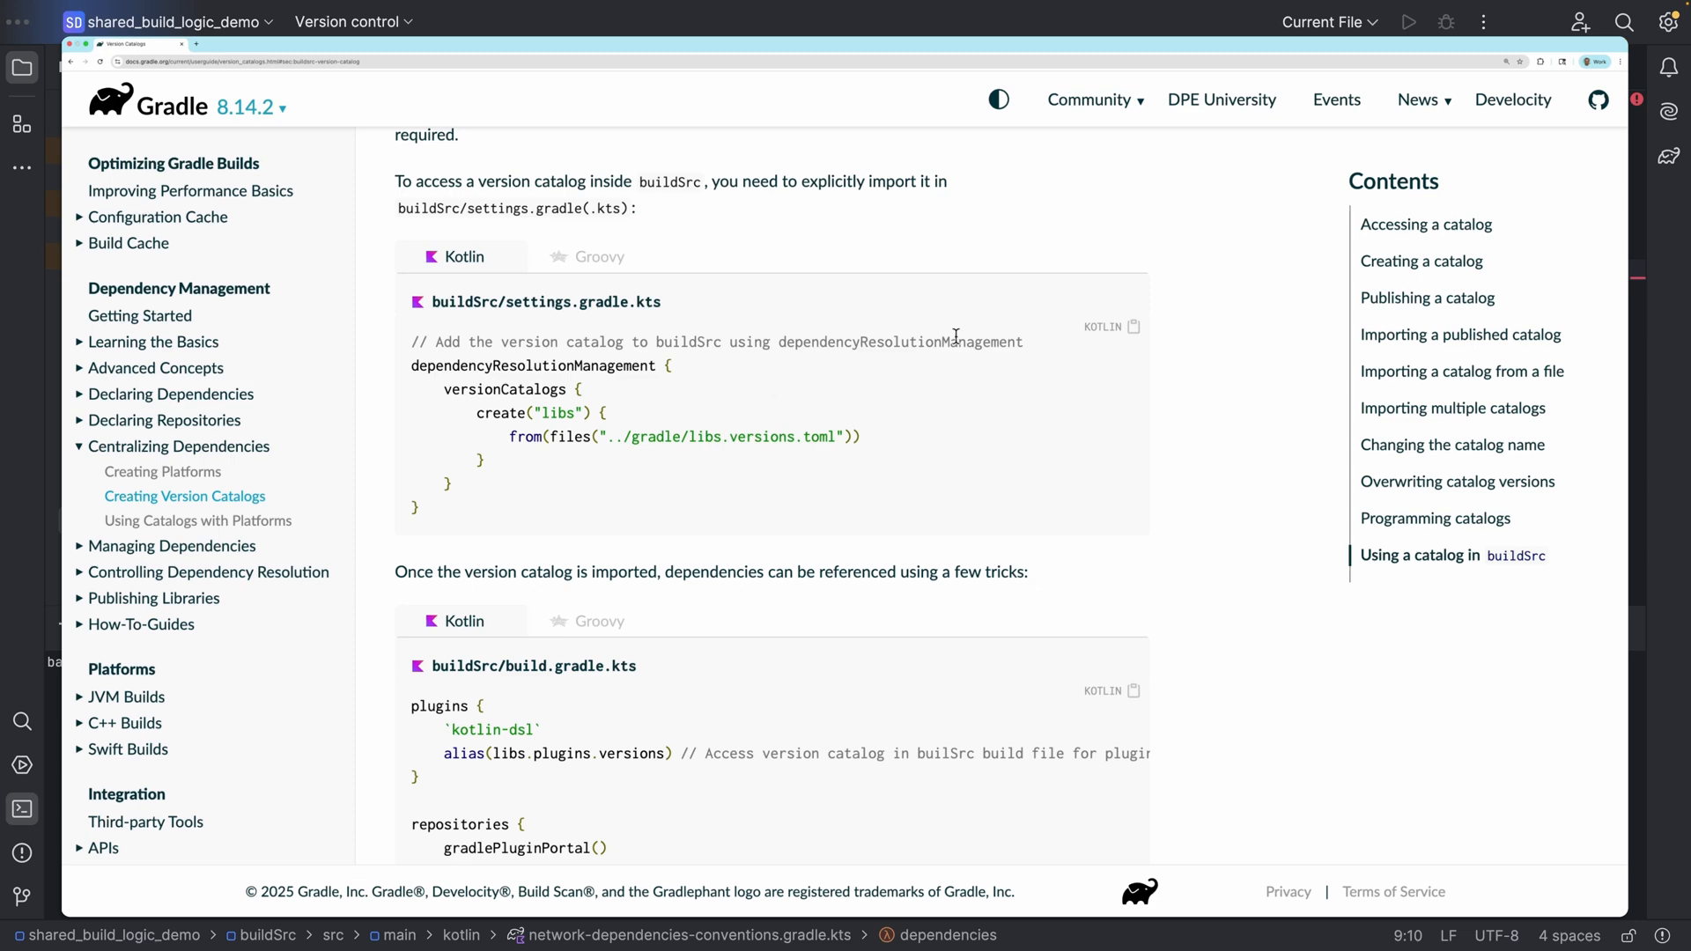
{"action": "mouse_move", "coordinate": [1194, 381]}
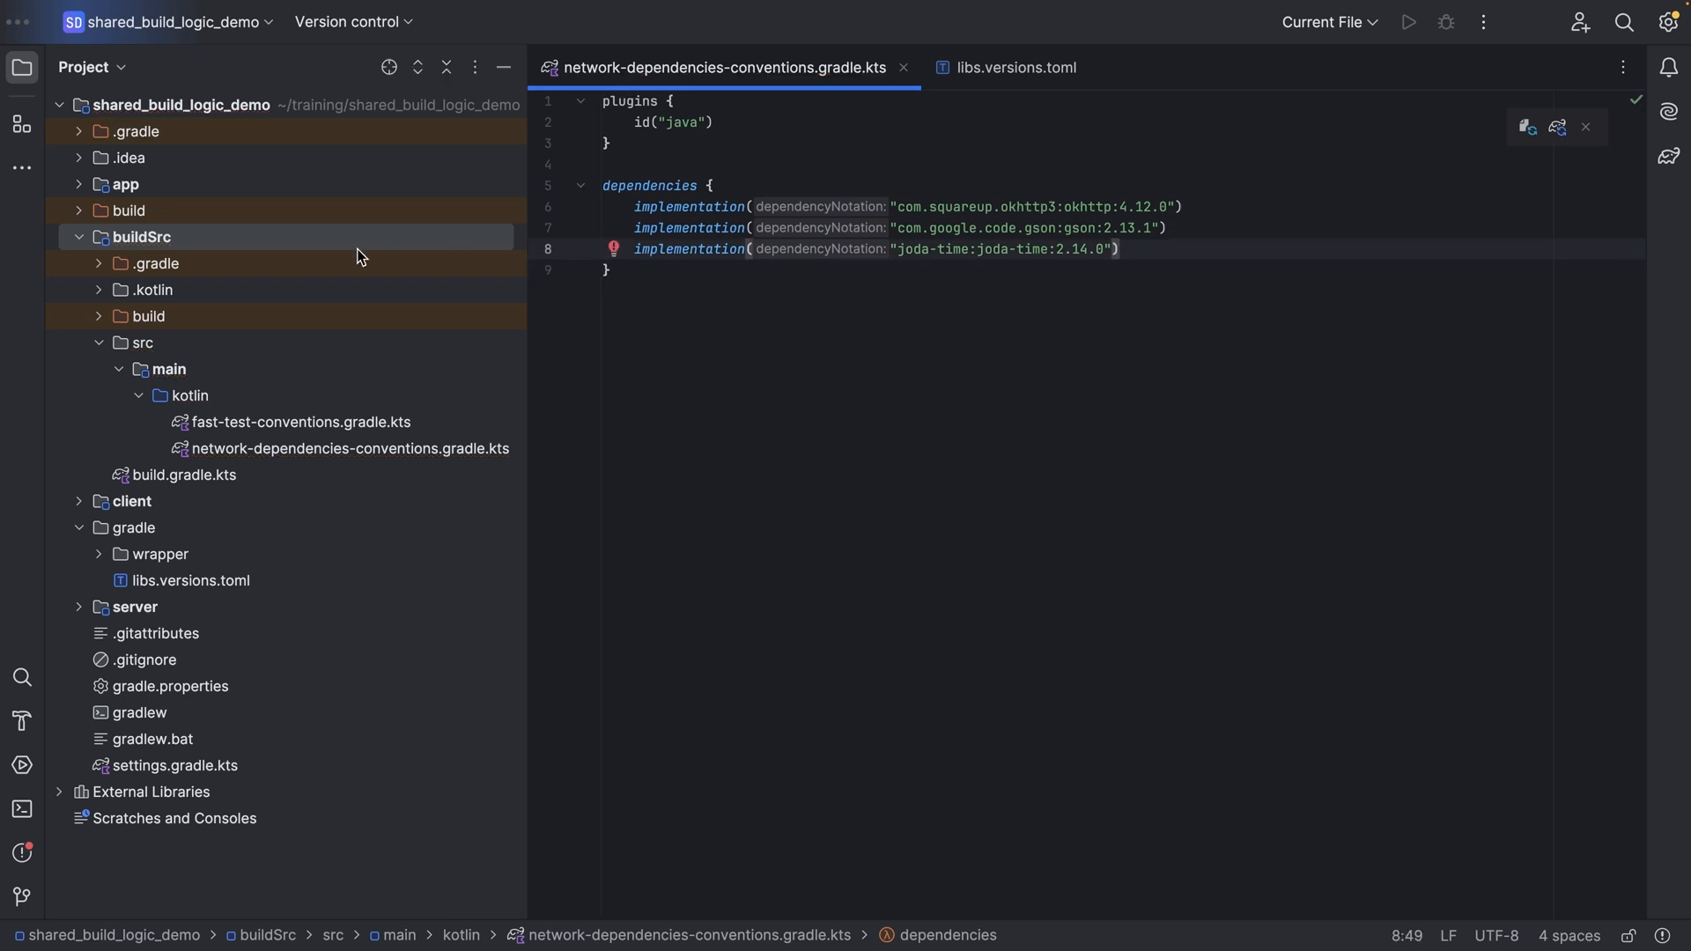
Create settings.gradle.kts in buildSrc for the libs catalog import
{"action": "right_click", "coordinate": [141, 237]}
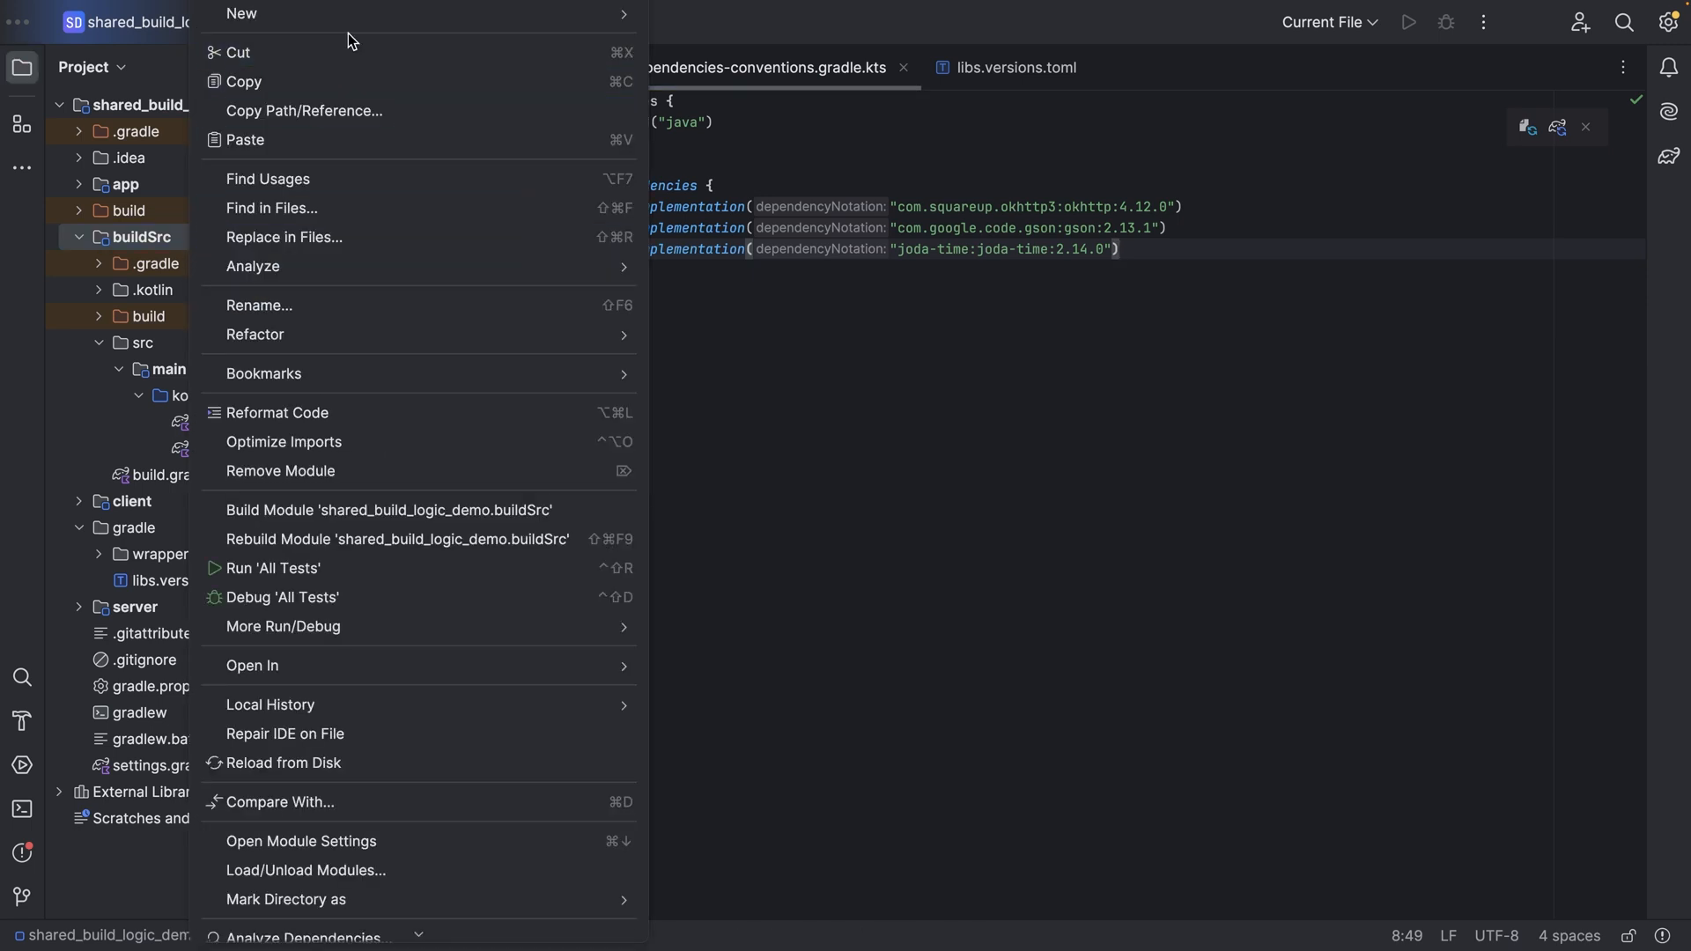
{"action": "left_click", "coordinate": [241, 13]}
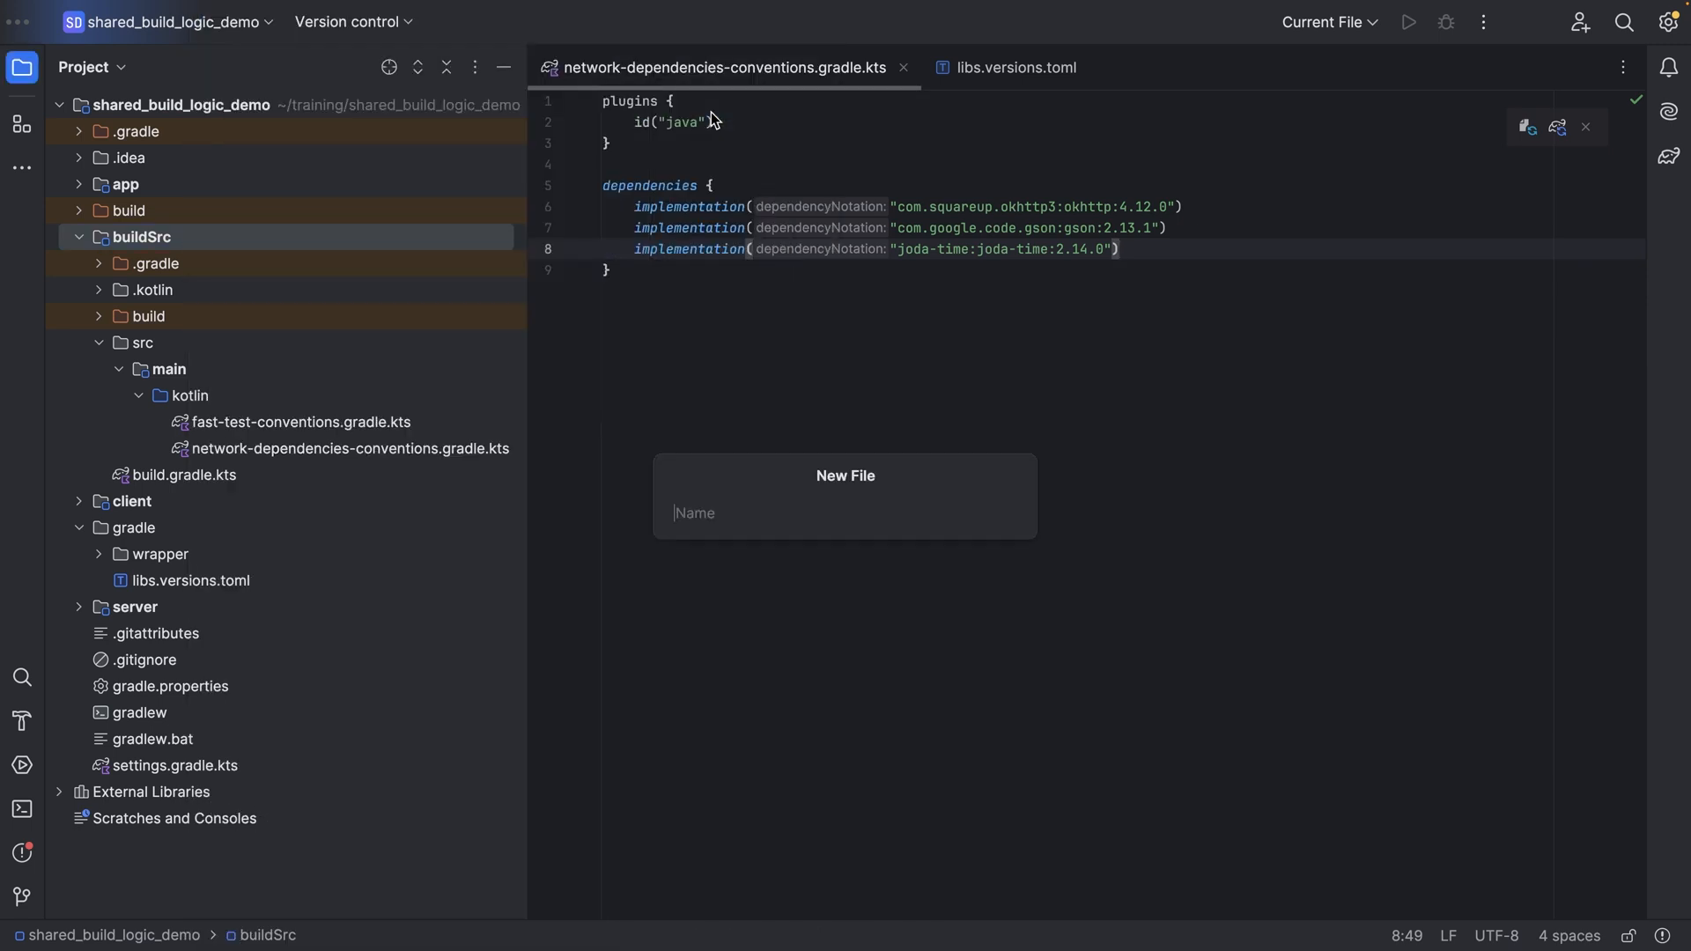
{"action": "type", "text": "settings."}
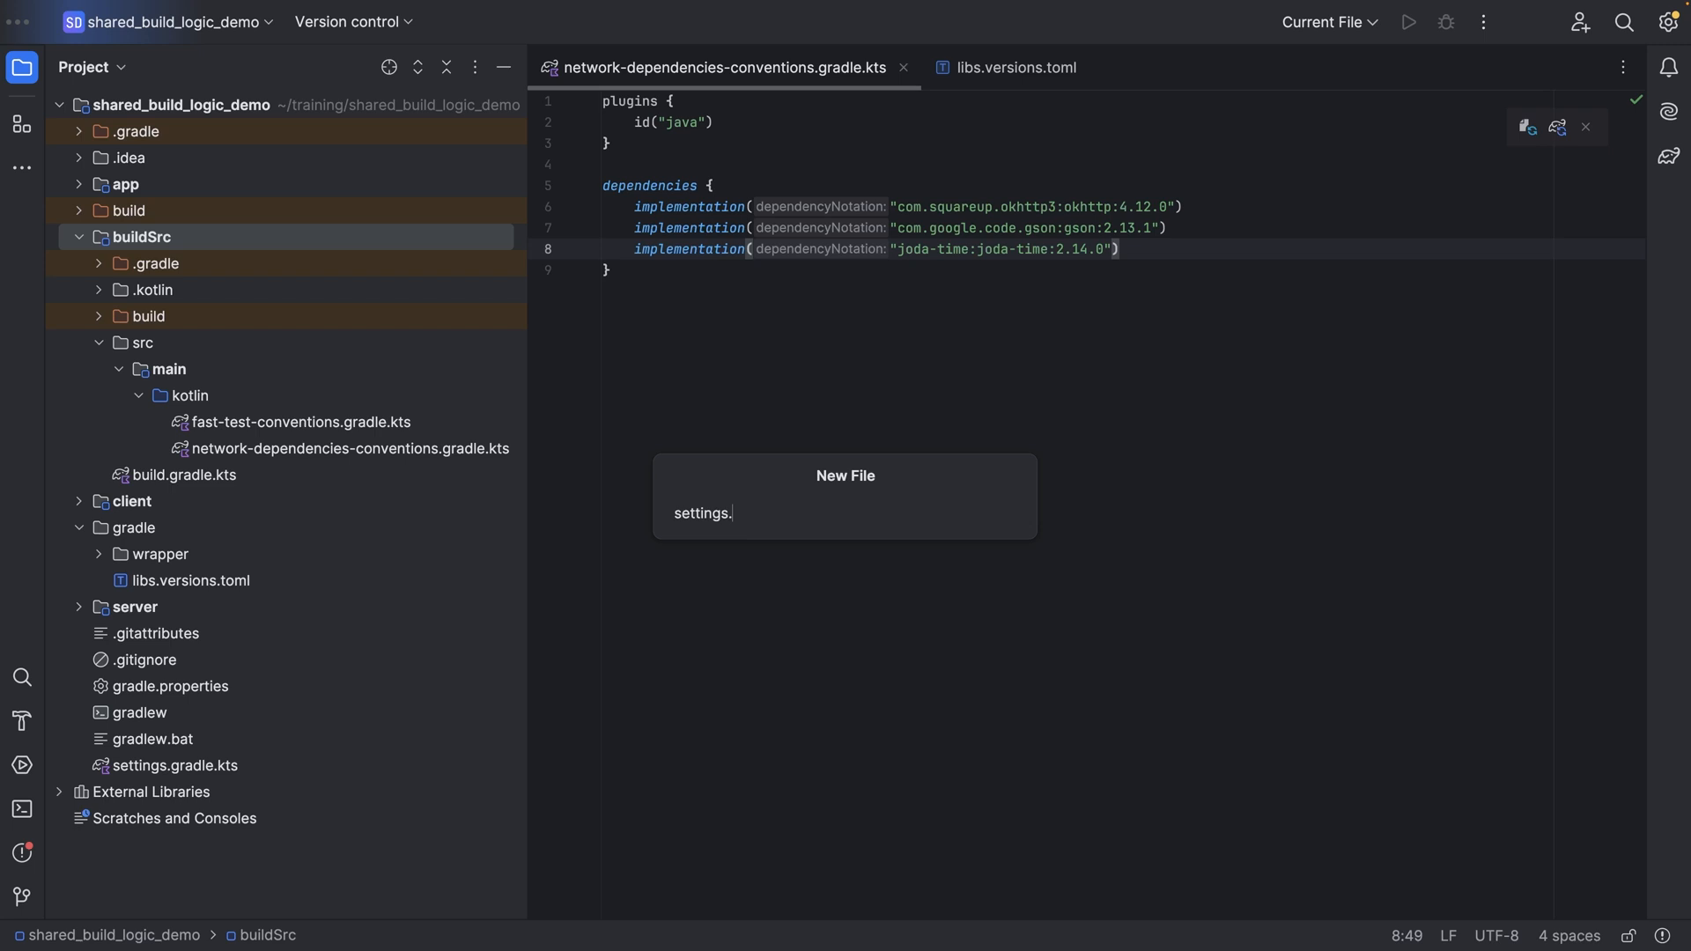
{"action": "key", "text": "Enter"}
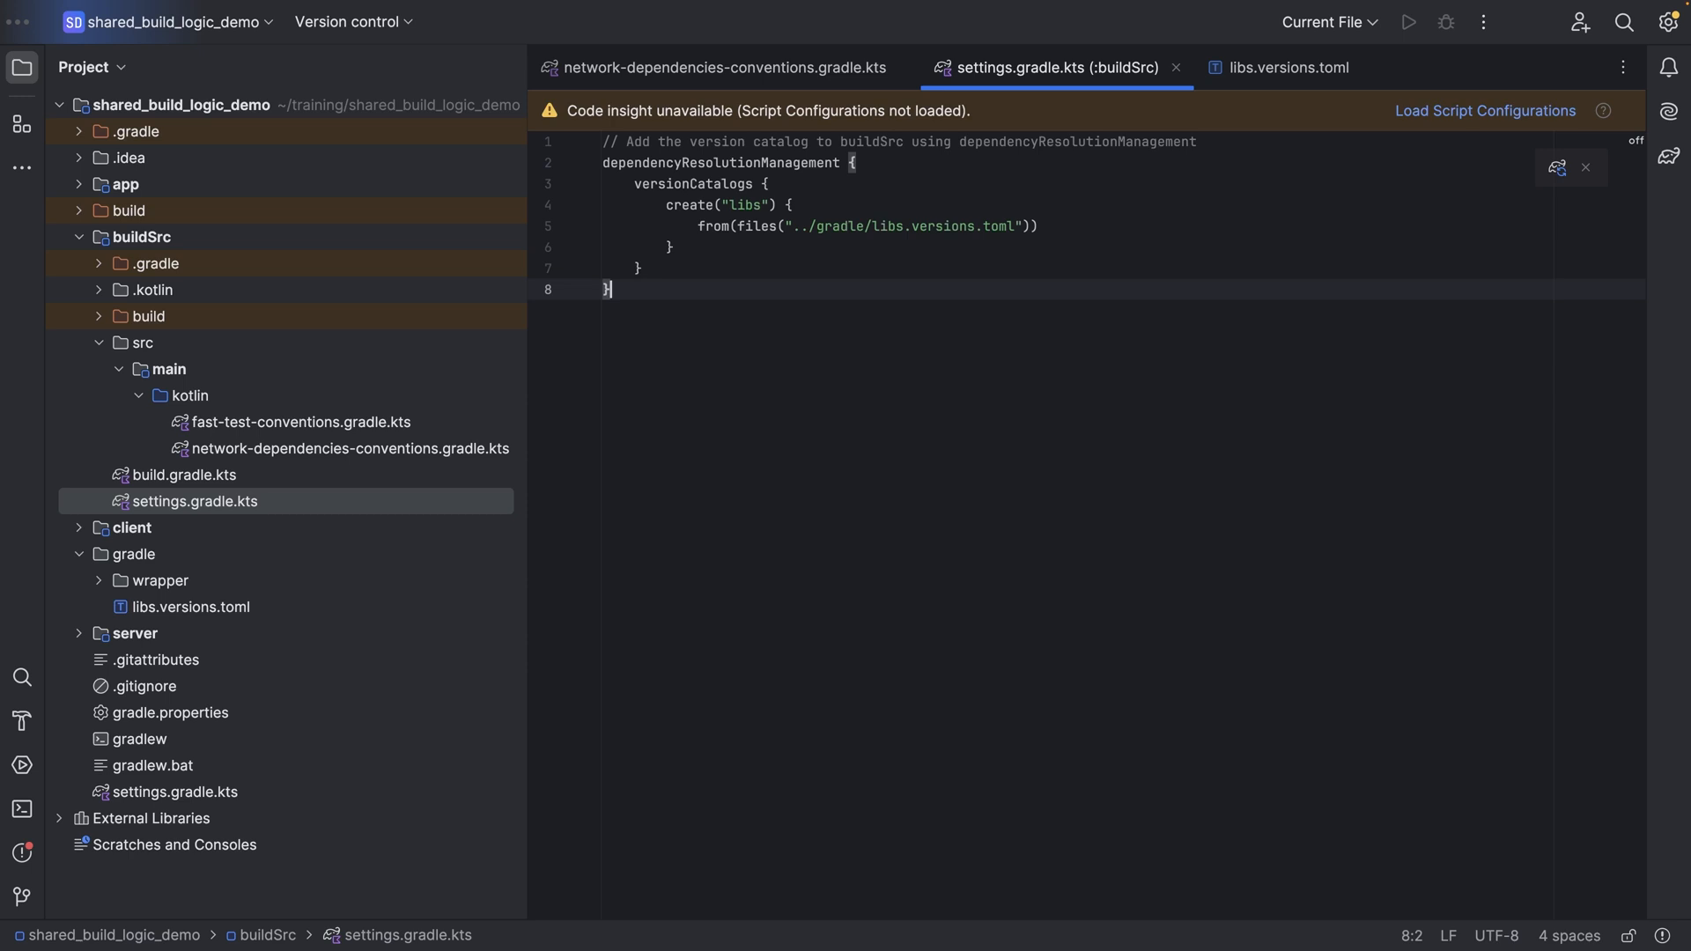
{"action": "mouse_move", "coordinate": [1514, 148]}
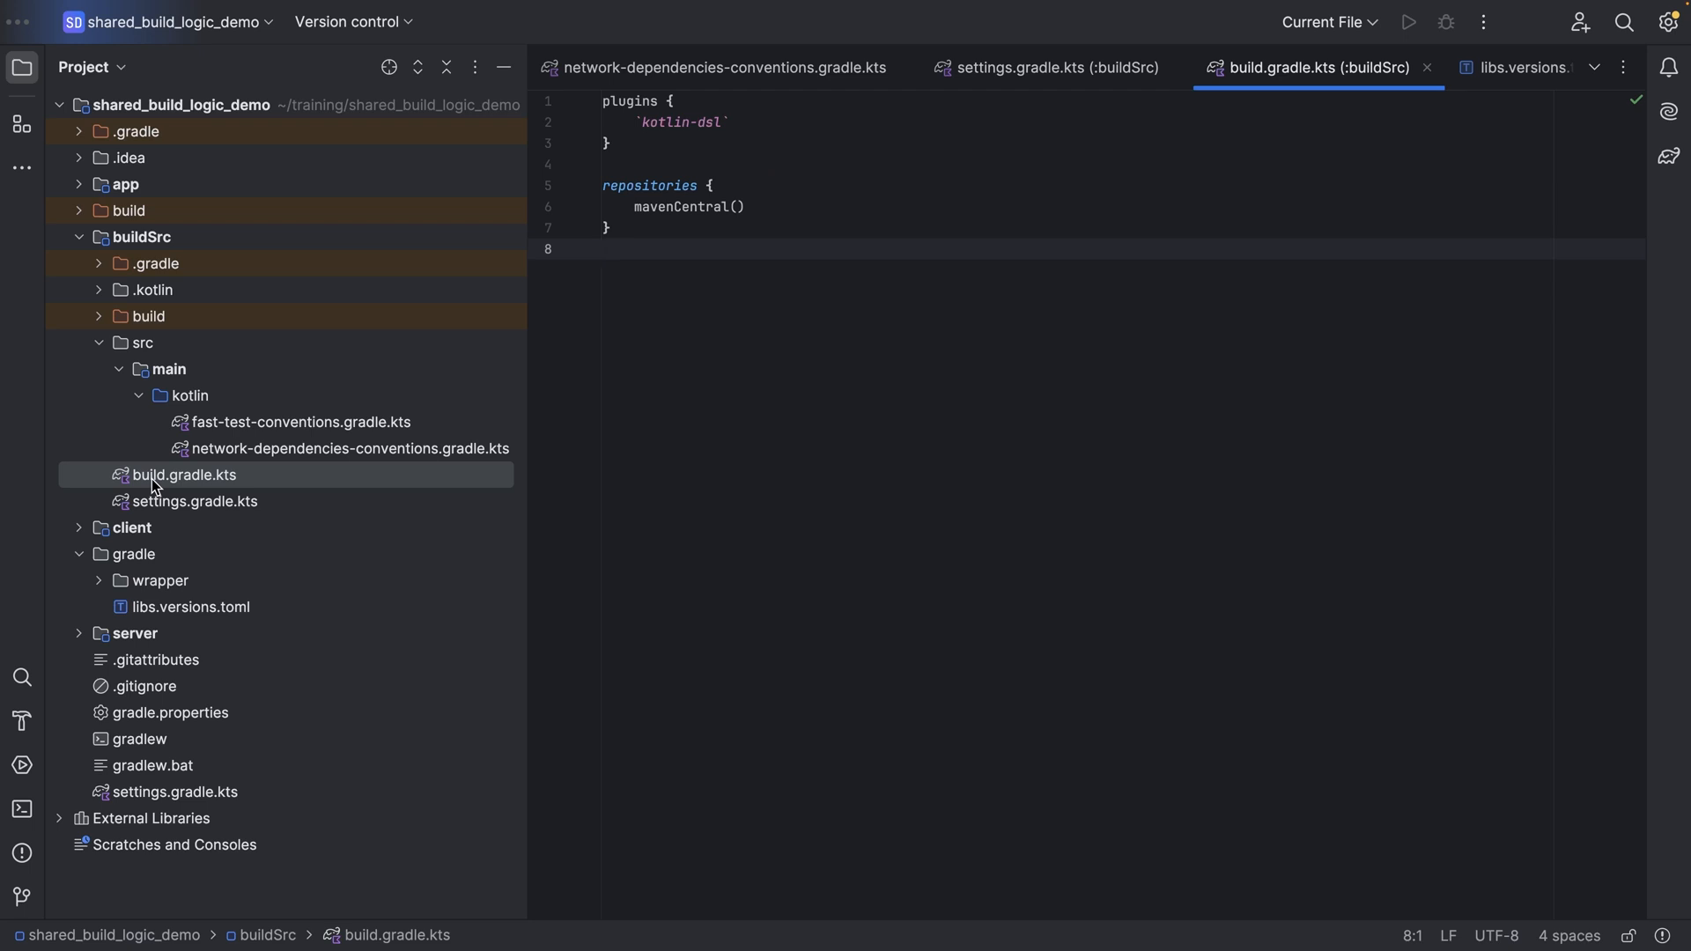
{"action": "mouse_move", "coordinate": [684, 289]}
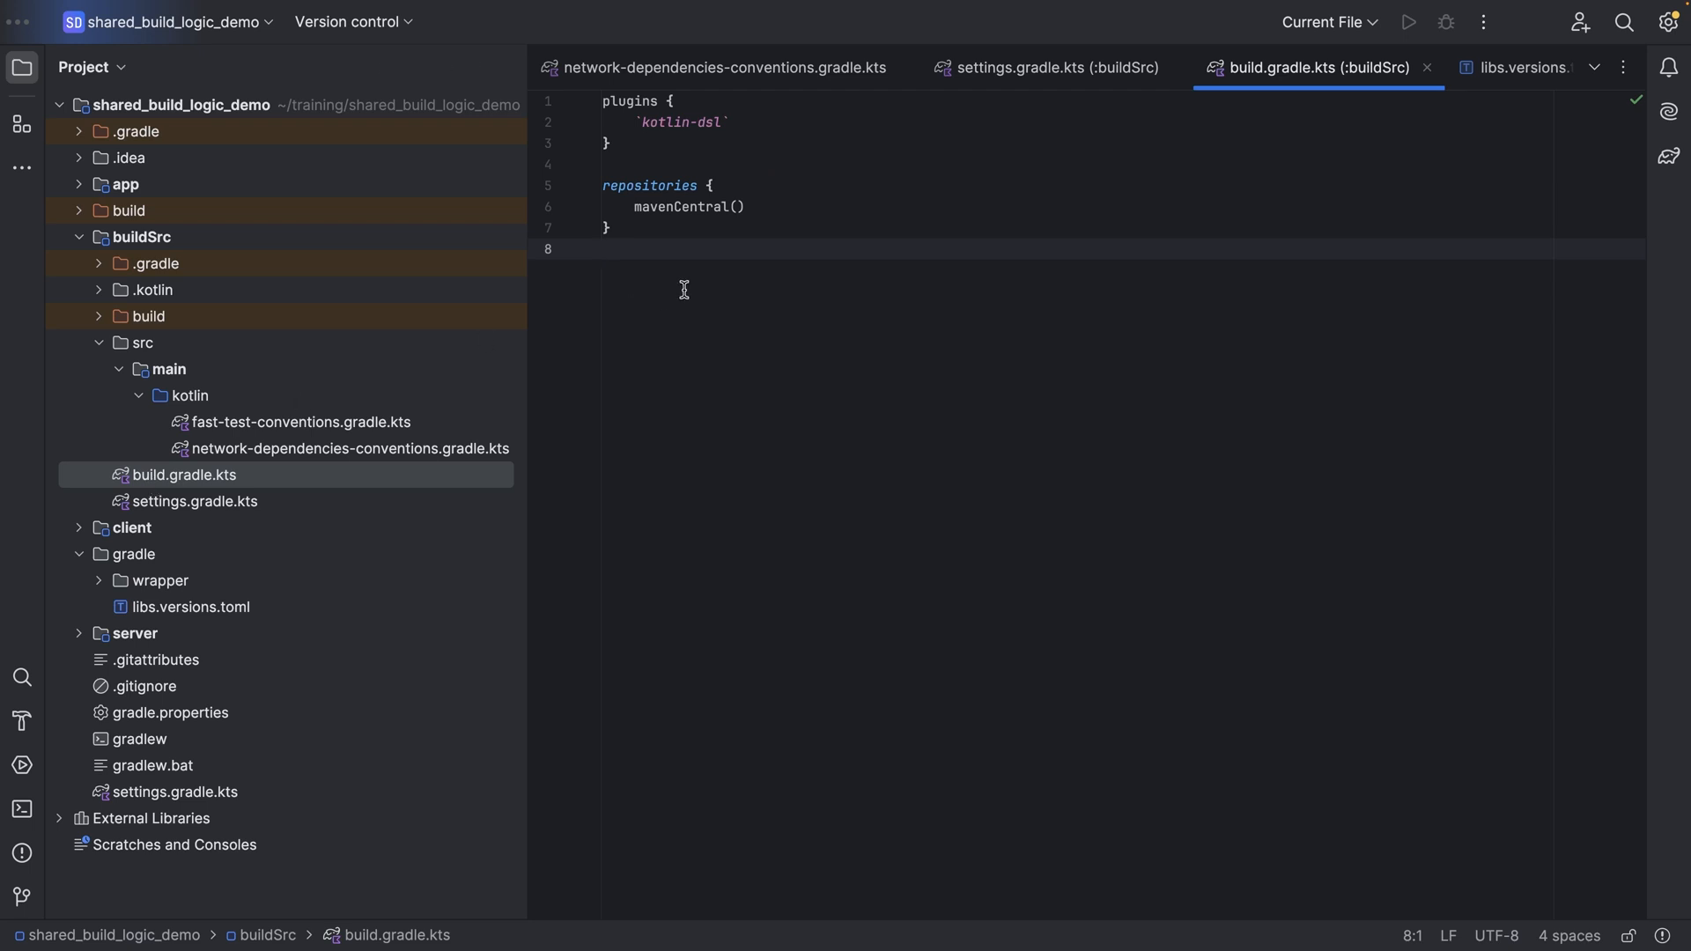
Begin a libs. reference in buildSrc/build.gradle.kts after the repositories block
{"action": "type", "text": "libs."}
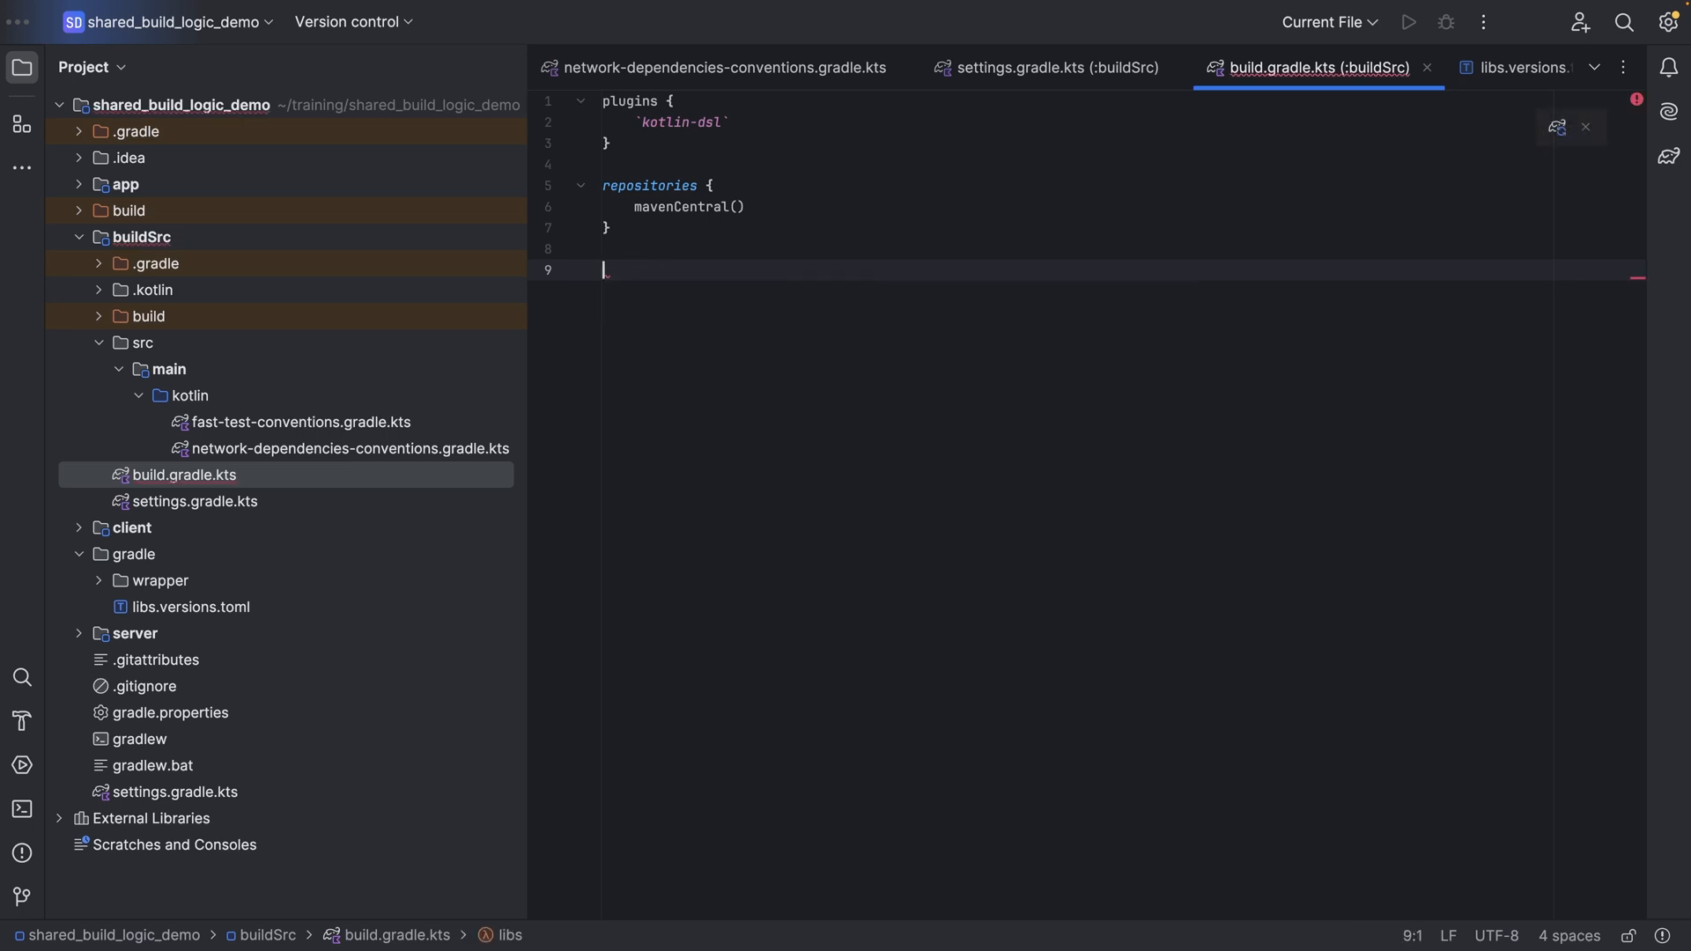
Start a libs. line after joda-time in the conventions script's dependencies block
{"action": "left_click", "coordinate": [349, 449]}
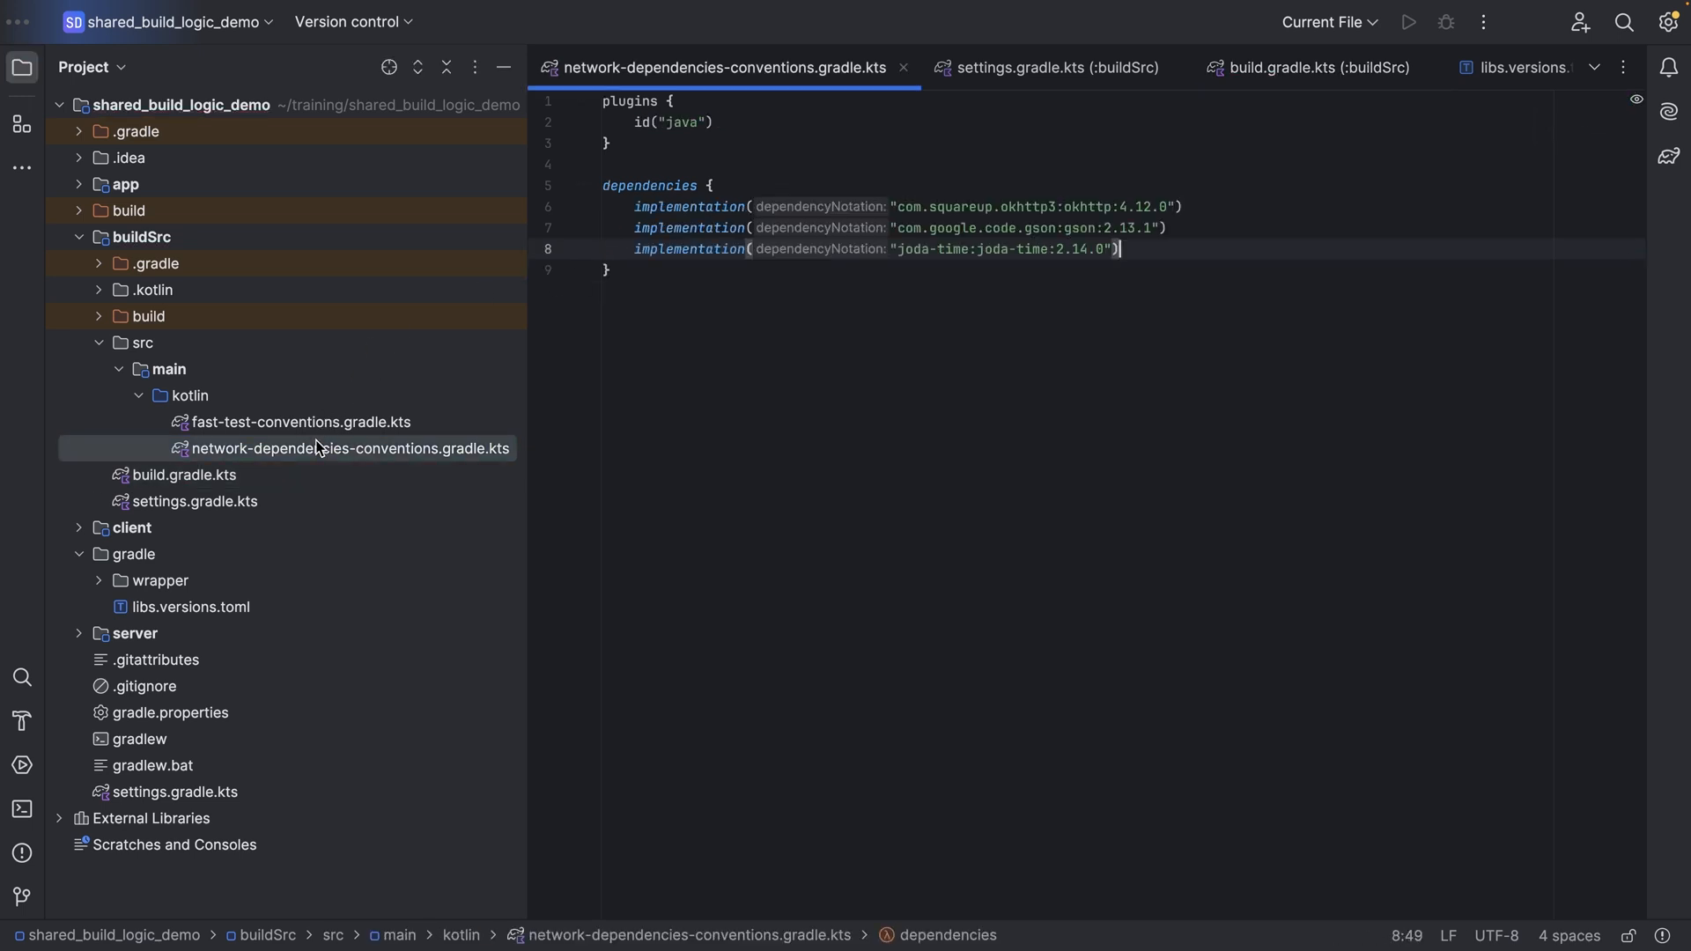
{"action": "key", "text": "enter"}
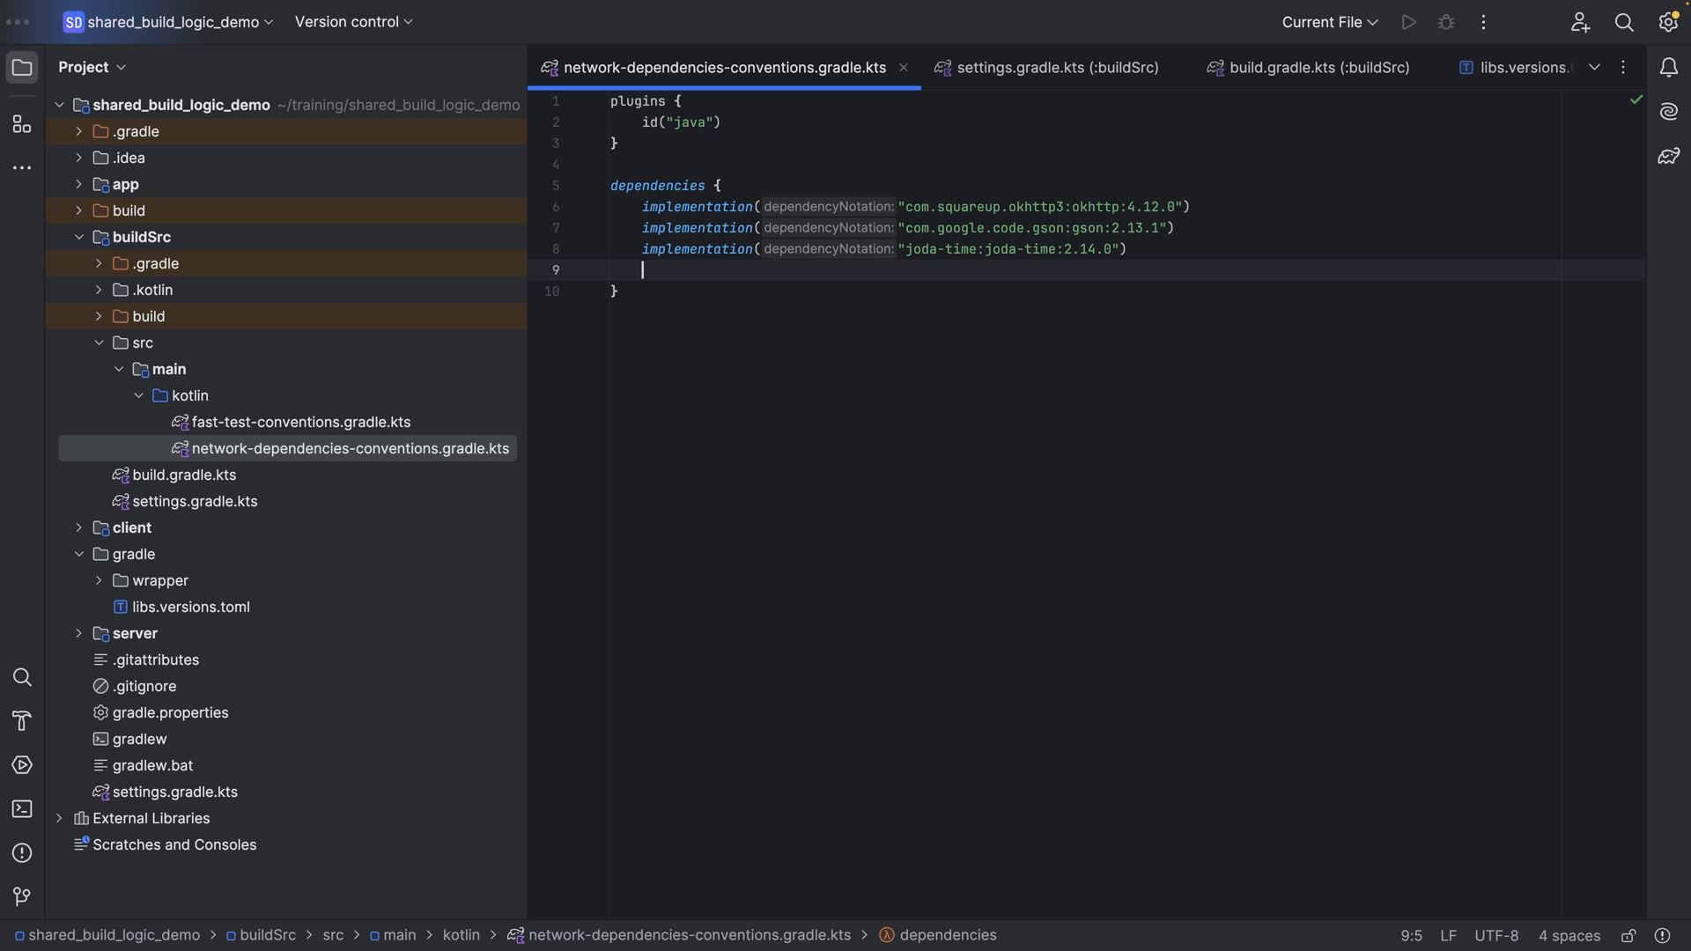
{"action": "type", "text": "libs."}
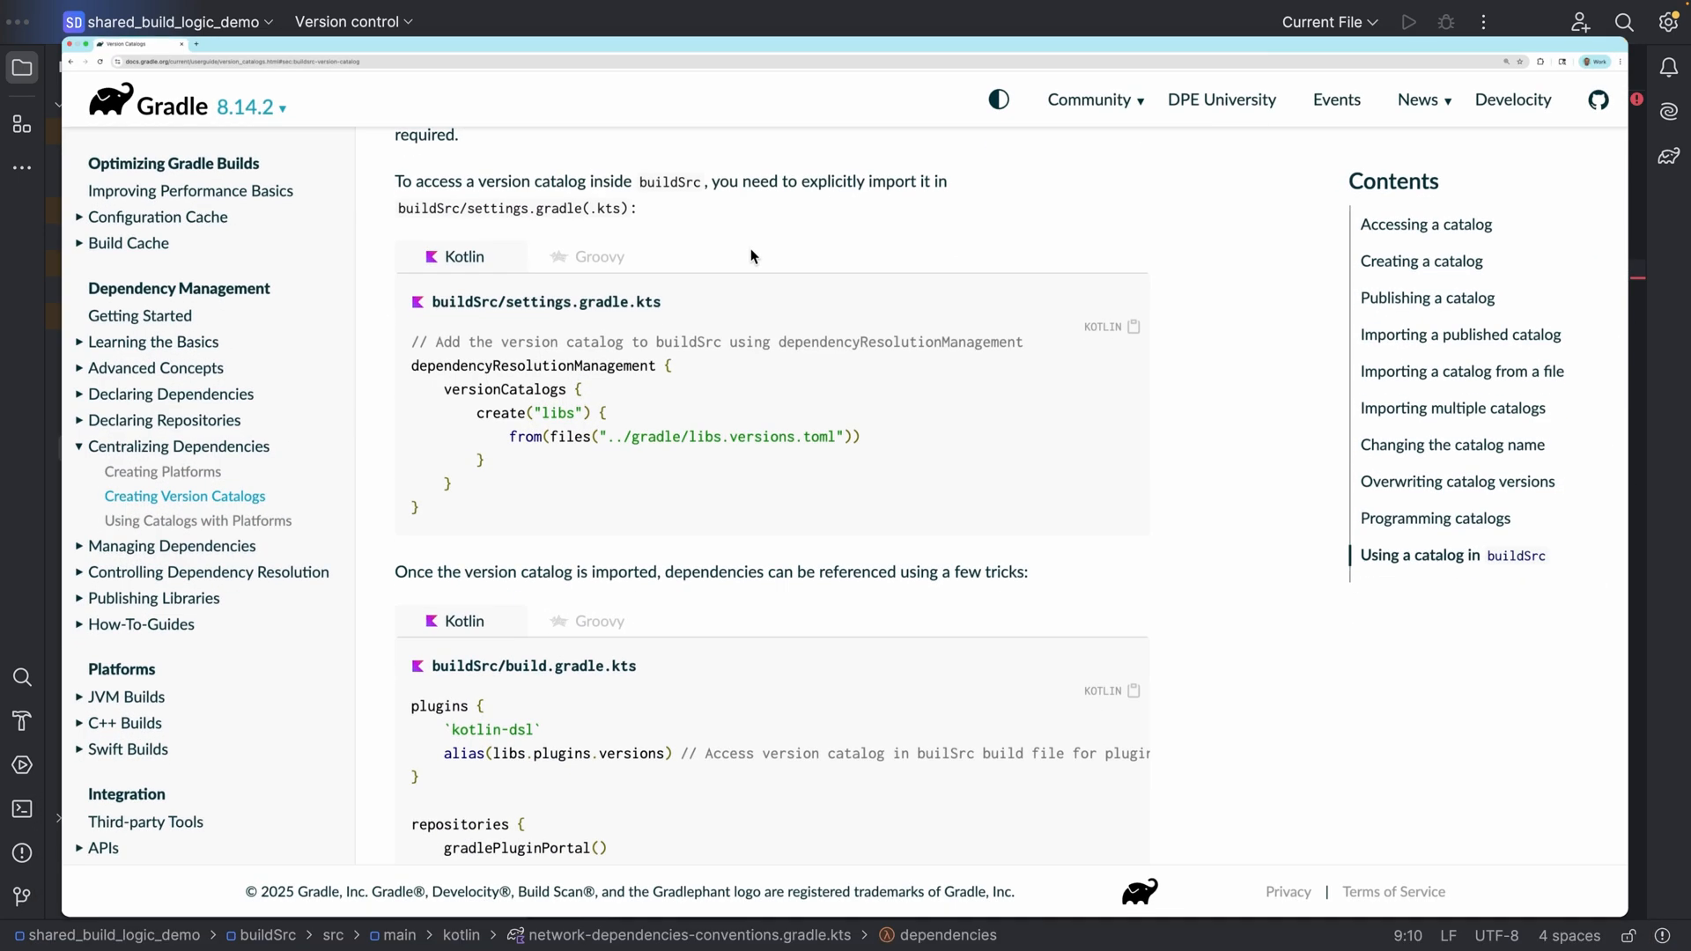
Read through the docs' buildSrc example, highlighting the libs.groovy.core catalog reference
{"action": "scroll", "scroll_direction": "down", "scroll_amount": 3}
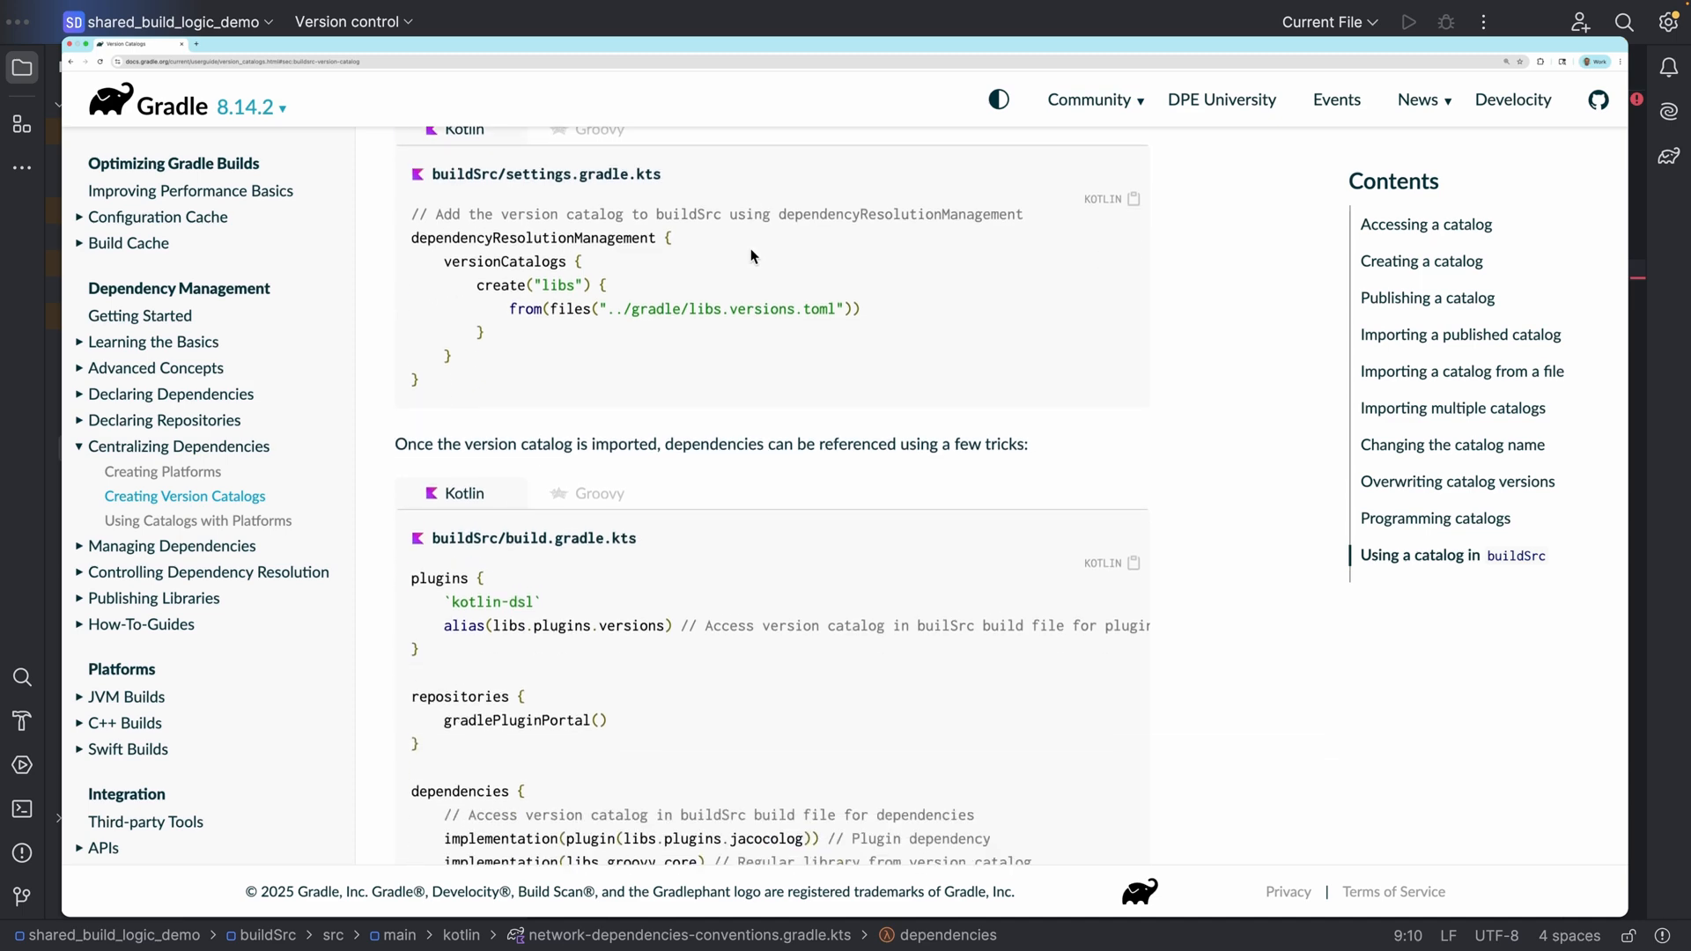
{"action": "scroll", "scroll_direction": "down", "scroll_amount": 3}
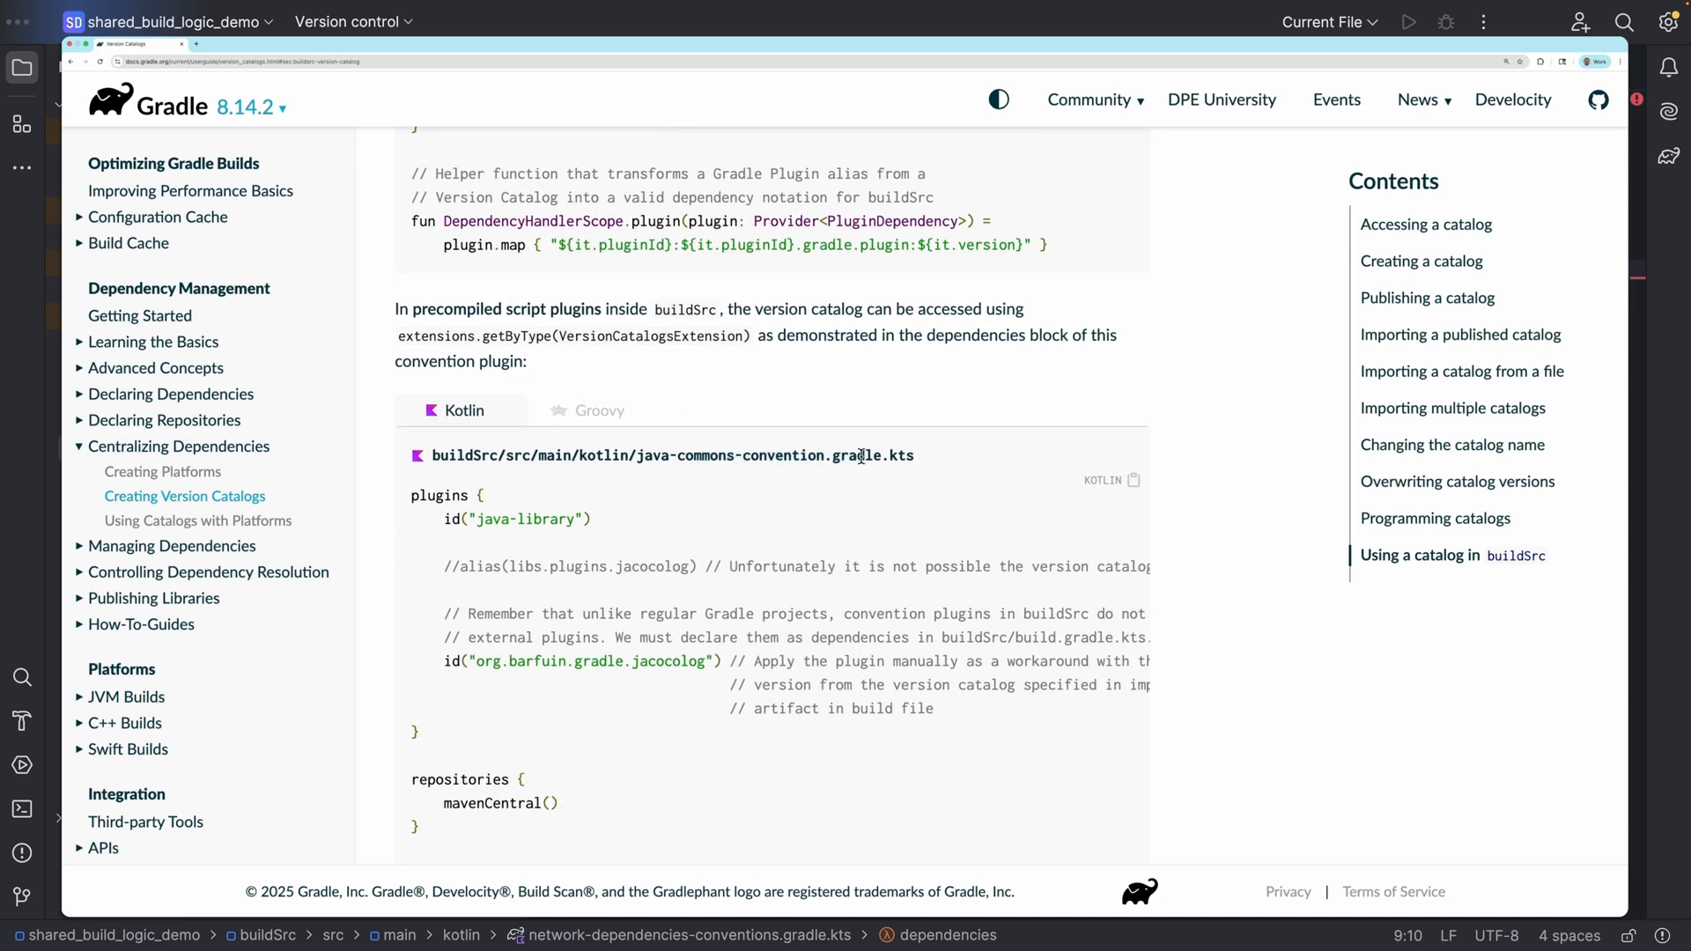
{"action": "scroll", "scroll_direction": "down", "scroll_amount": 3}
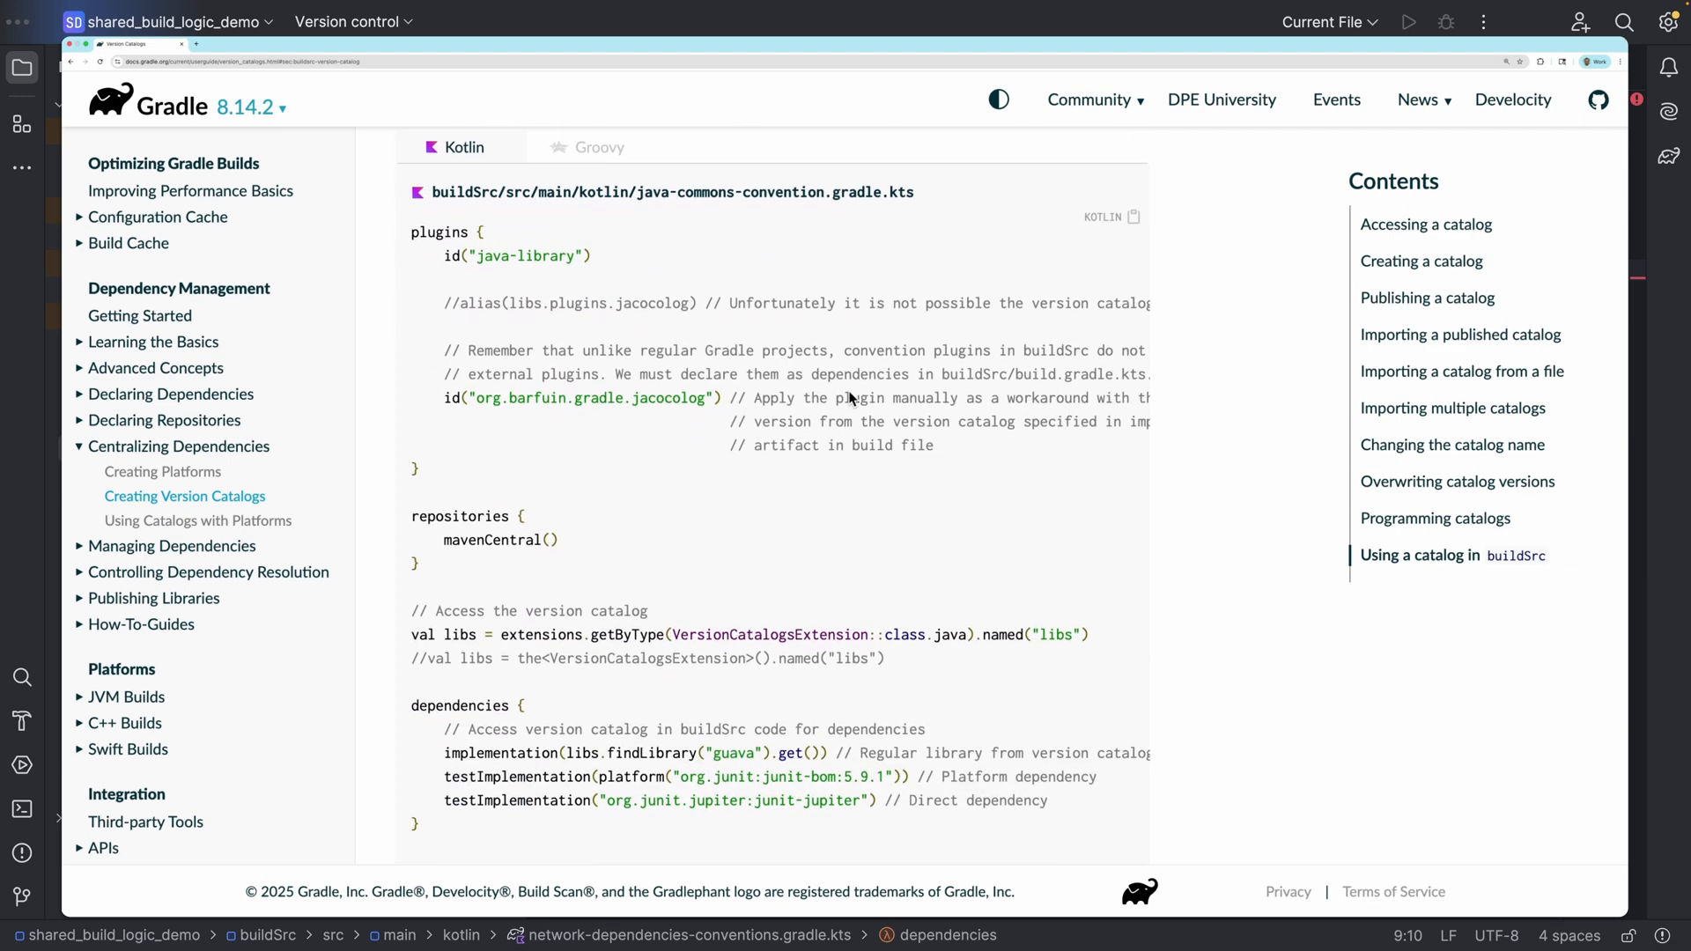
{"action": "scroll", "scroll_direction": "down", "scroll_amount": 3}
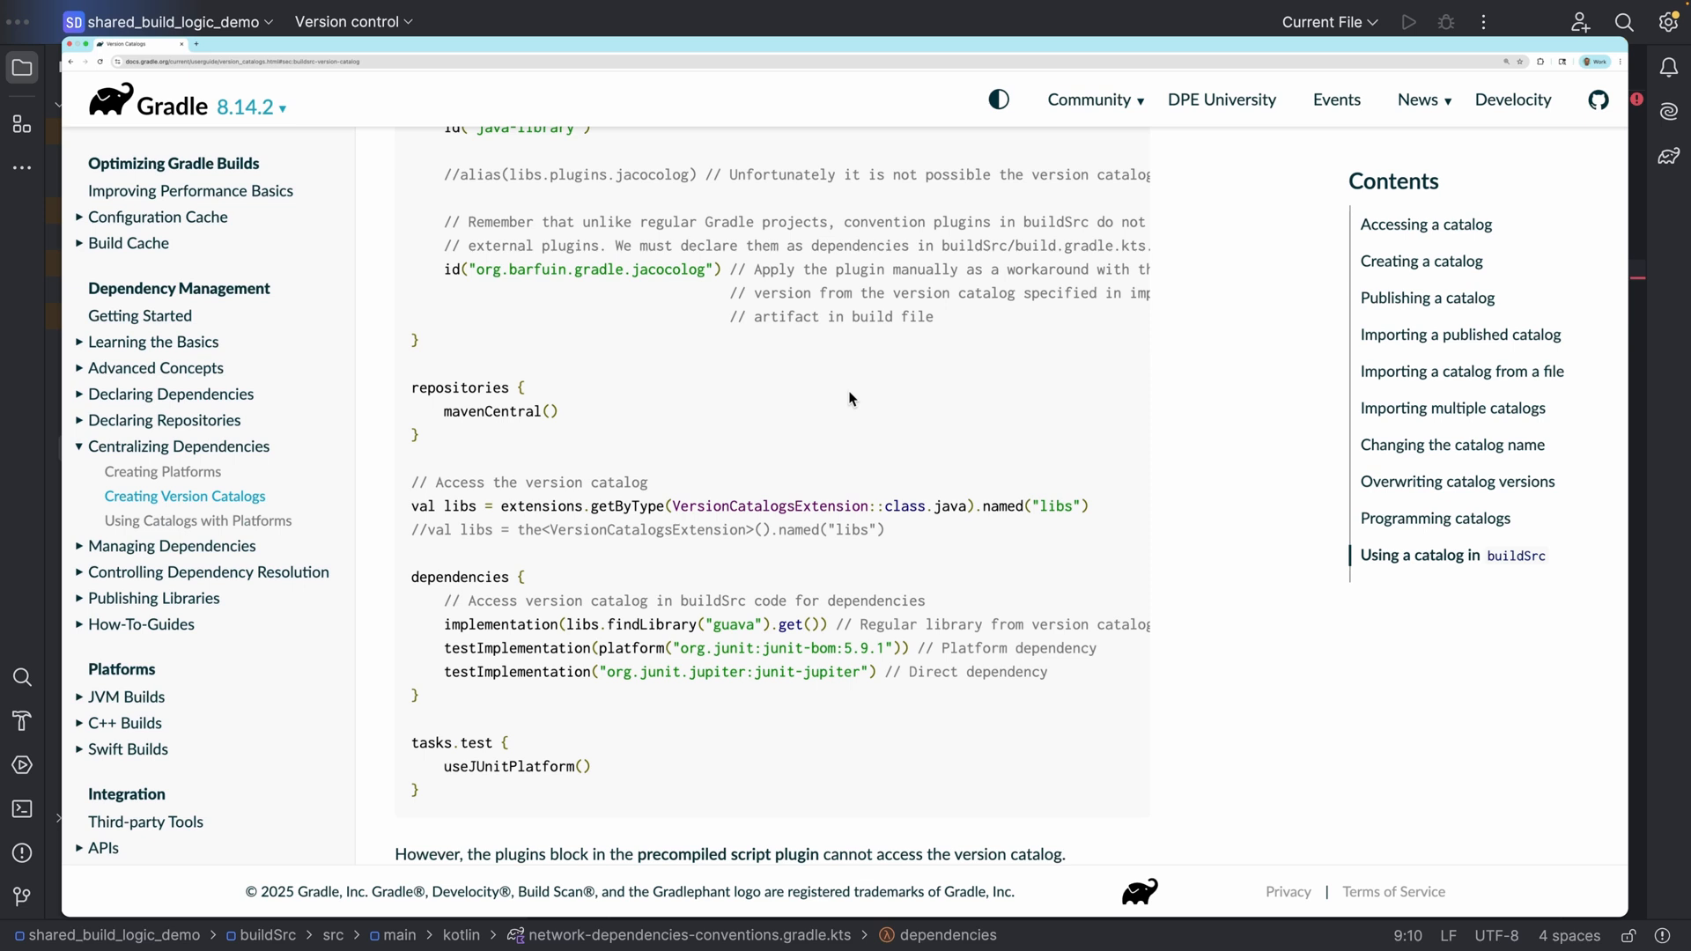
{"action": "double_click", "coordinate": [445, 506]}
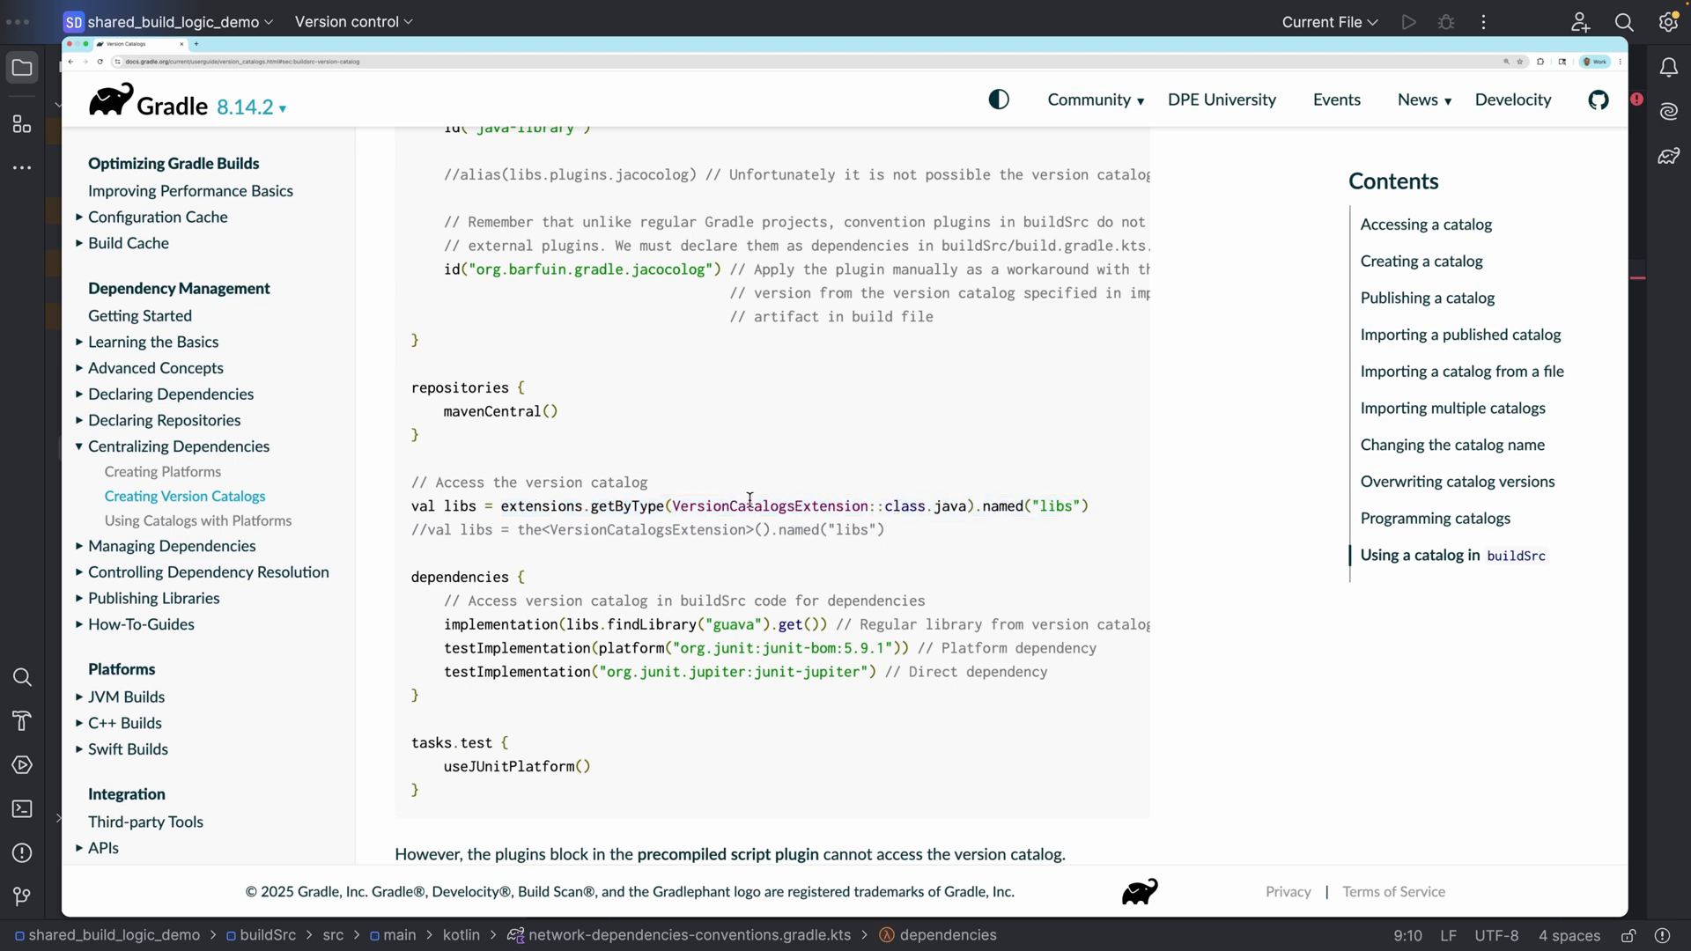
{"action": "mouse_move", "coordinate": [868, 494]}
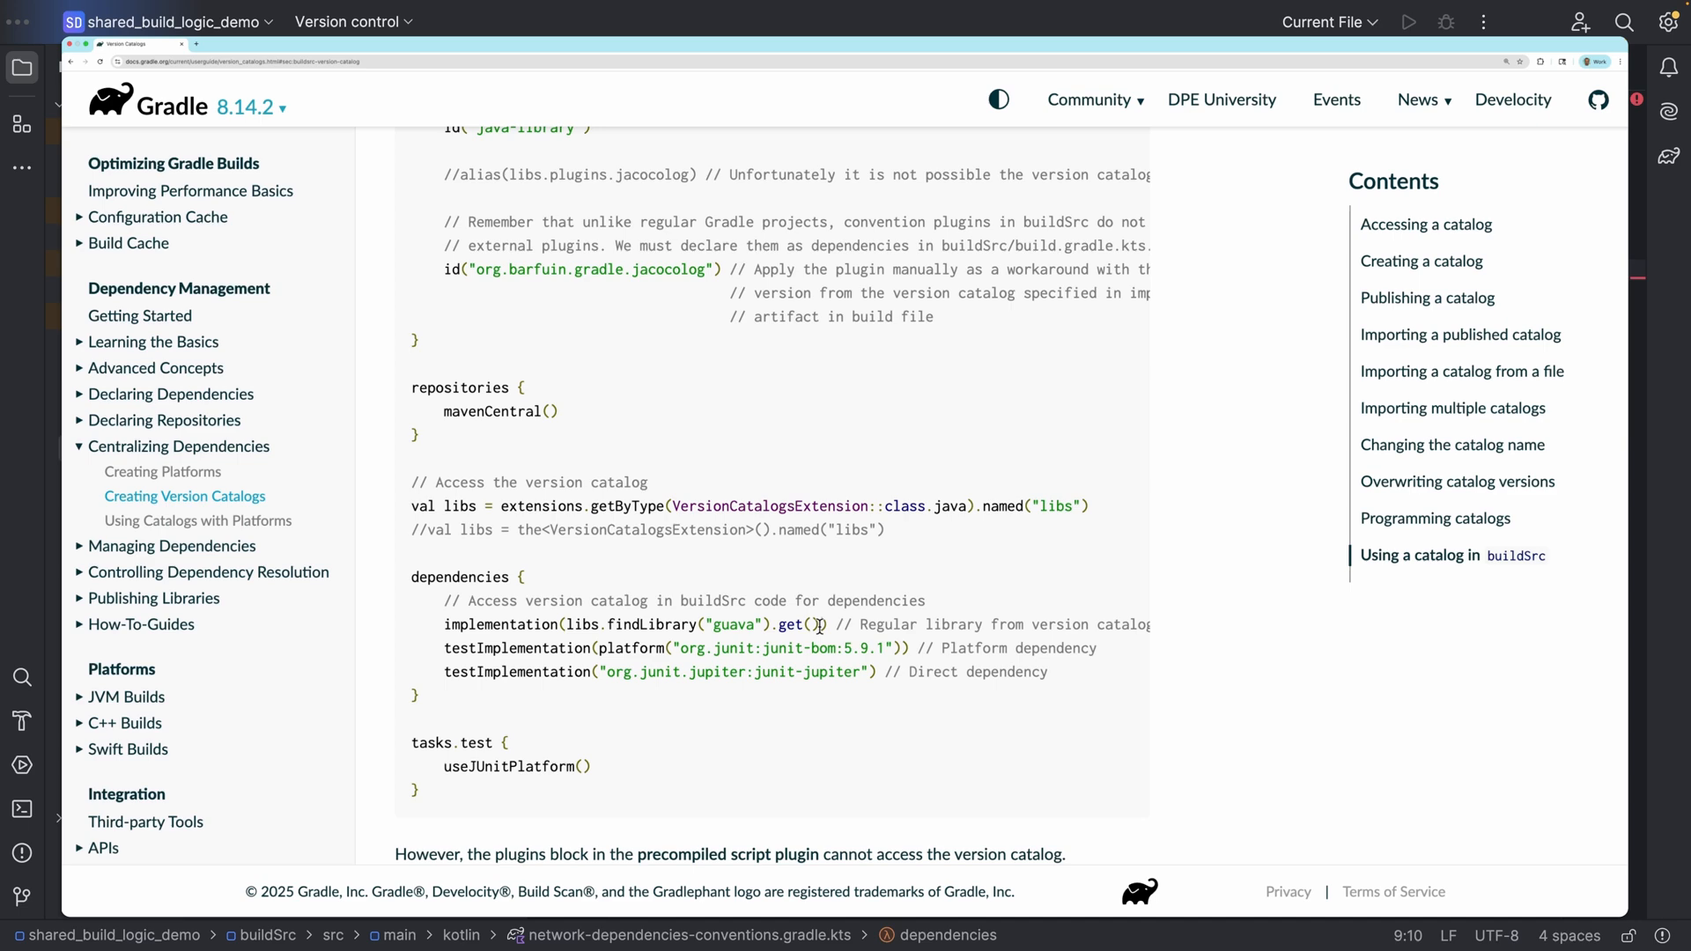
{"action": "scroll", "scroll_direction": "up", "scroll_amount": 3}
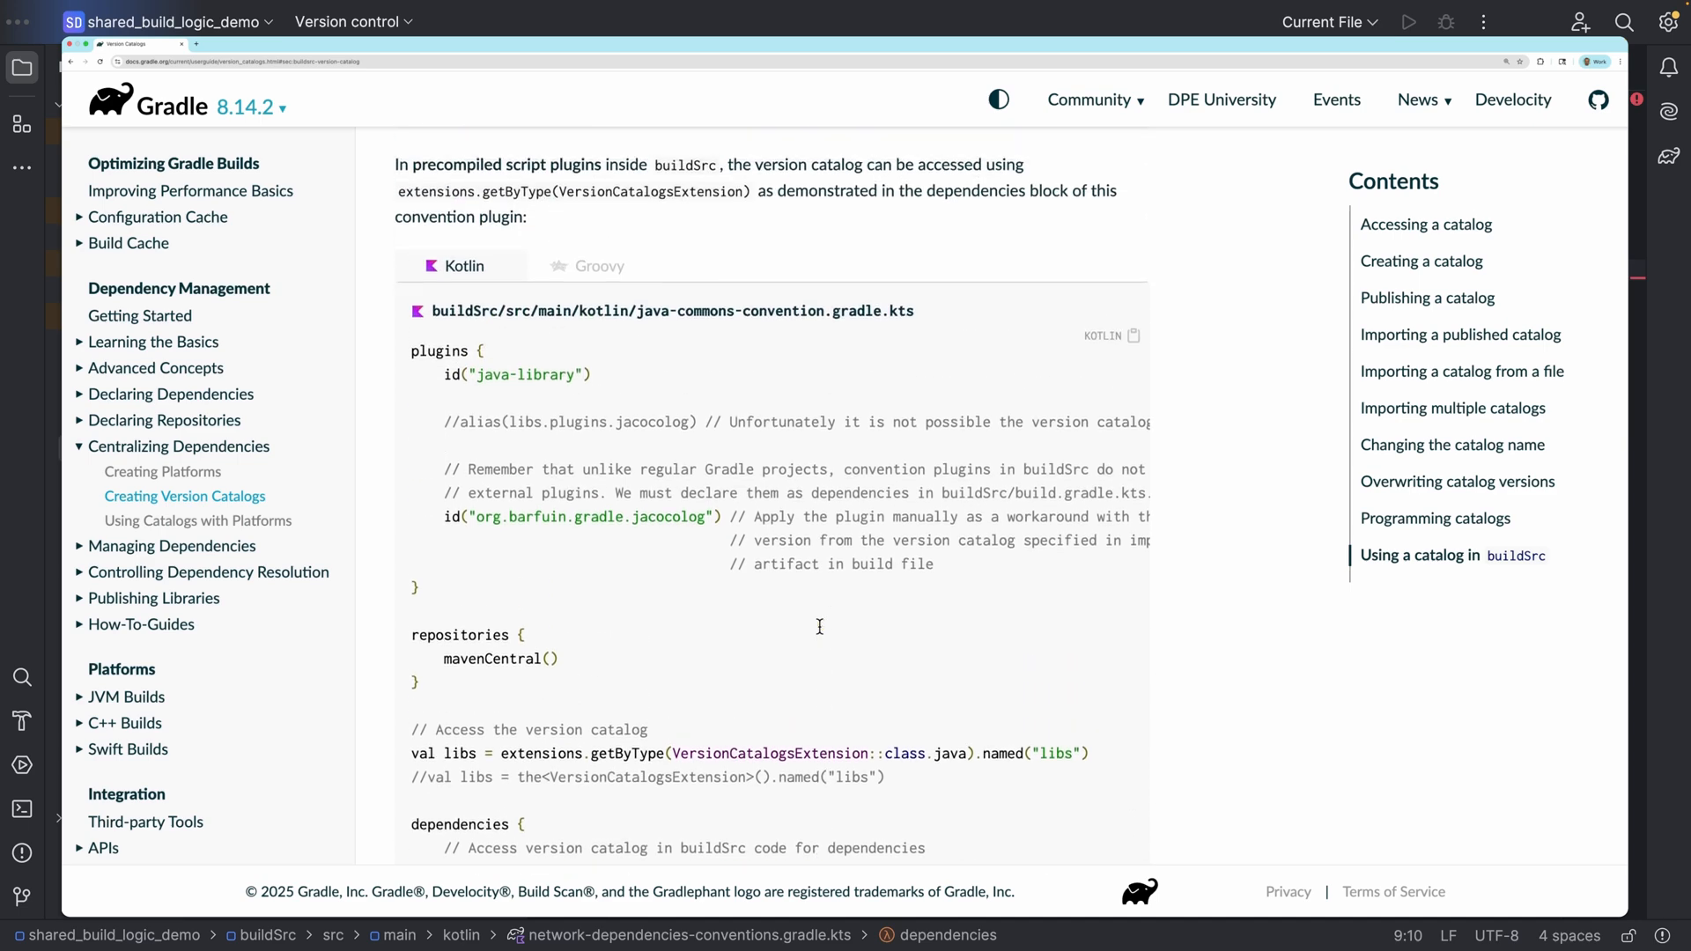
{"action": "scroll", "scroll_direction": "up", "scroll_amount": 3}
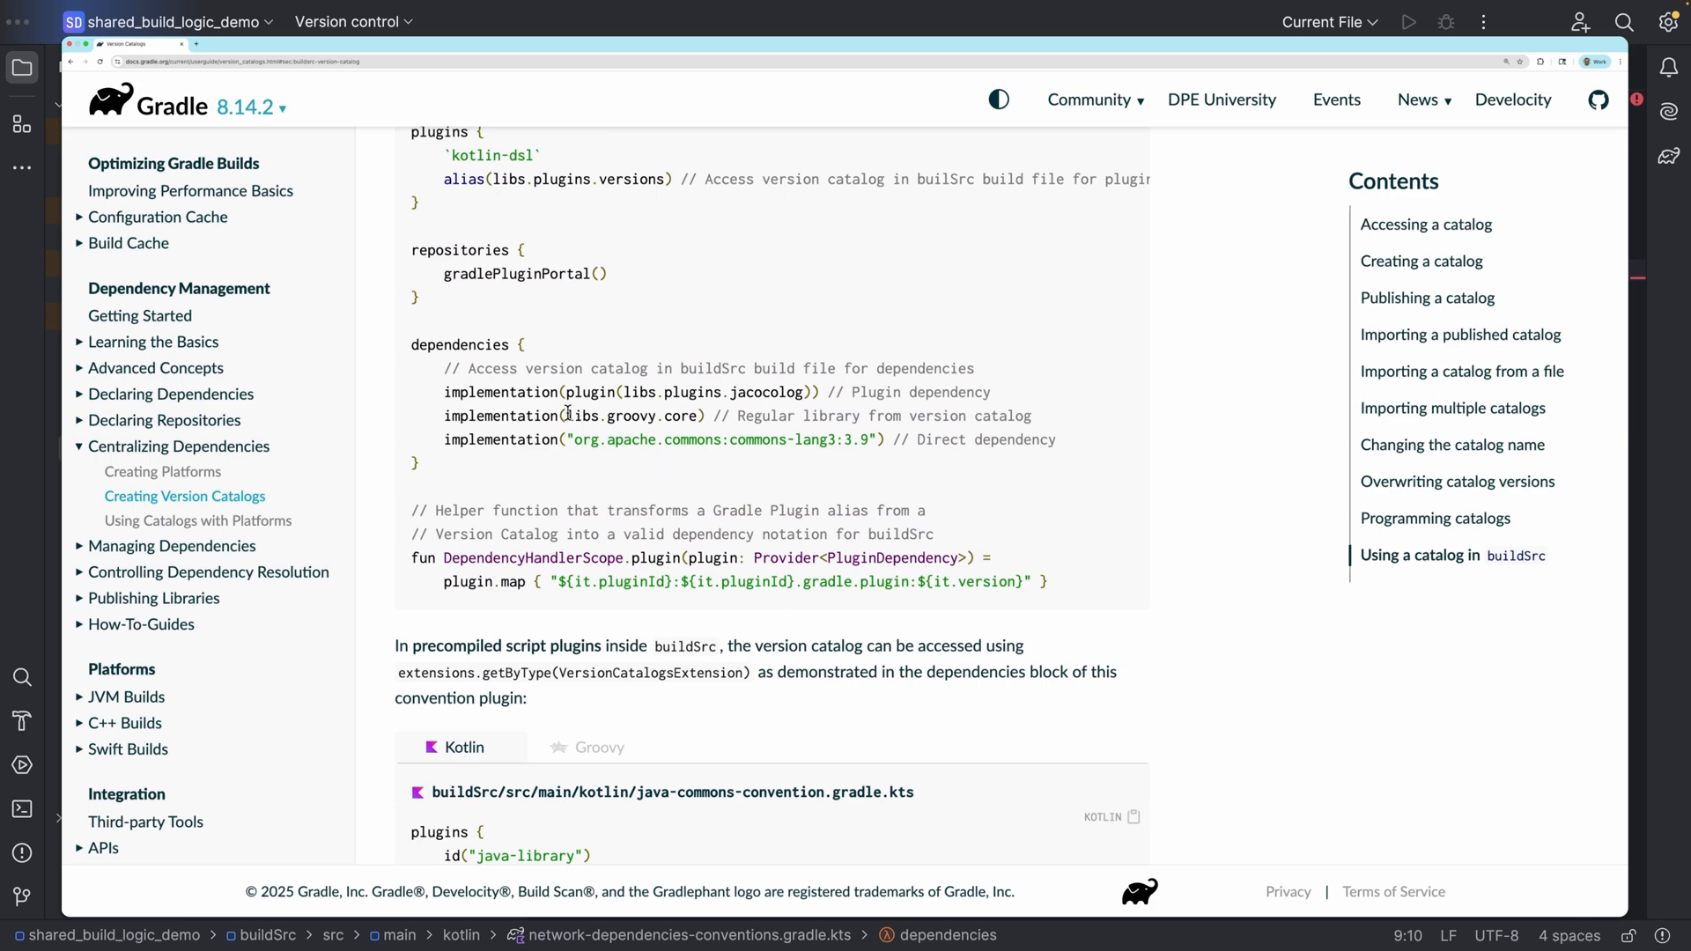
{"action": "double_click", "coordinate": [629, 415]}
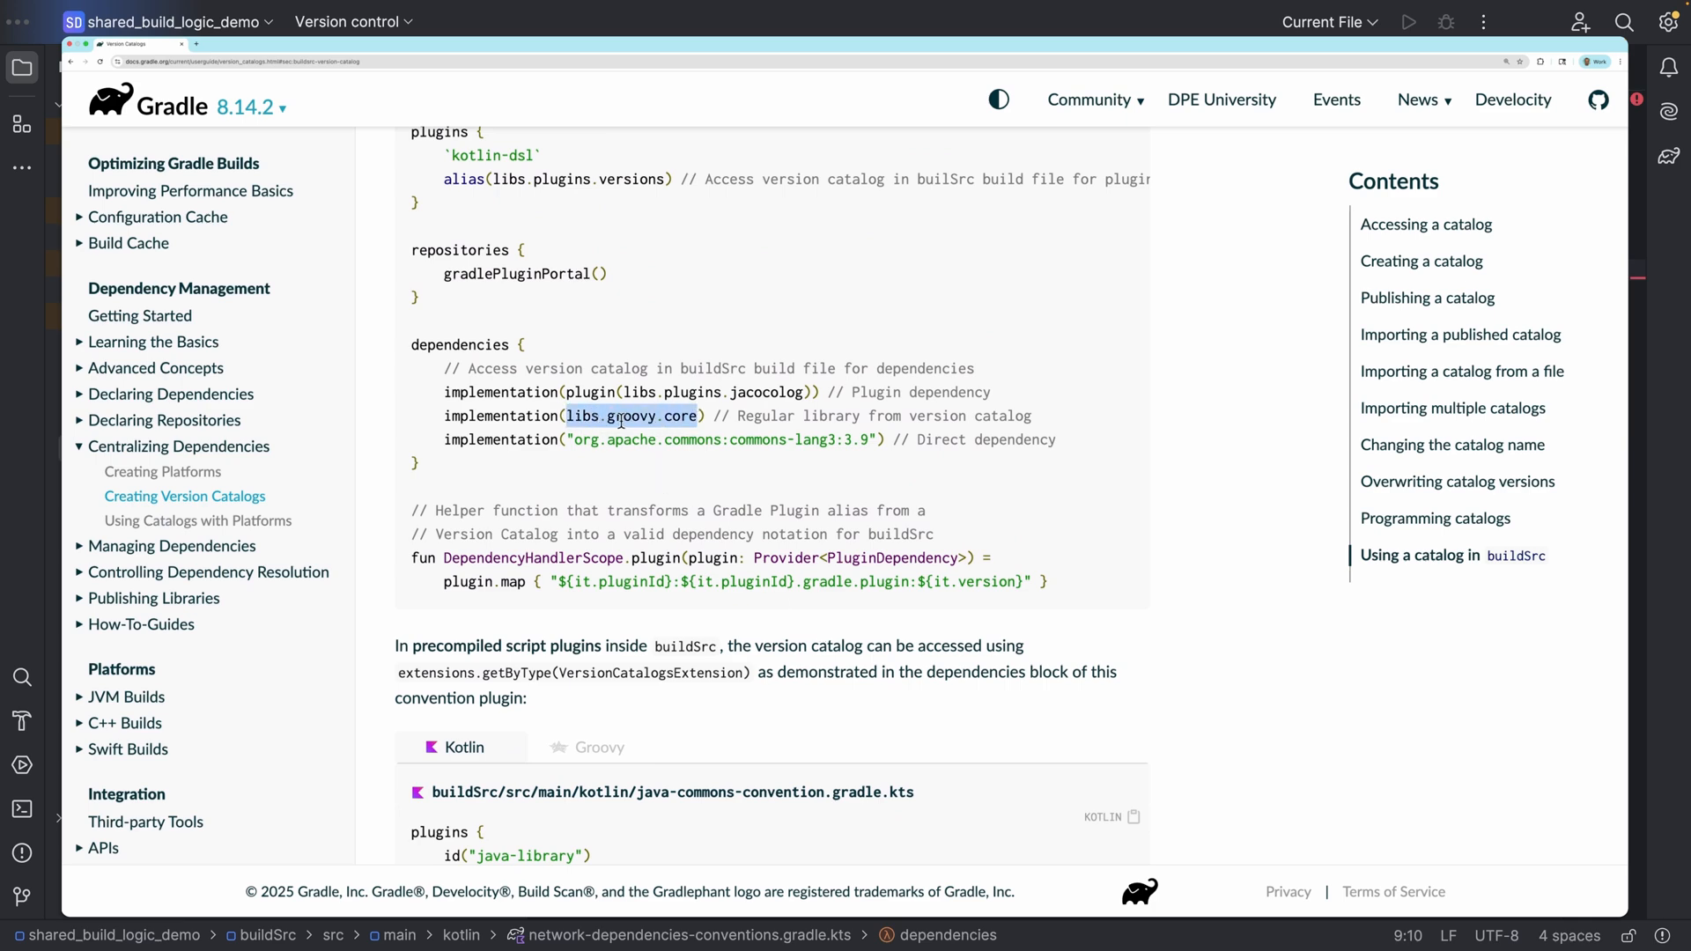
{"action": "scroll", "scroll_direction": "down", "scroll_amount": 3}
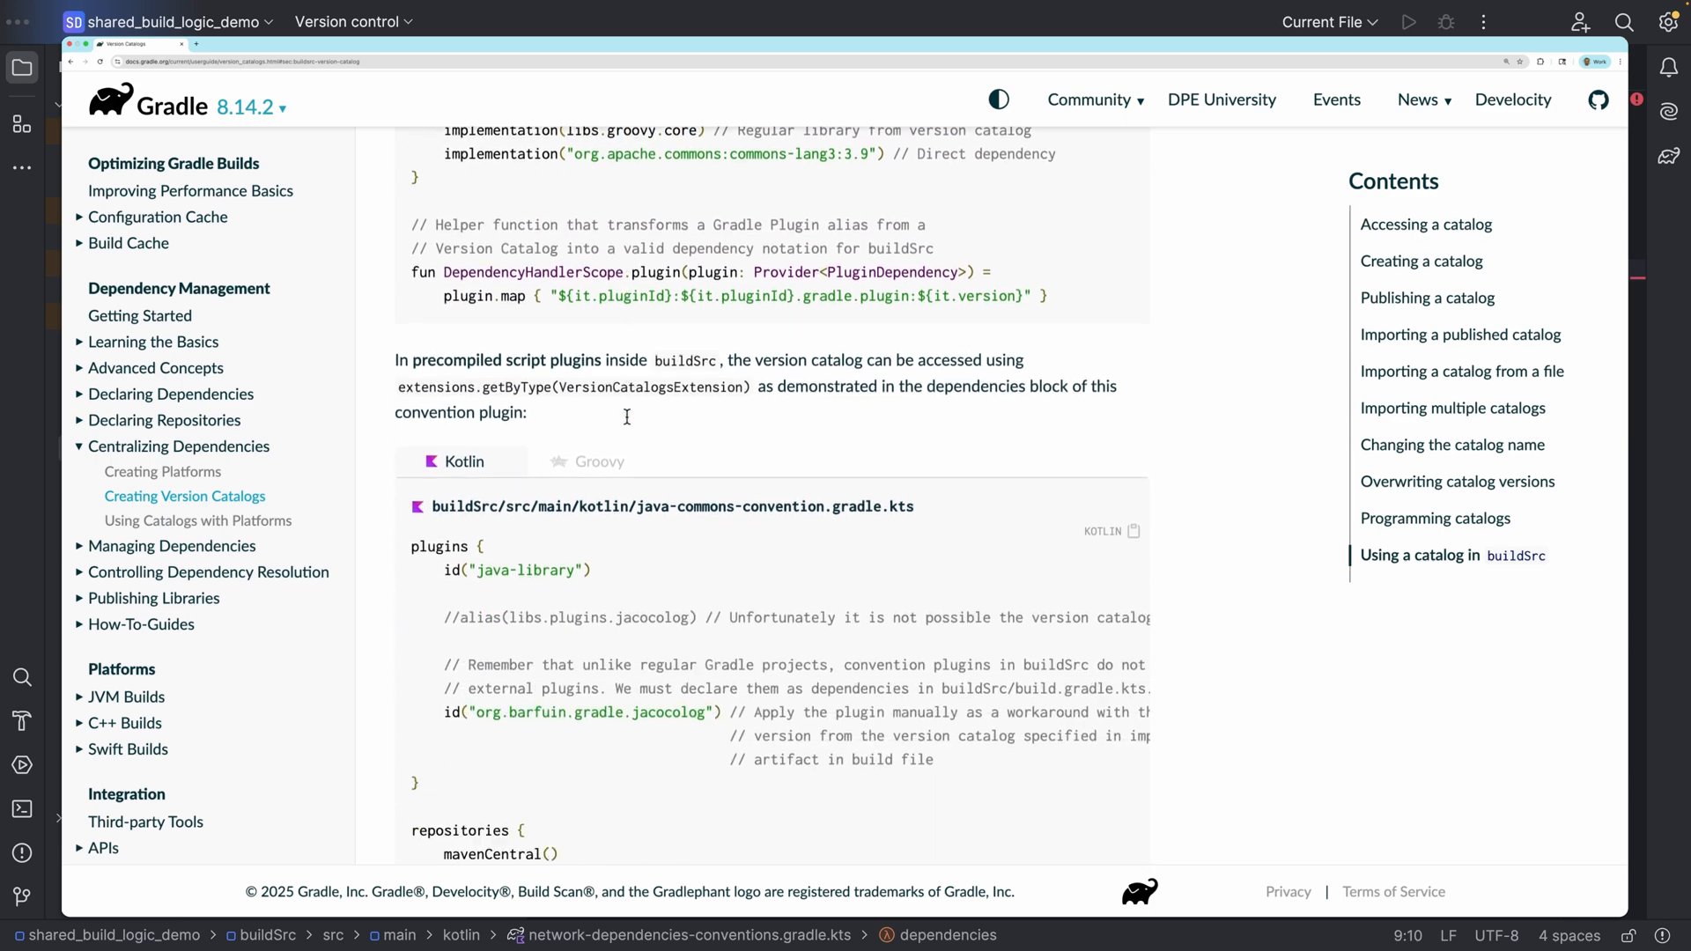
{"action": "scroll", "scroll_direction": "down", "scroll_amount": 3}
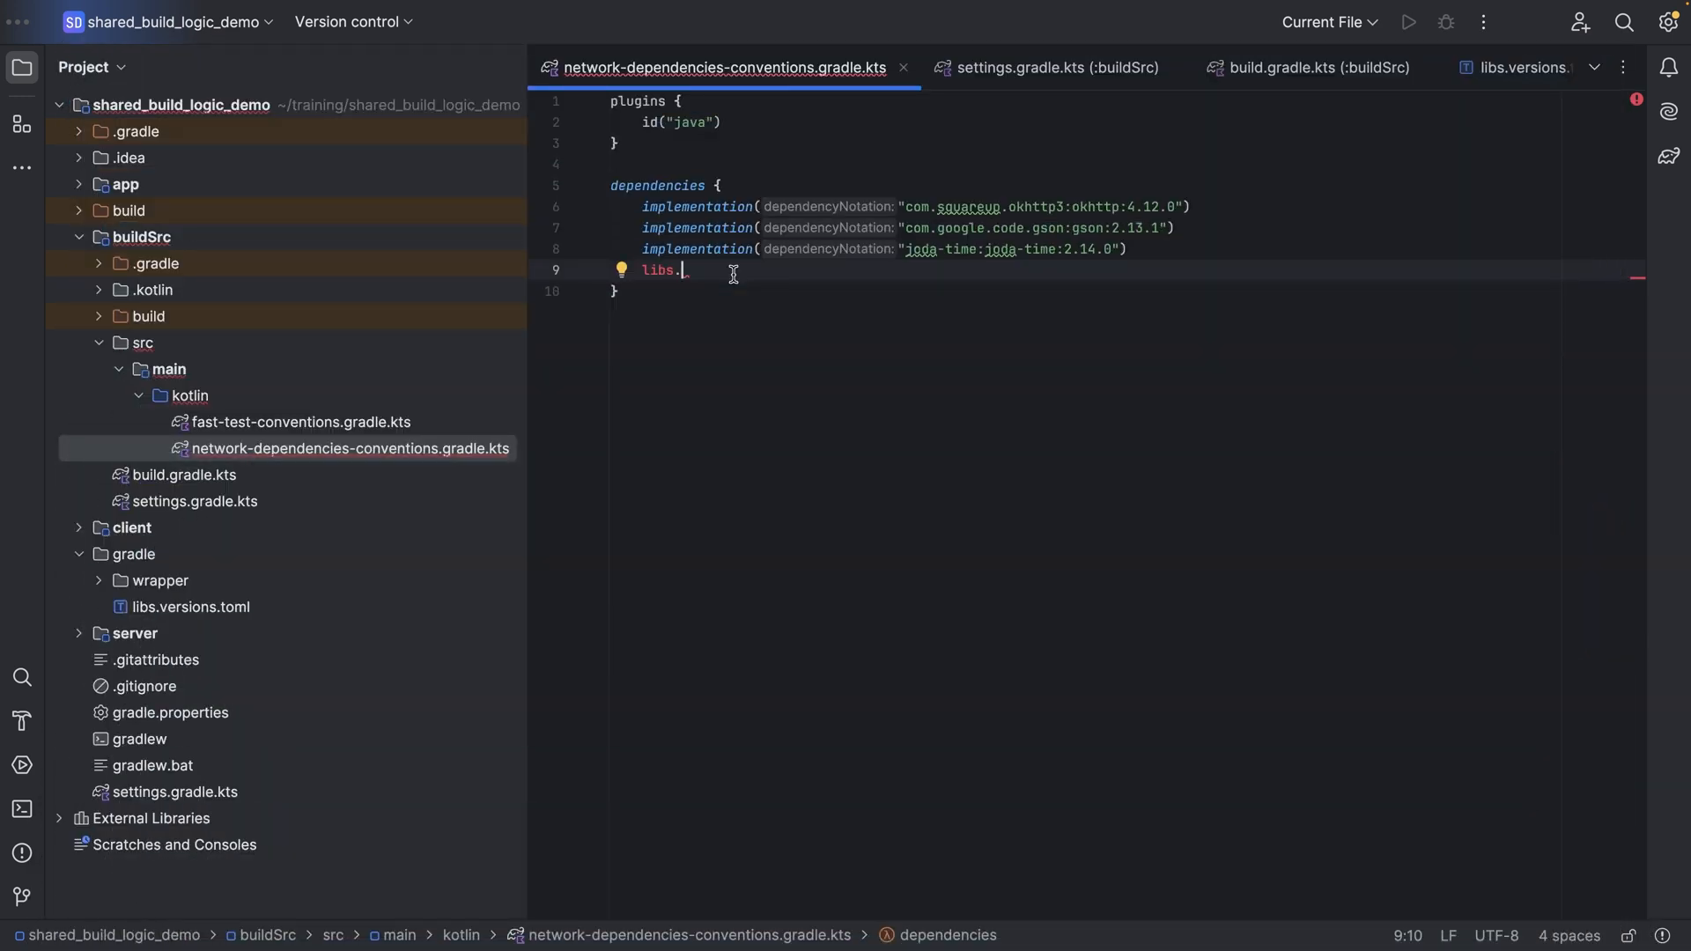
Define val libs via VersionCatalogsExtension named "libs", checking aliases in libs.versions.toml
{"action": "left_click", "coordinate": [696, 163]}
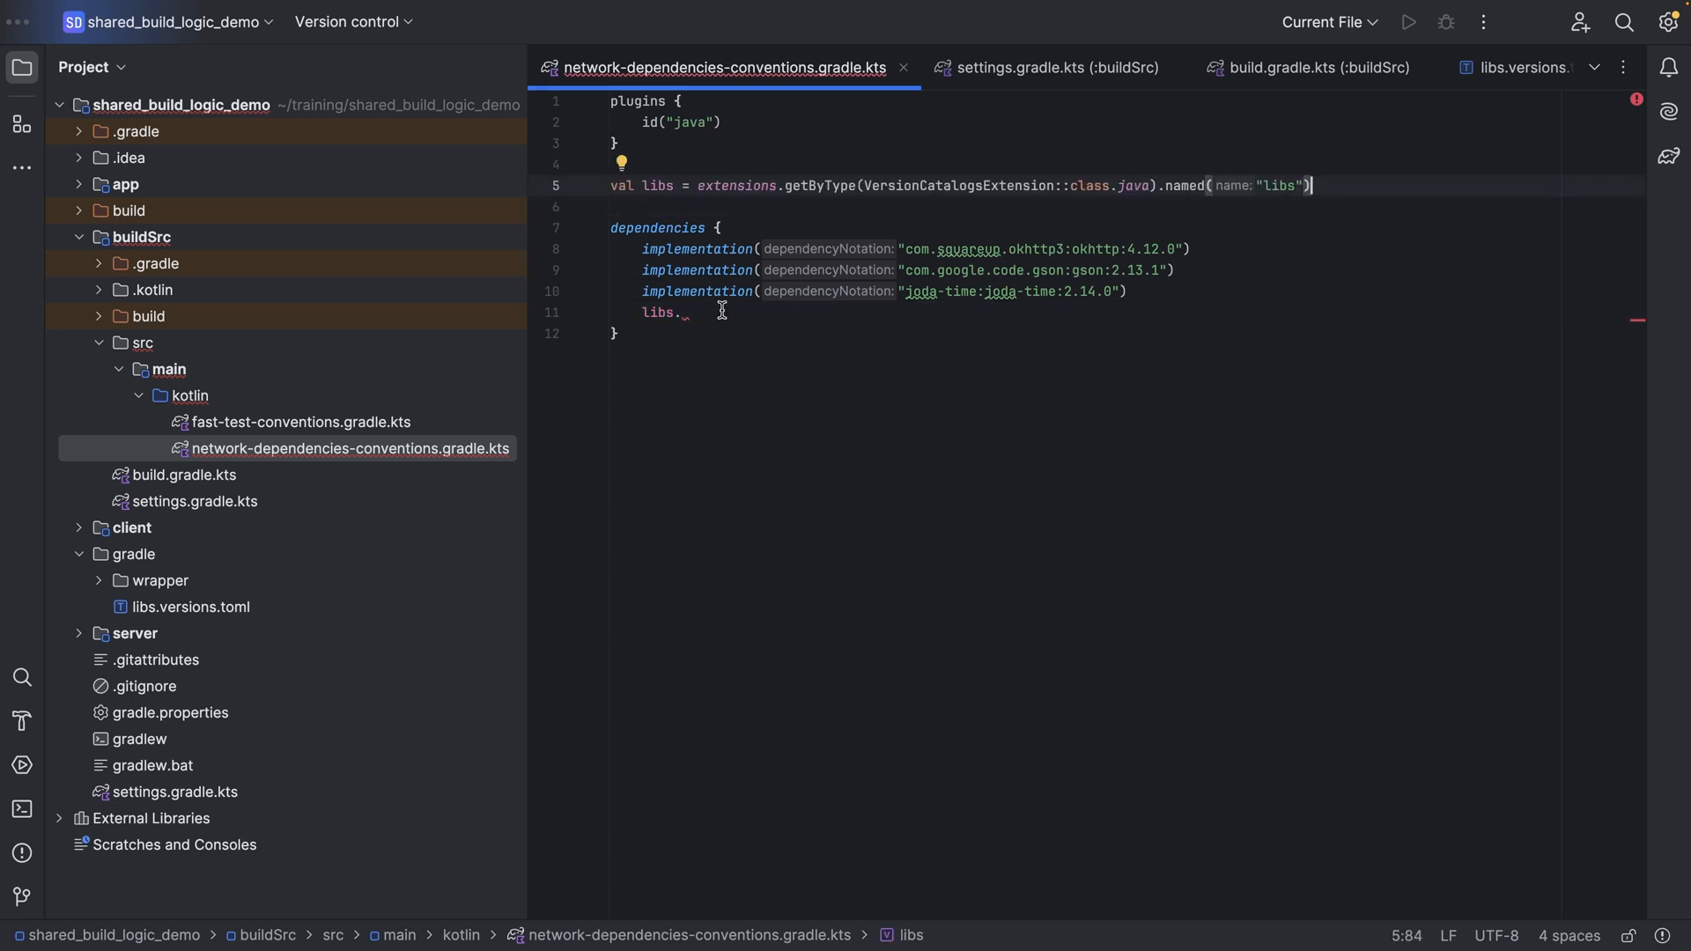
{"action": "type", "text": "."}
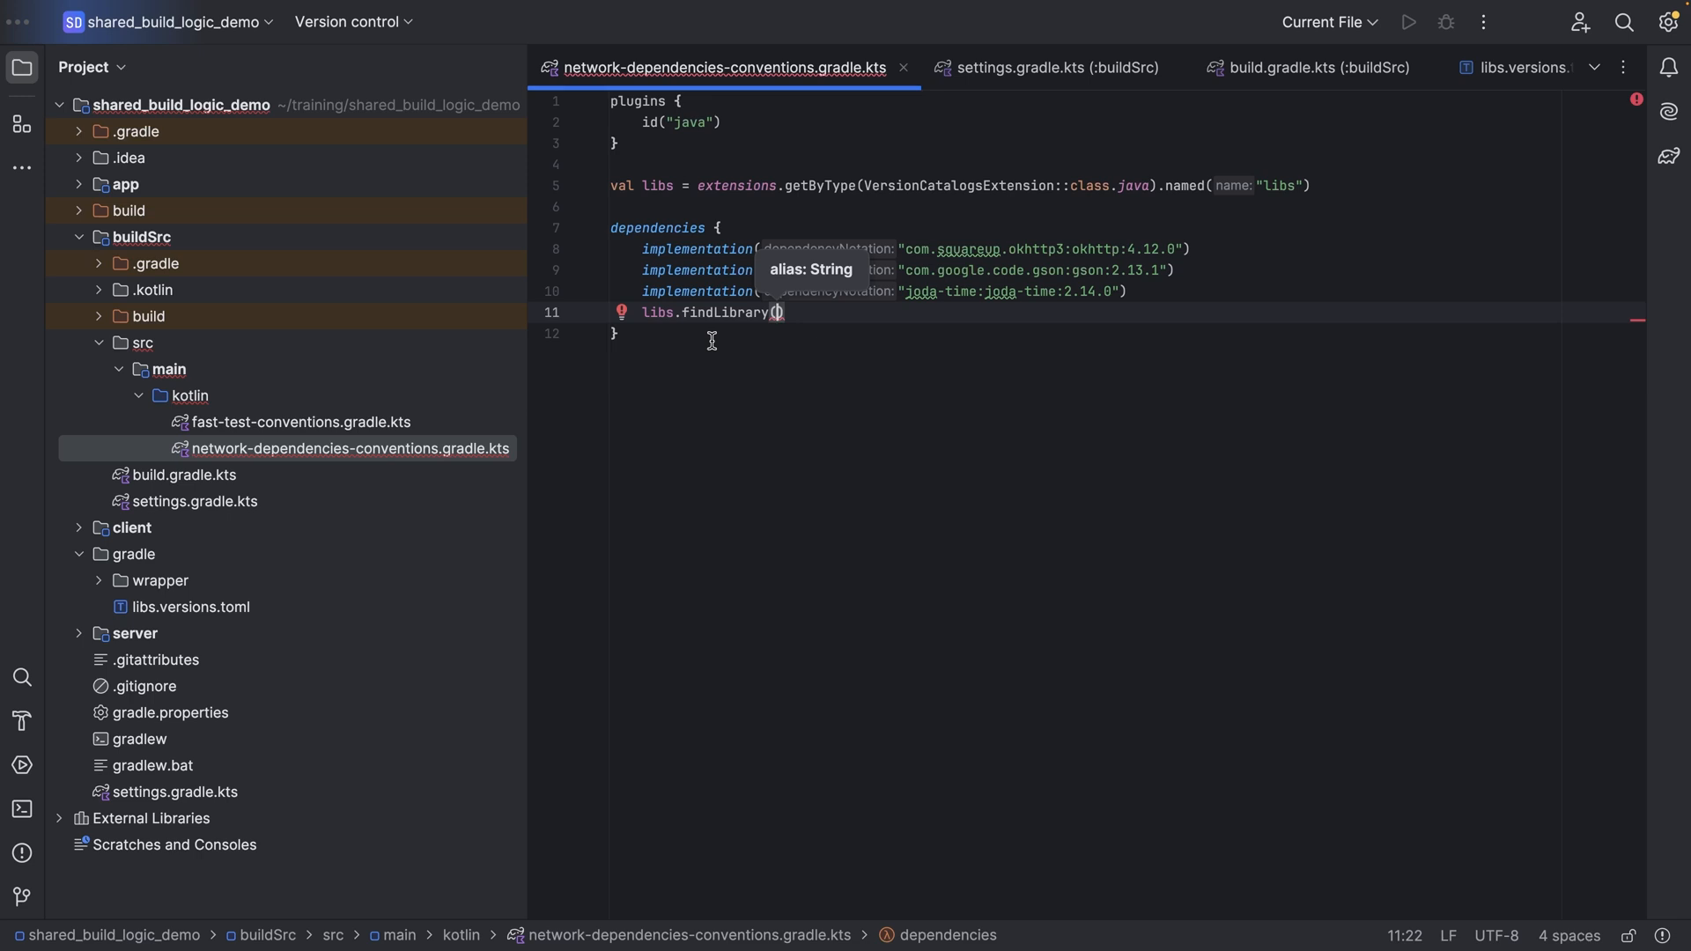
{"action": "left_click", "coordinate": [1488, 66]}
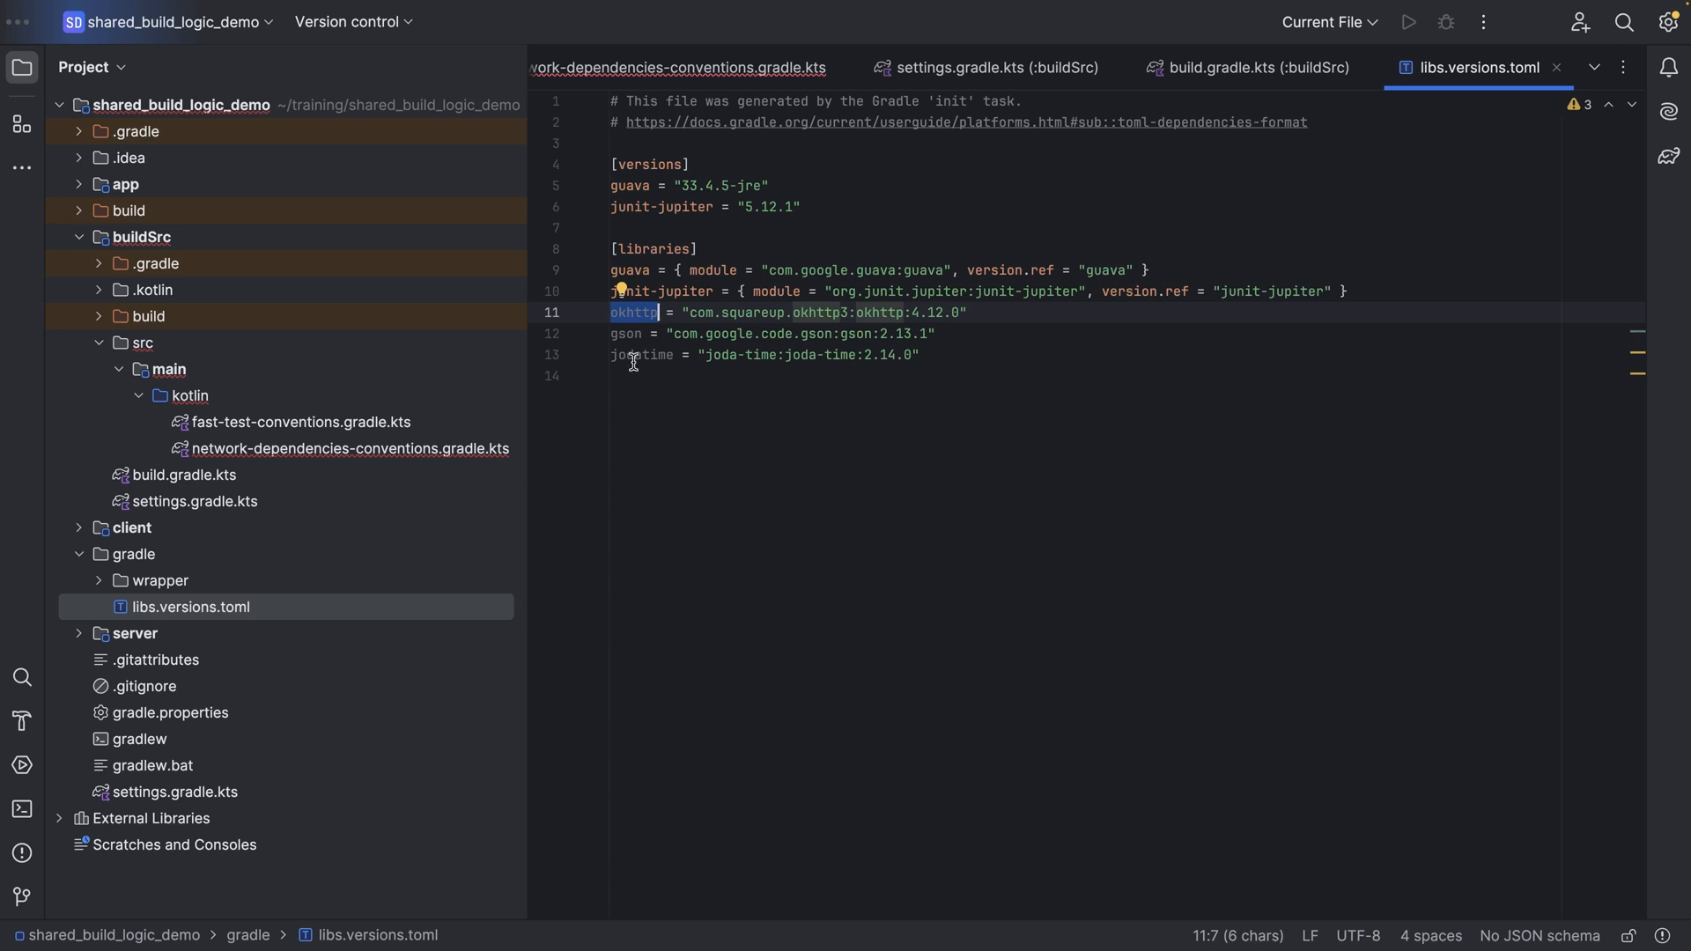
{"action": "left_click", "coordinate": [349, 449]}
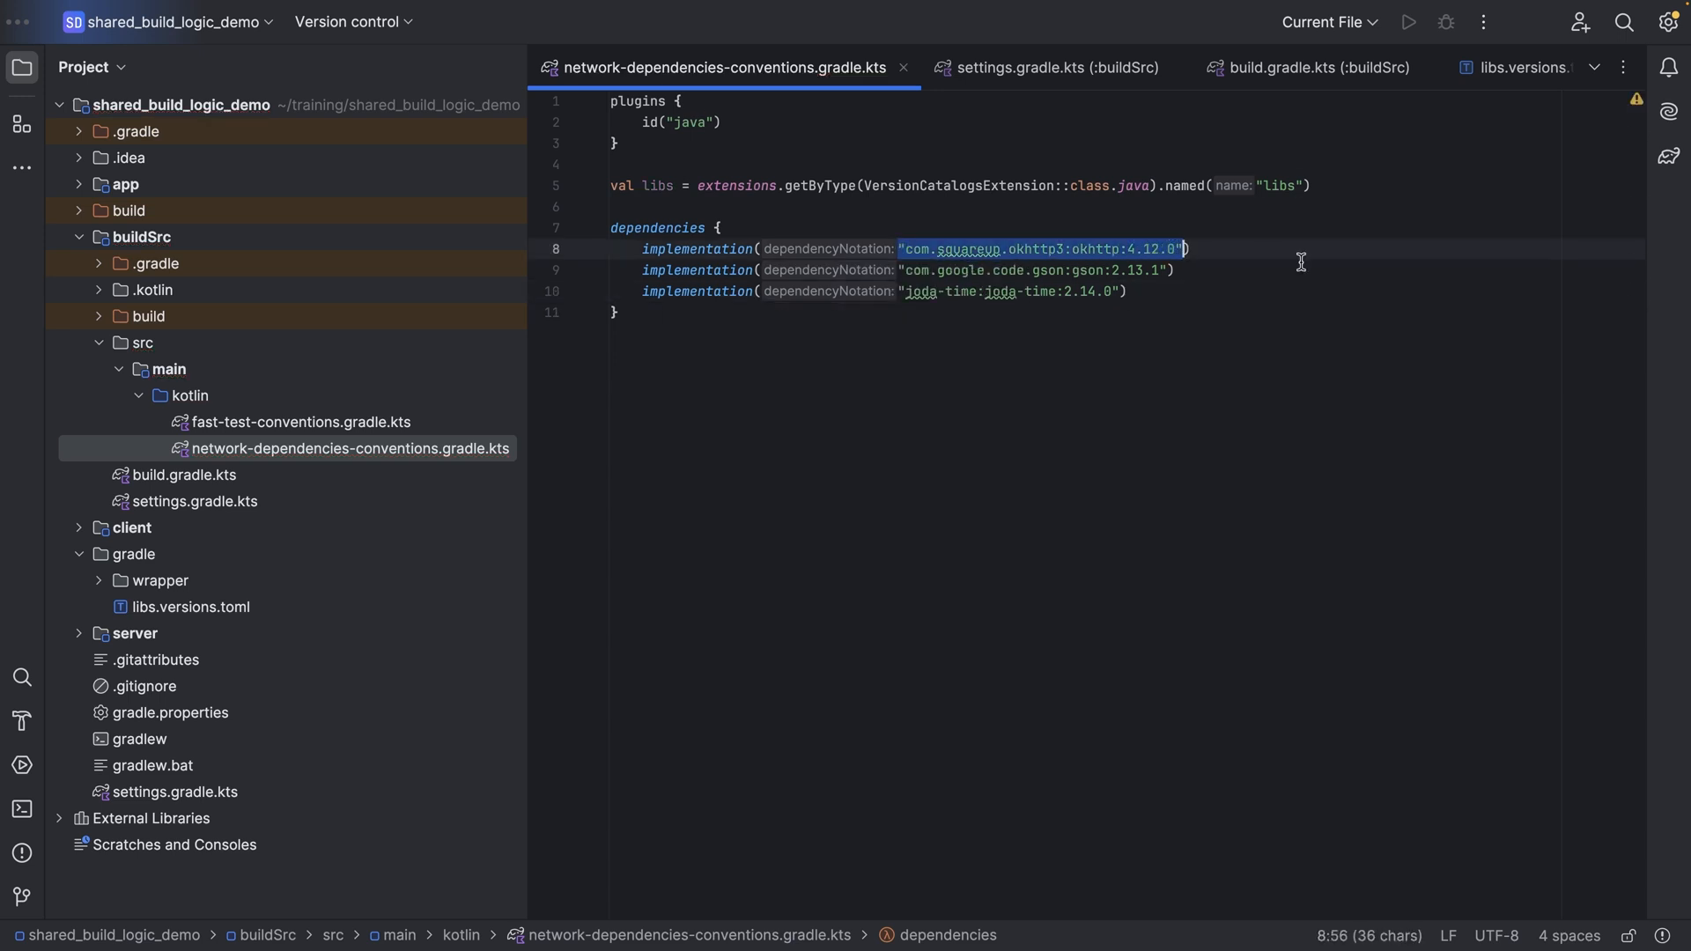
Declare okhttp, gson and jodatime with libs.findLibrary(...) and sync Gradle
{"action": "type", "text": "libs.findLibrary(\"\")"}
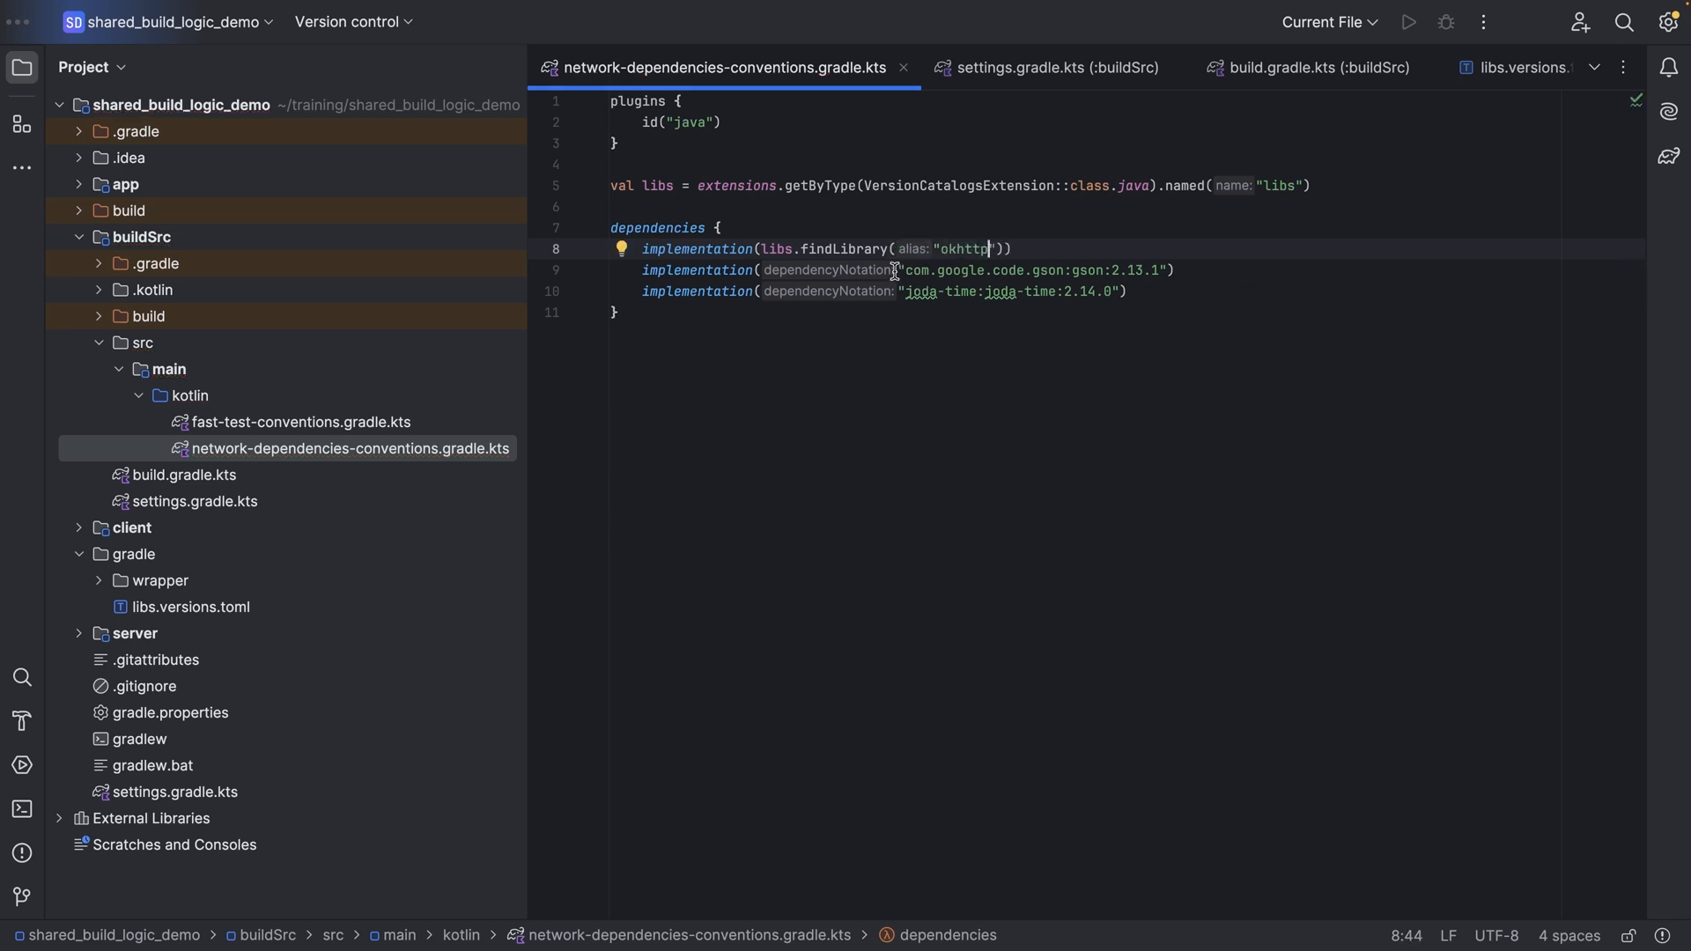
{"action": "double_click", "coordinate": [1034, 269]}
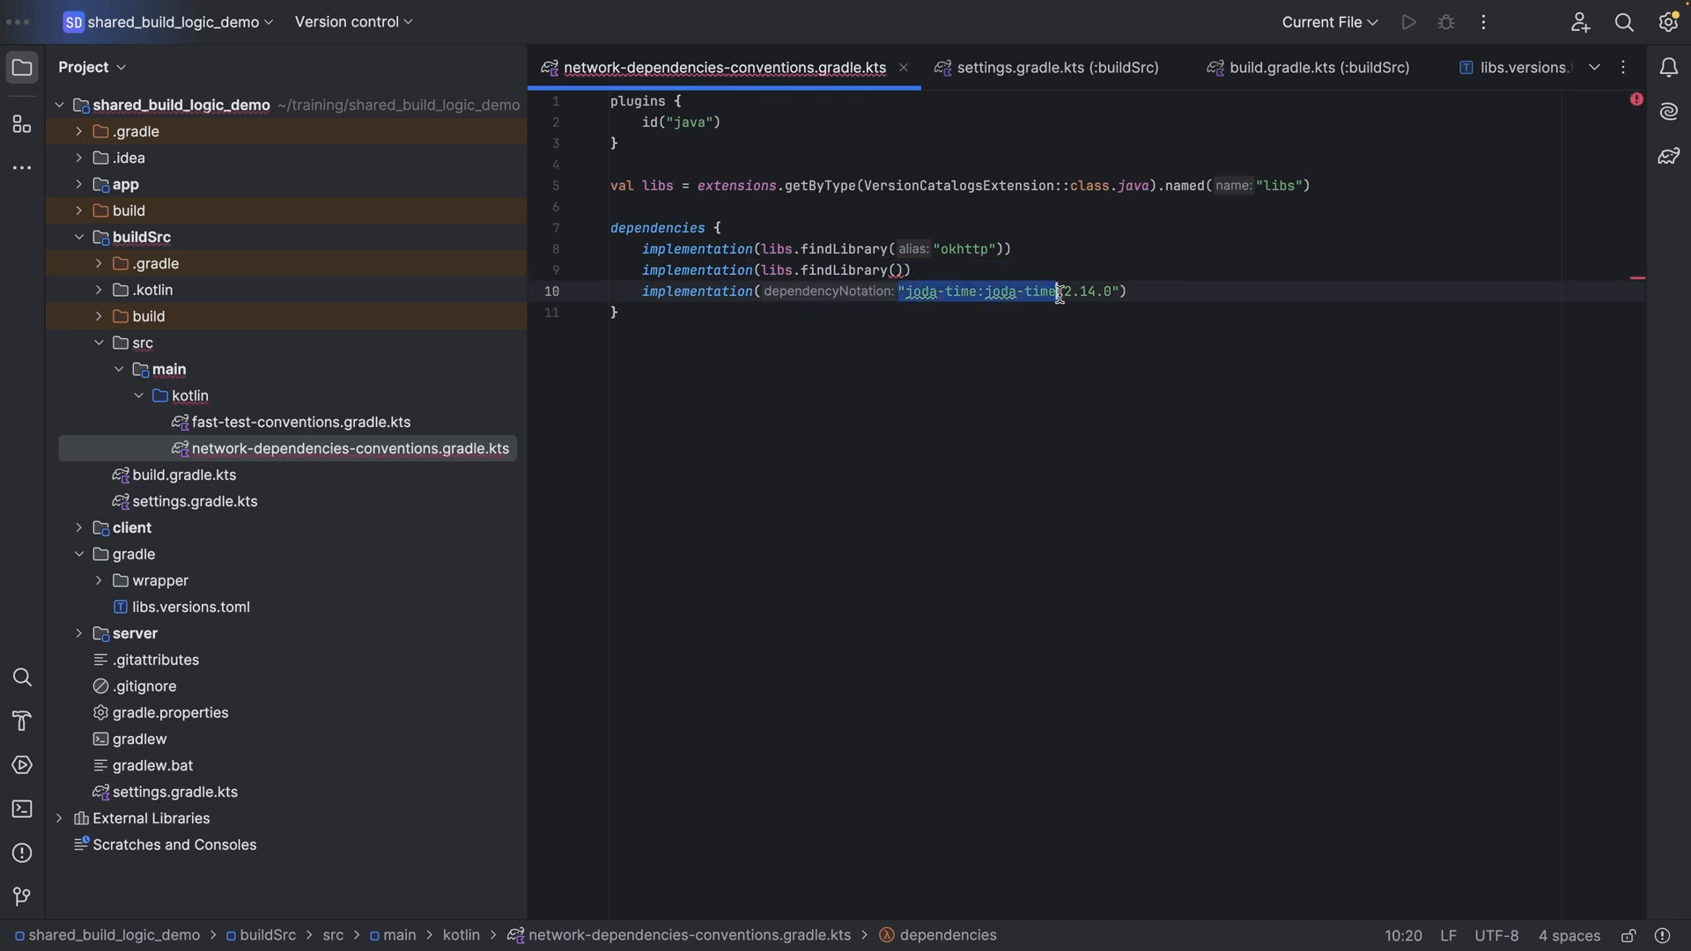
{"action": "type", "text": "libs.findLibrary()"}
{"action": "left_click", "coordinate": [777, 270]}
{"action": "type", "text": "\"gson"}
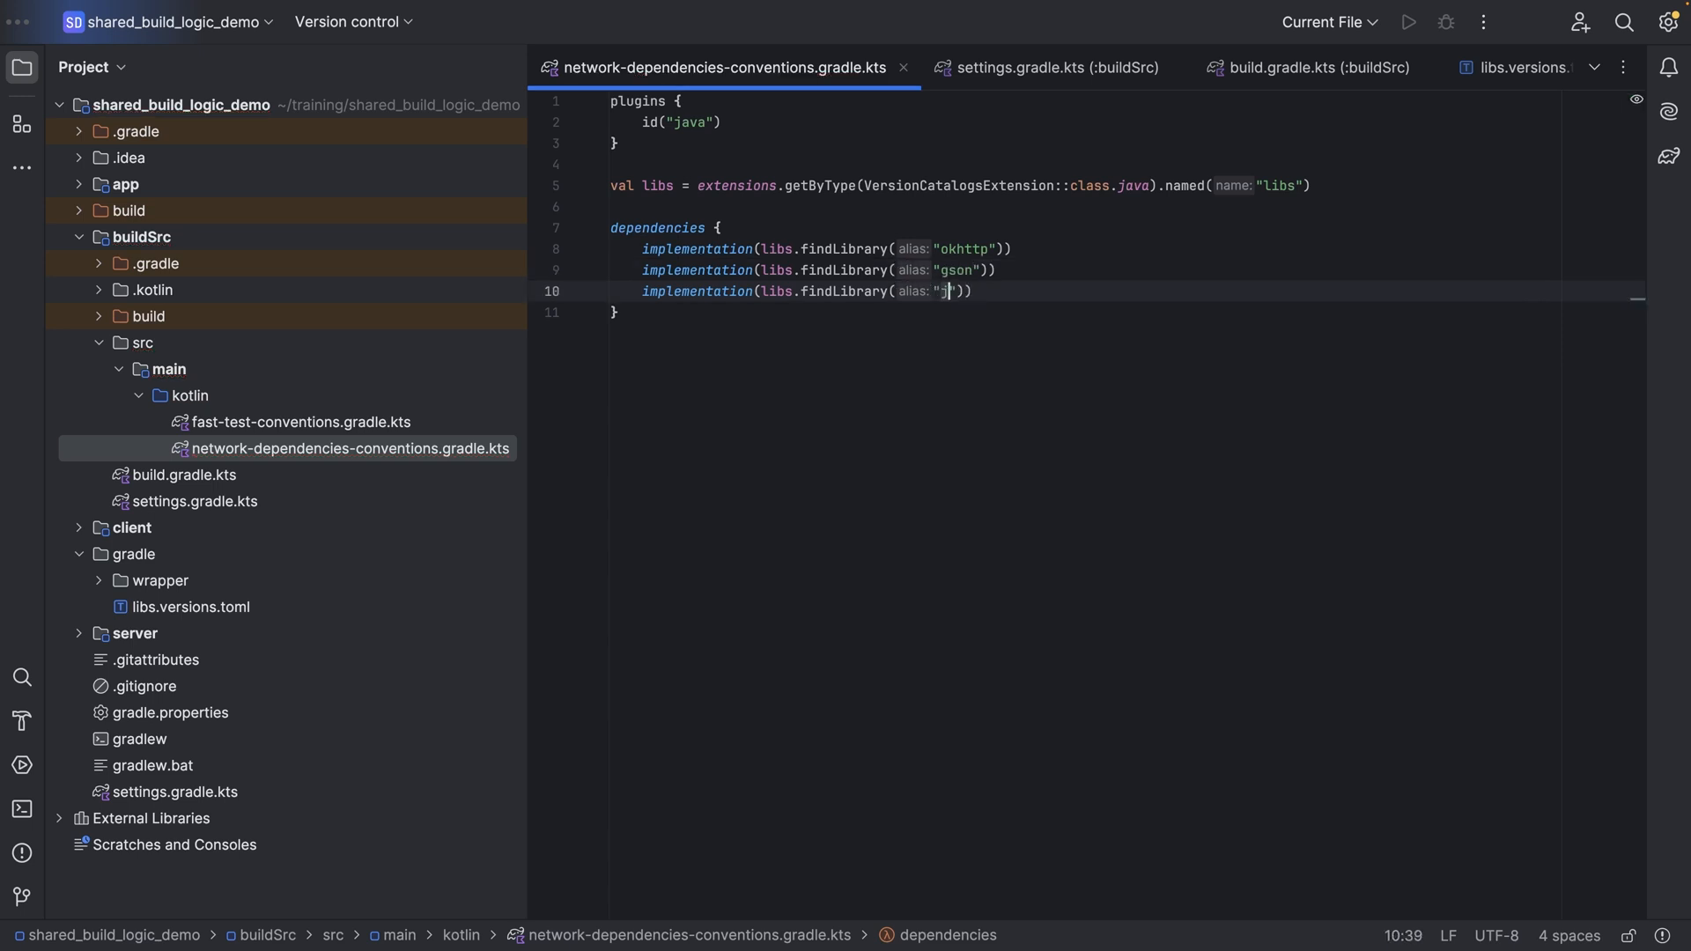
{"action": "type", "text": "odatime"}
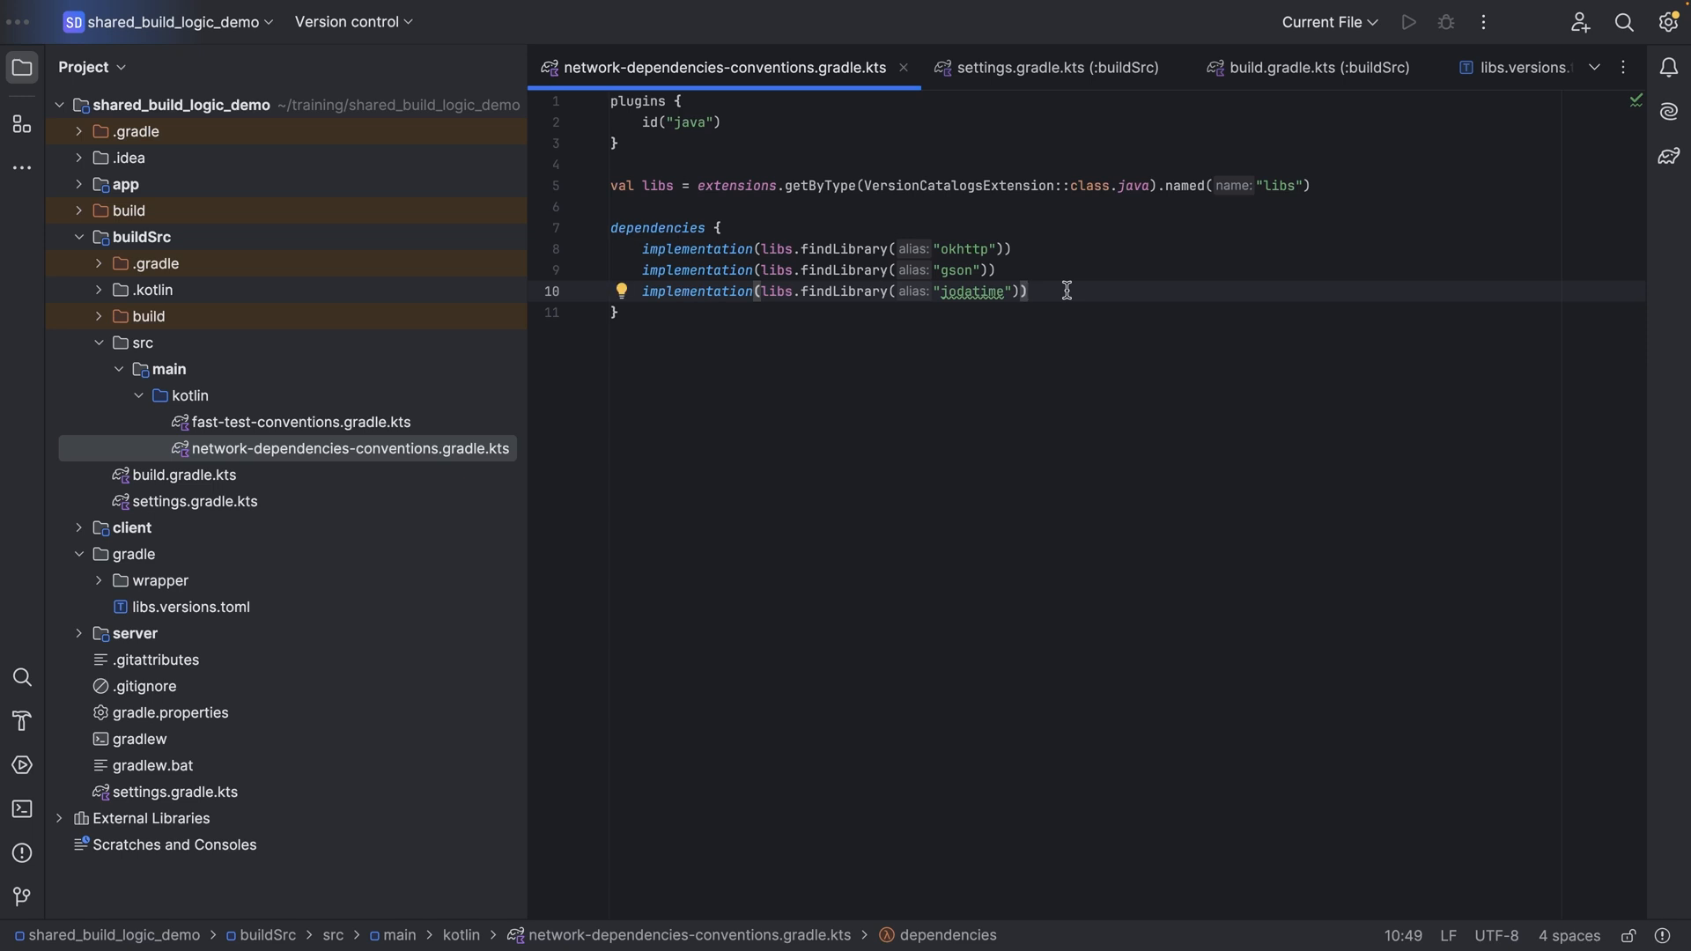
{"action": "left_click", "coordinate": [1668, 157]}
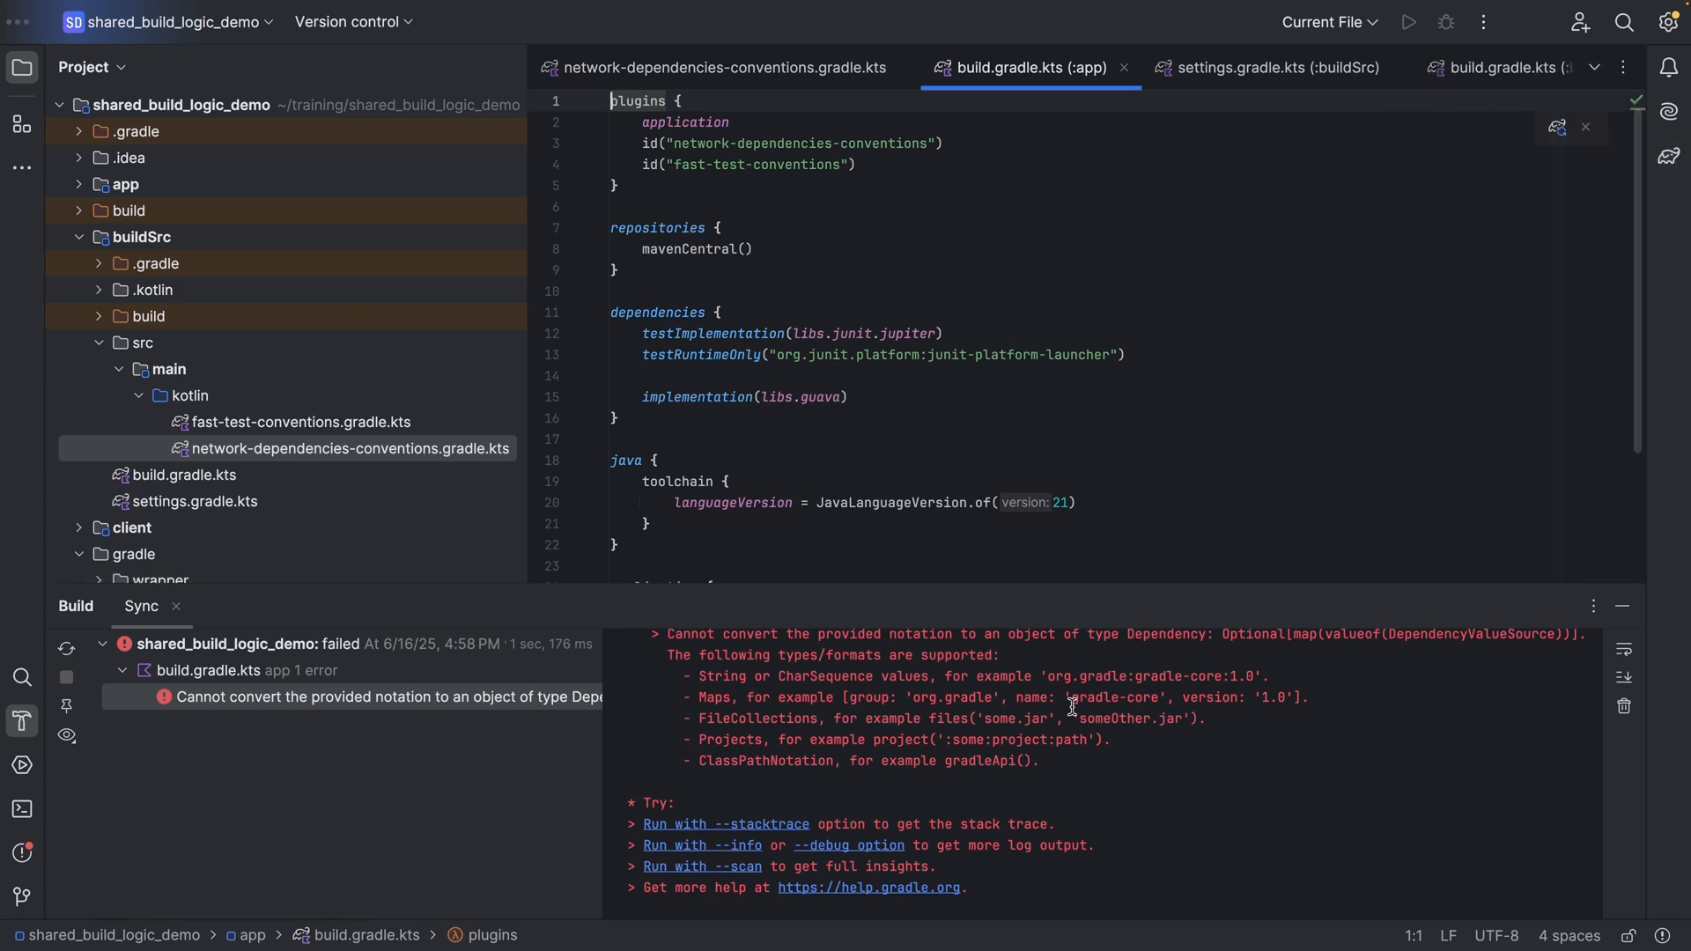
{"action": "scroll", "scroll_direction": "up", "scroll_amount": 3}
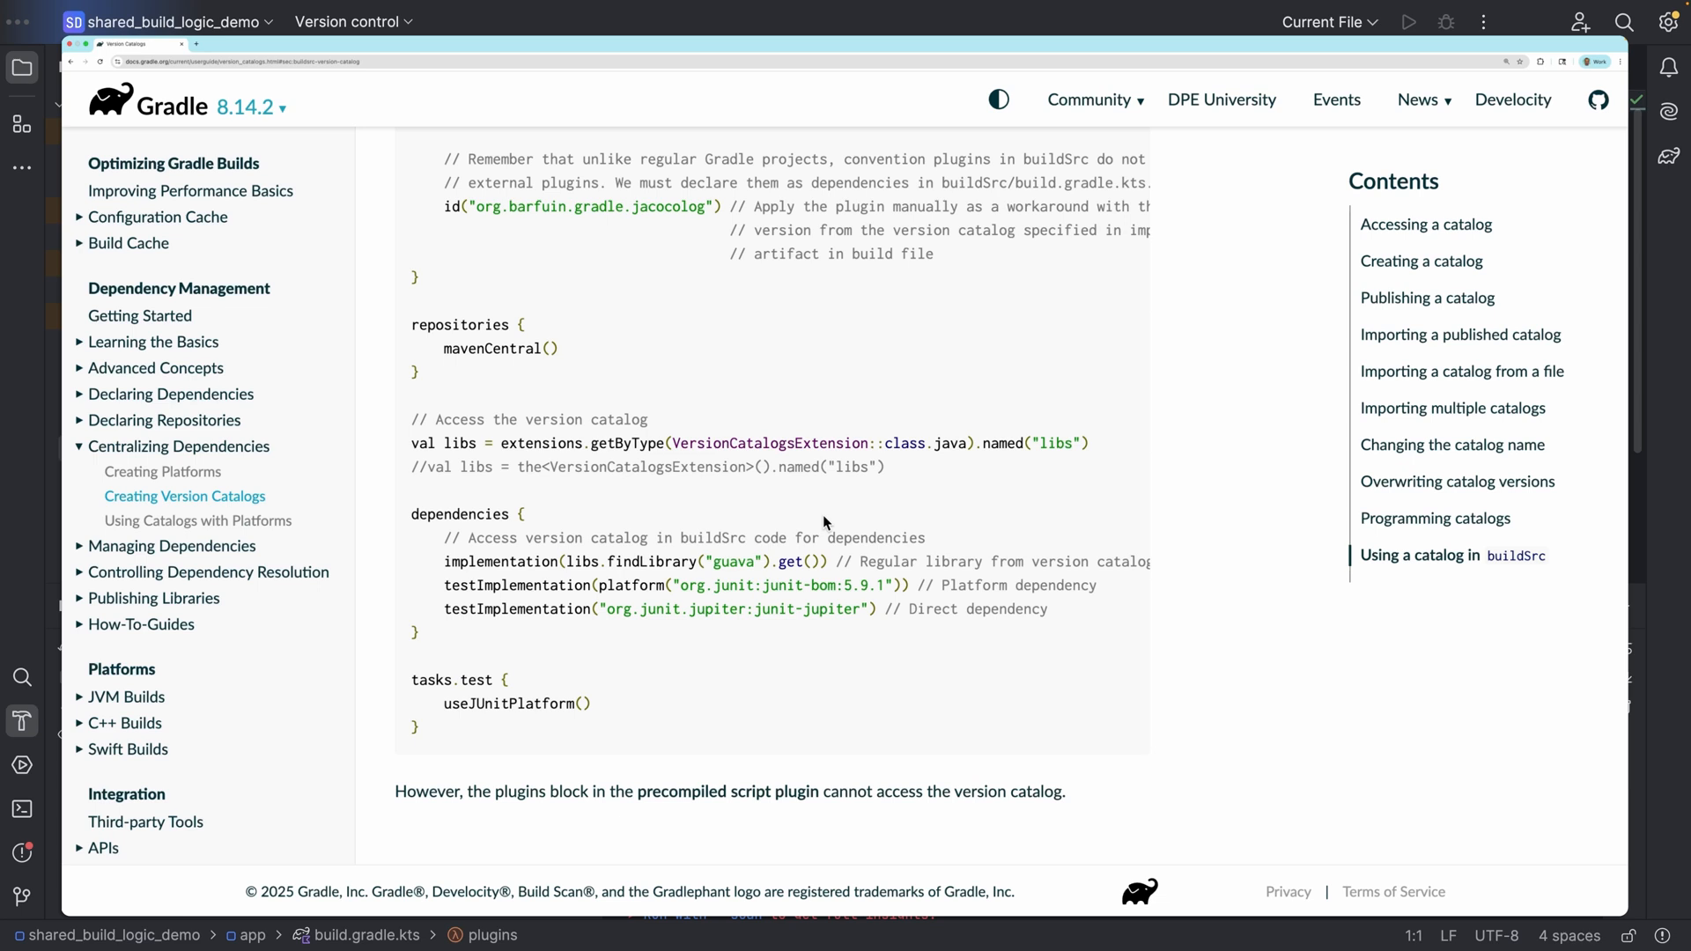
{"action": "mouse_move", "coordinate": [789, 557]}
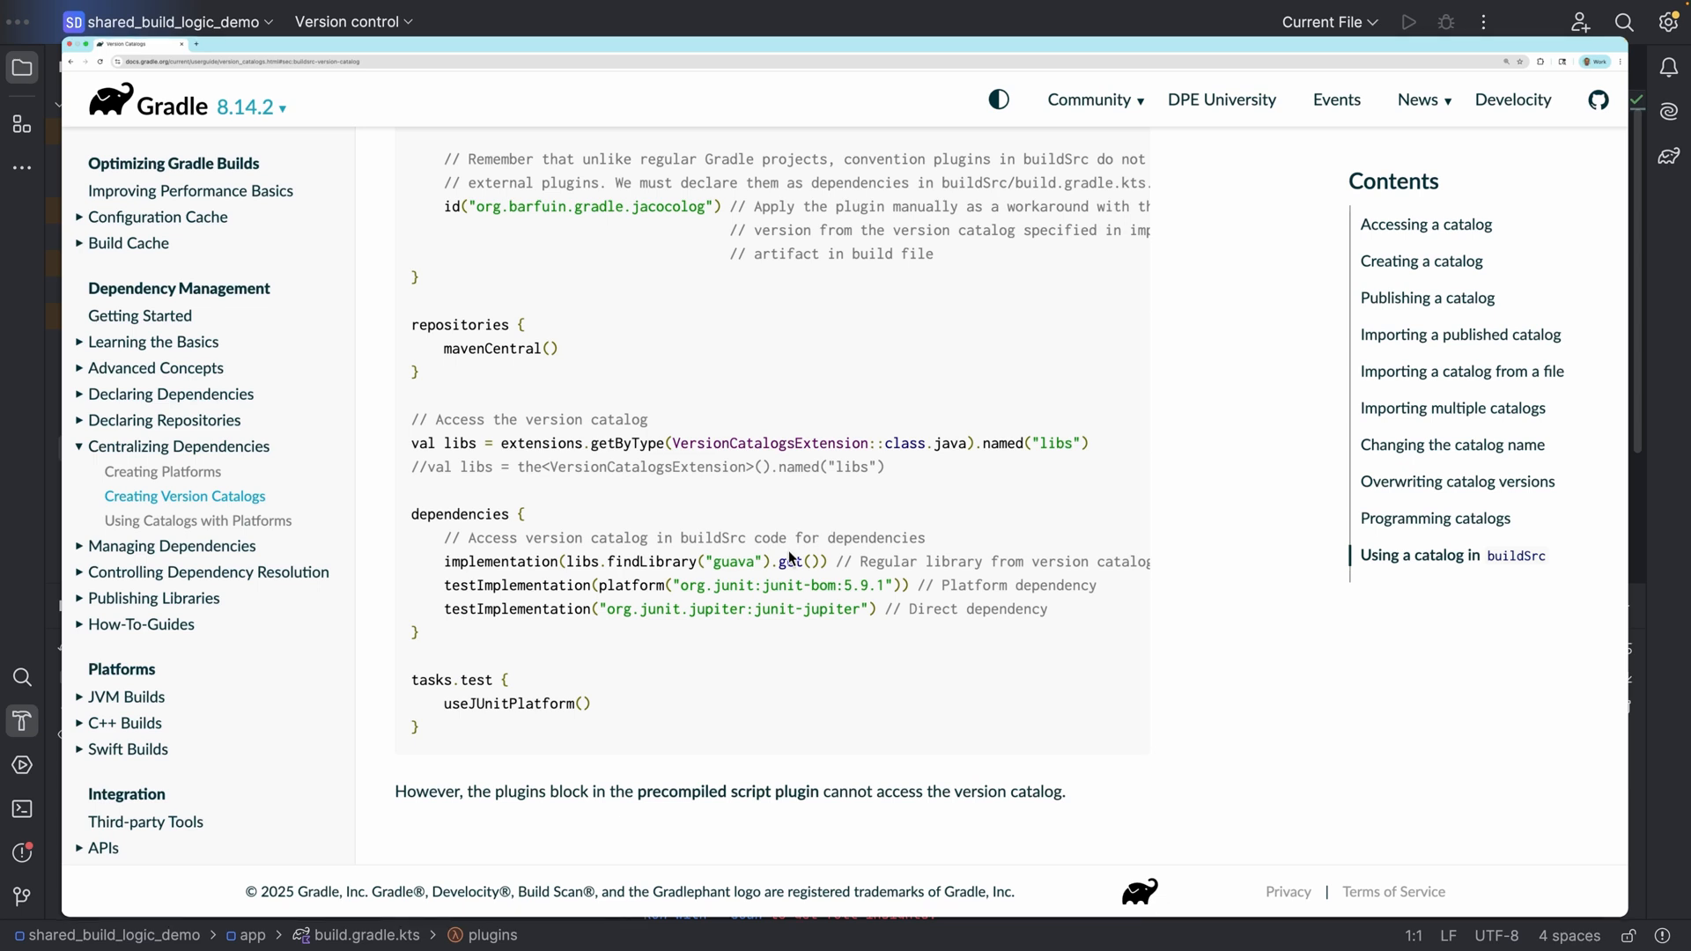
{"action": "double_click", "coordinate": [793, 562]}
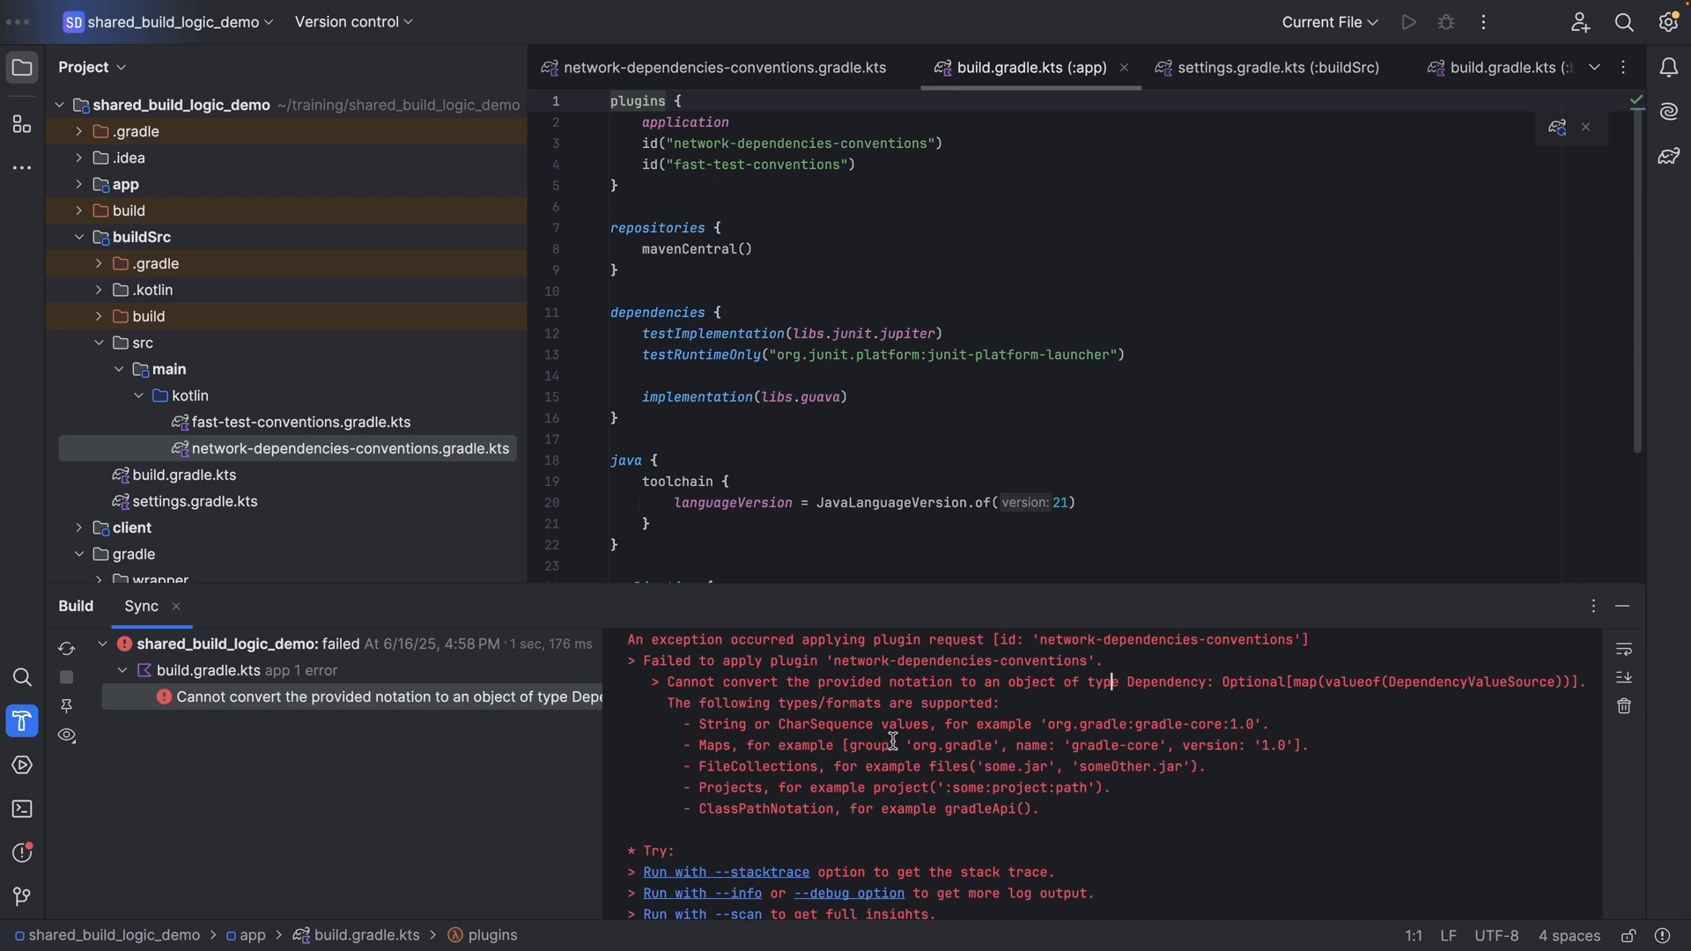
{"action": "mouse_move", "coordinate": [896, 270]}
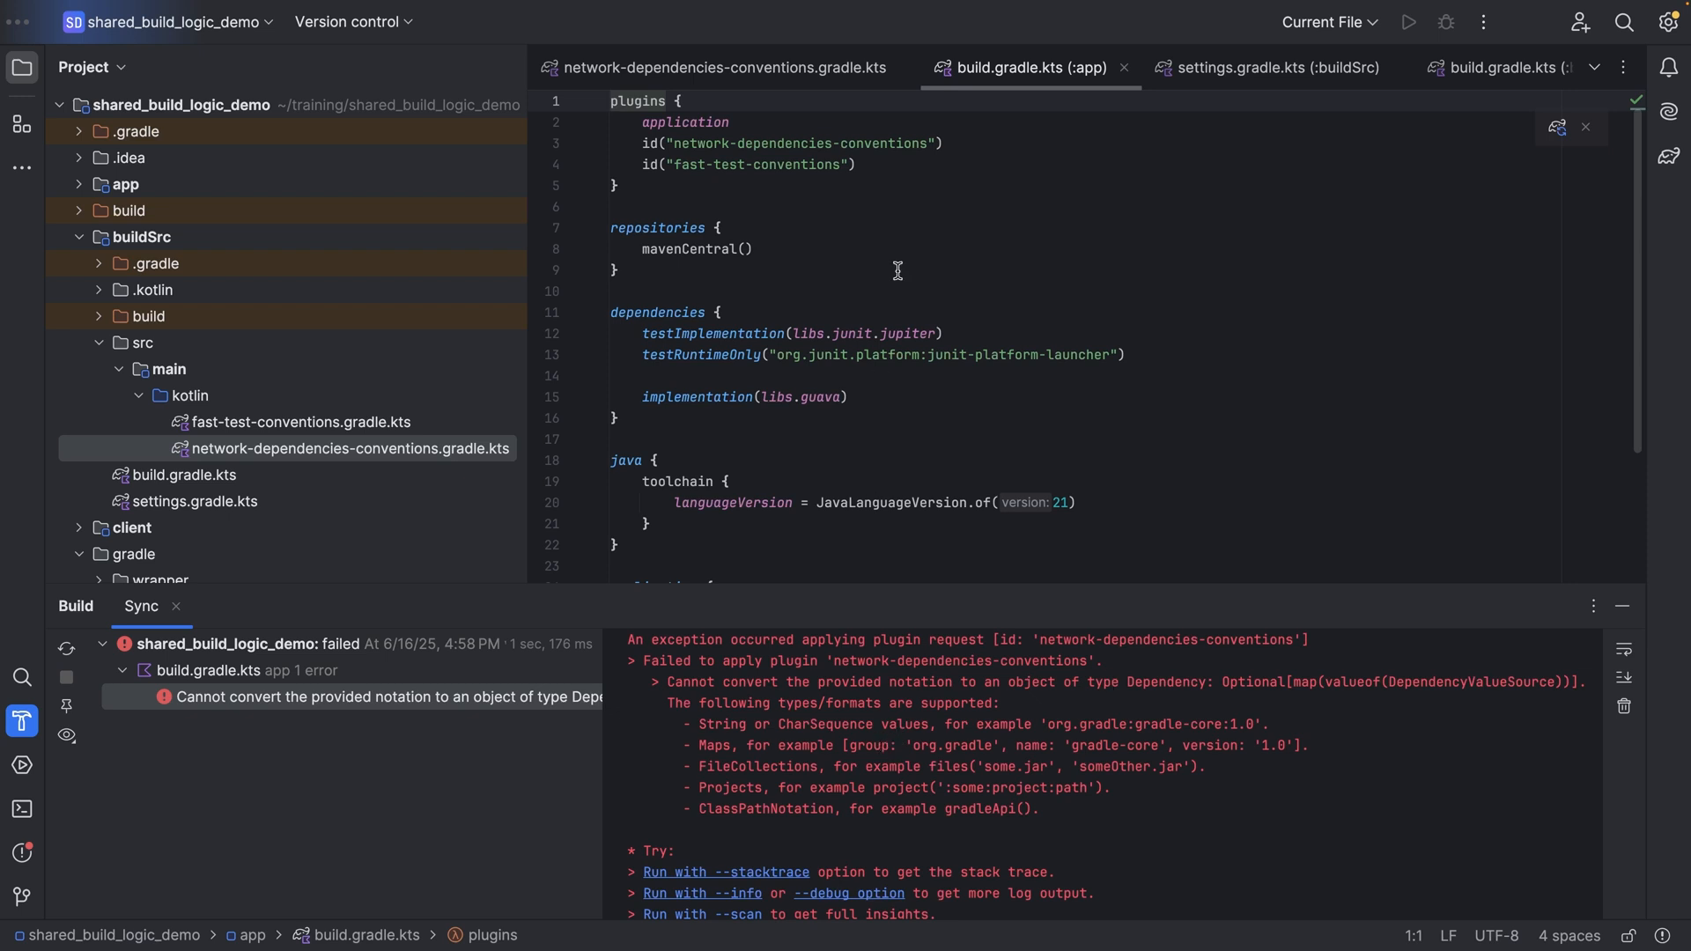
Append .get() to each findLibrary call so the Gradle sync succeeds
{"action": "left_click", "coordinate": [719, 67]}
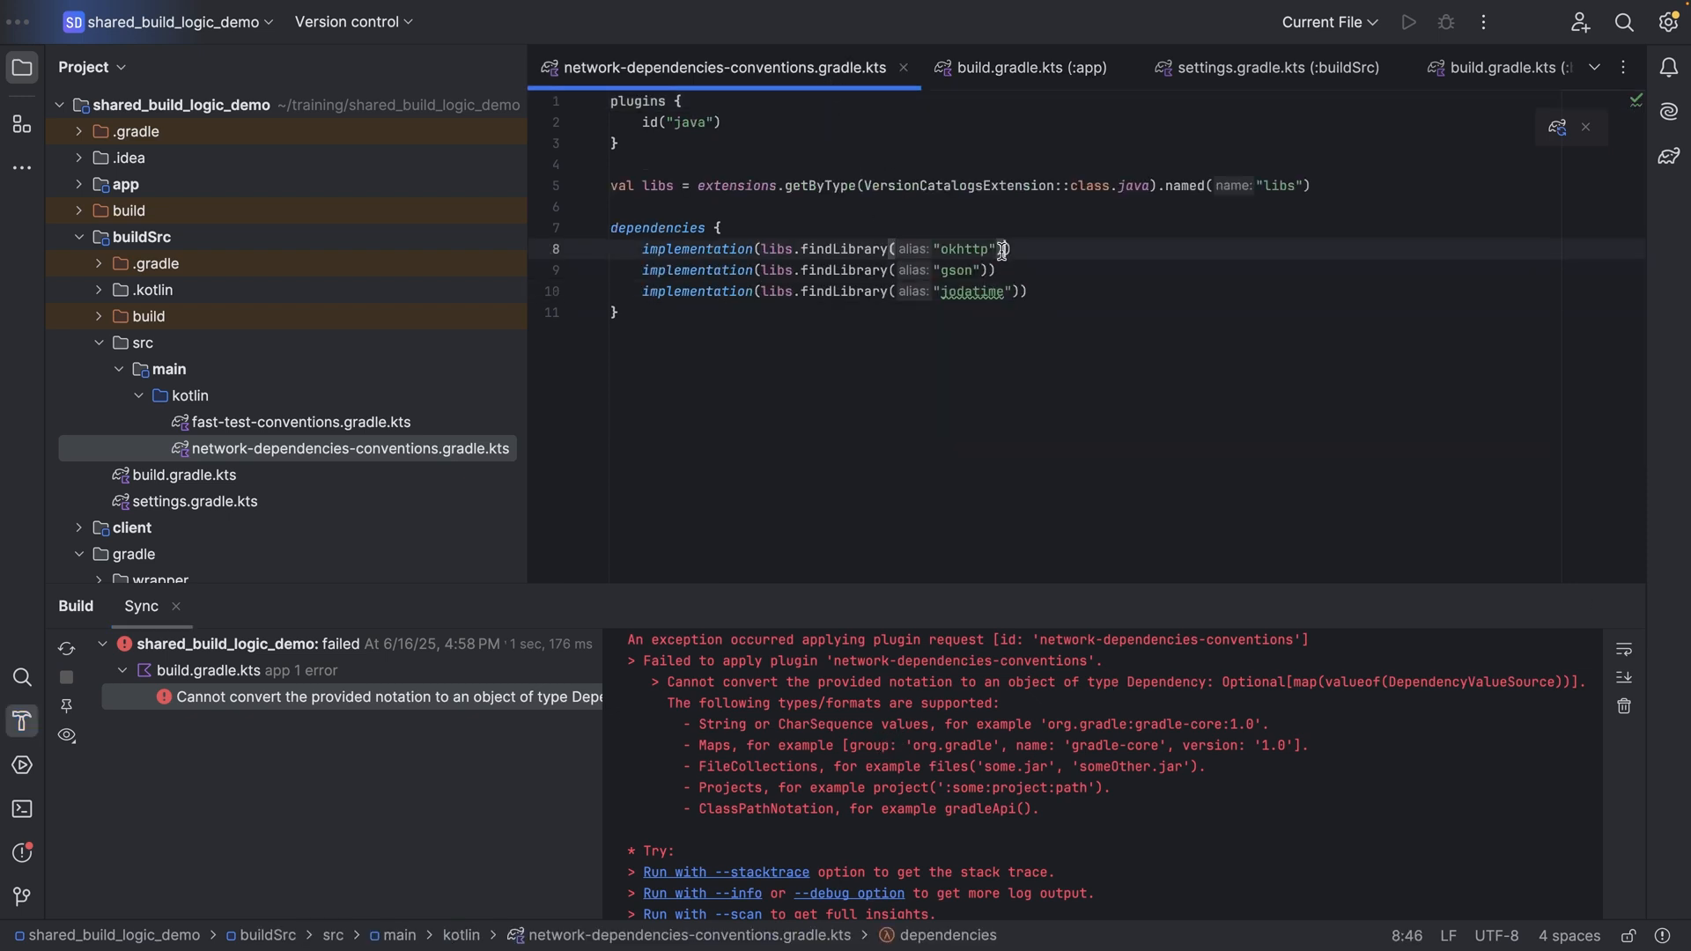
{"action": "type", "text": ".get()"}
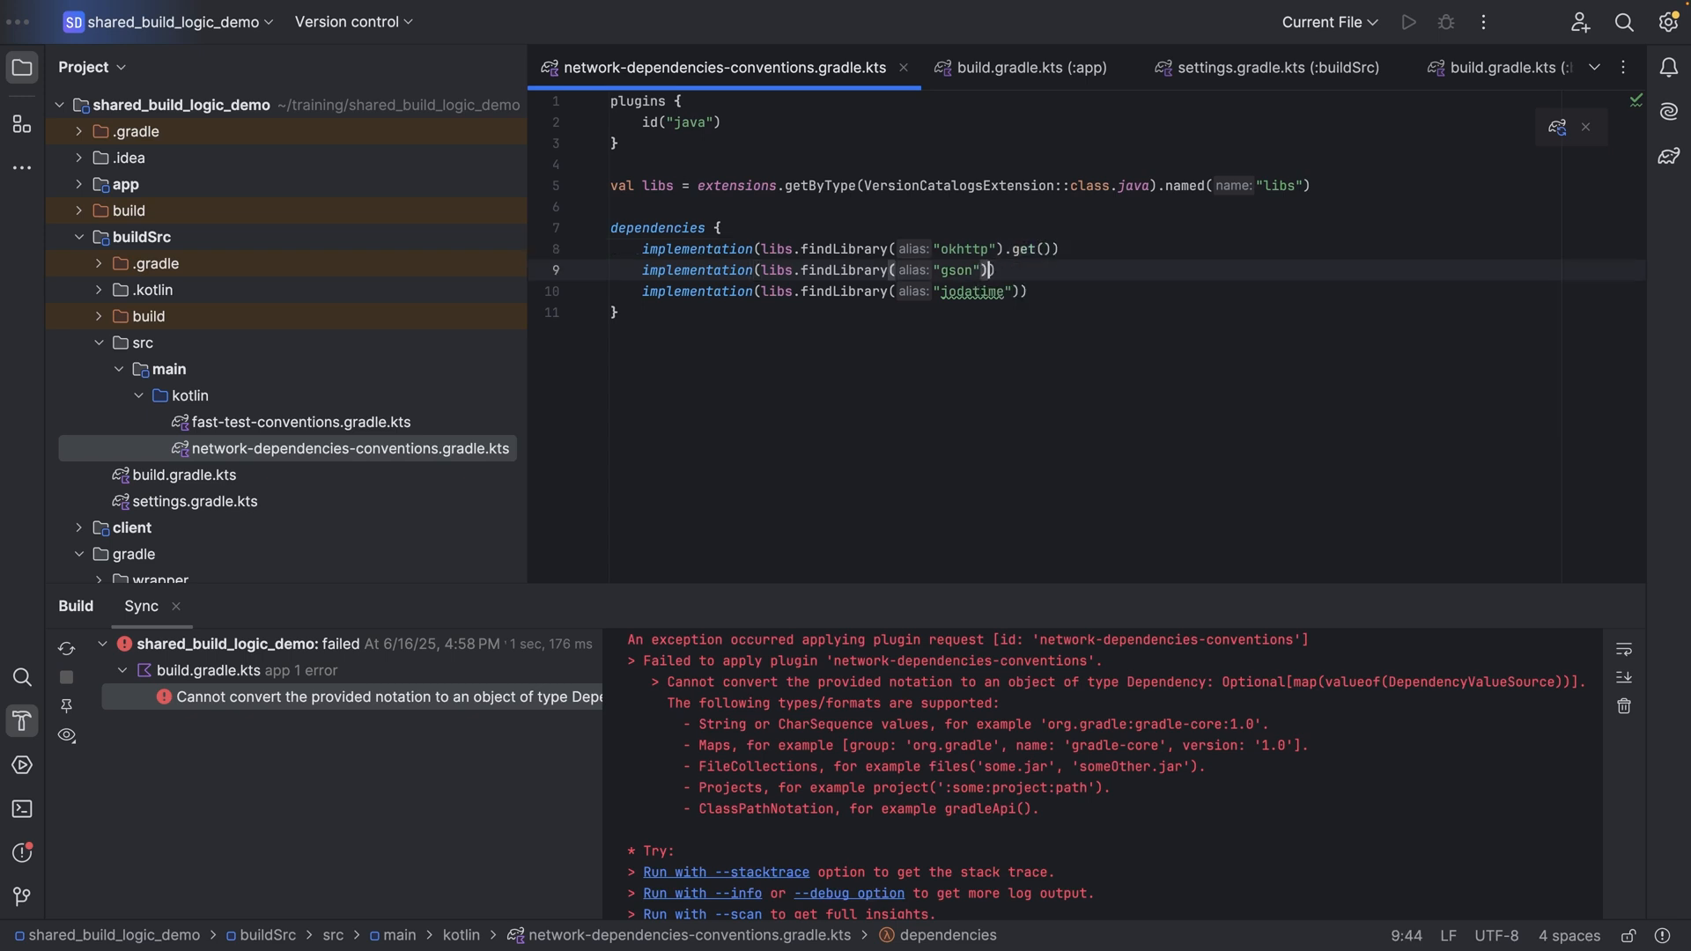
{"action": "type", "text": ".get()"}
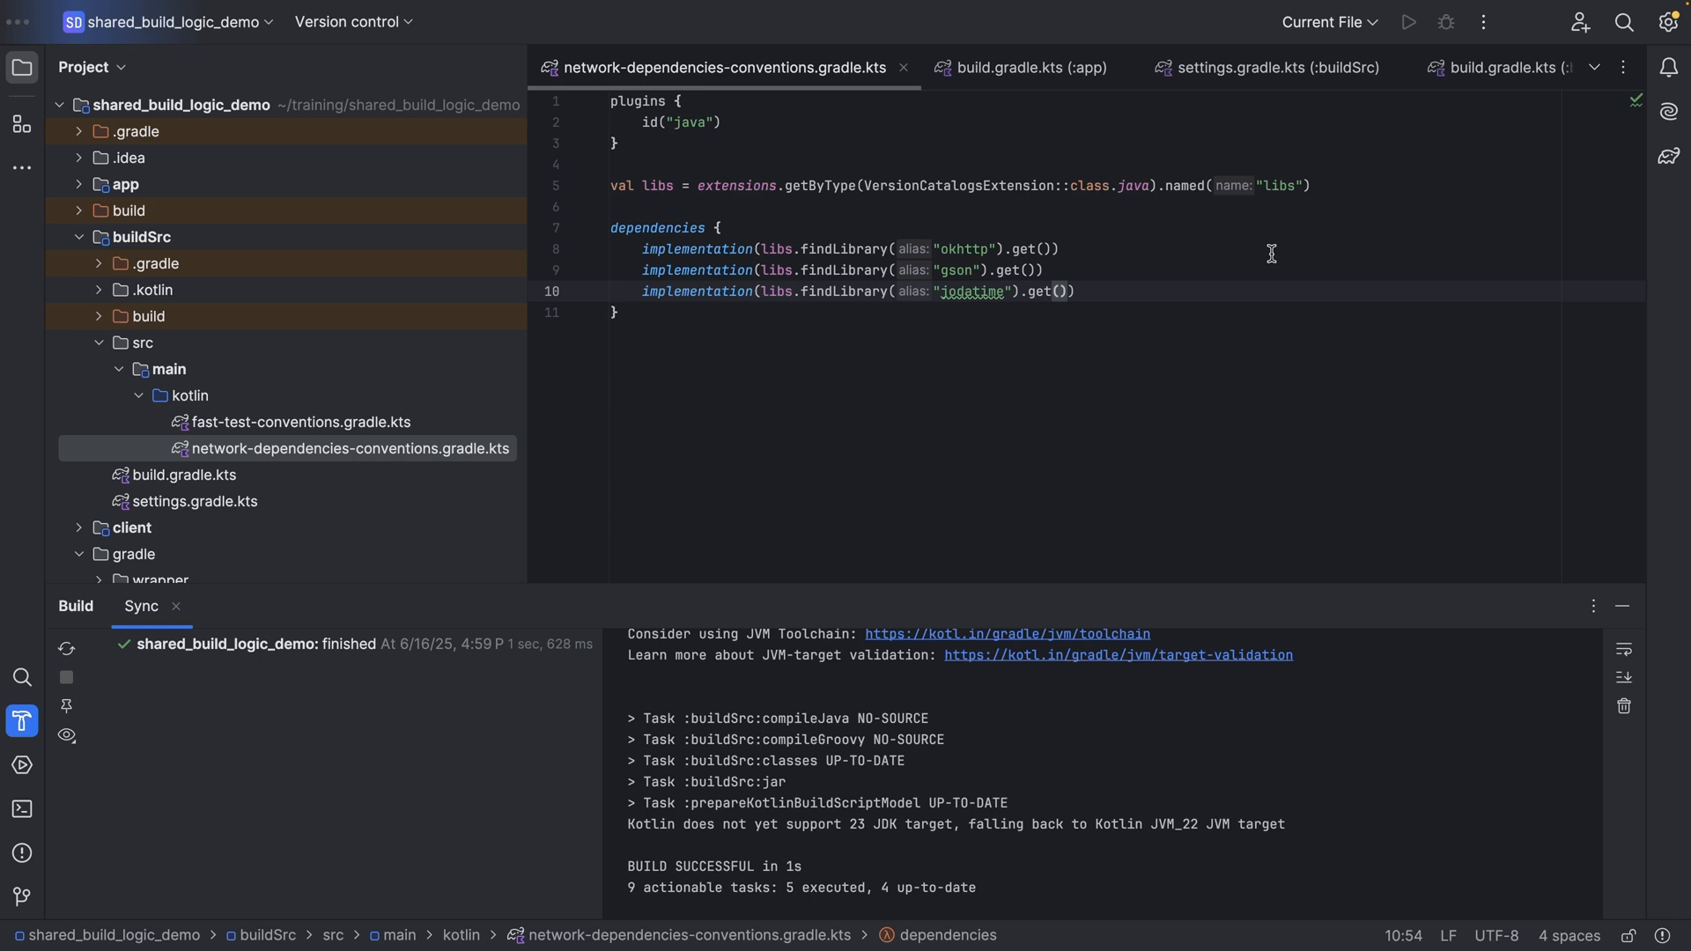
{"action": "left_click", "coordinate": [1277, 67]}
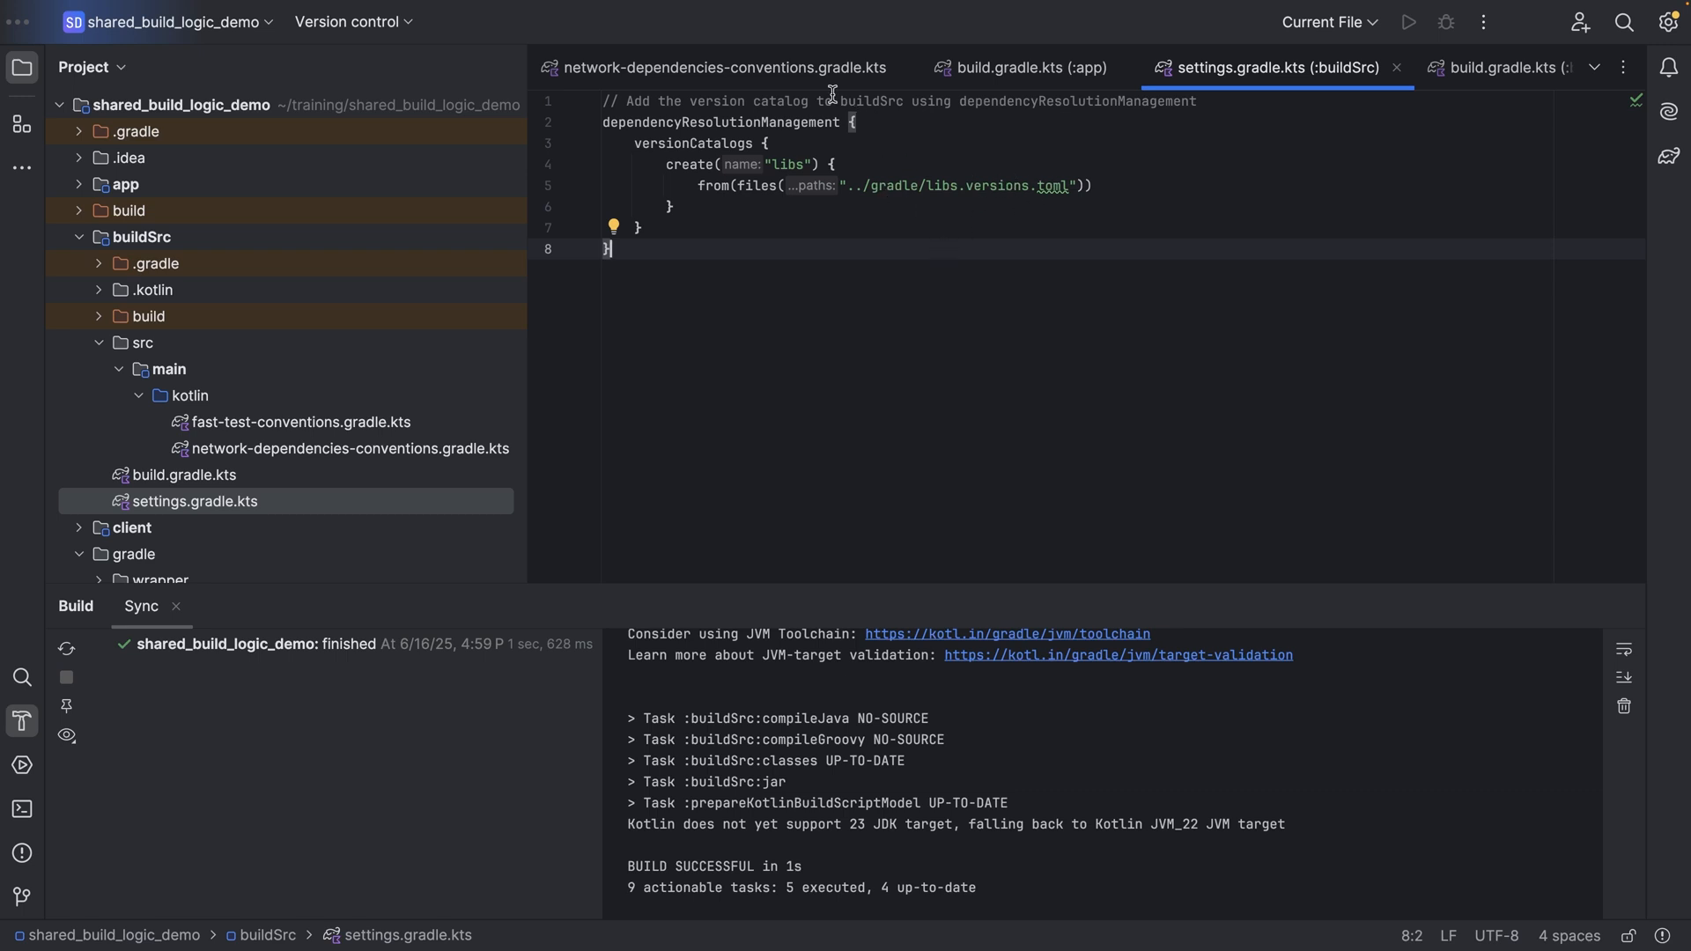
{"action": "left_click", "coordinate": [719, 67]}
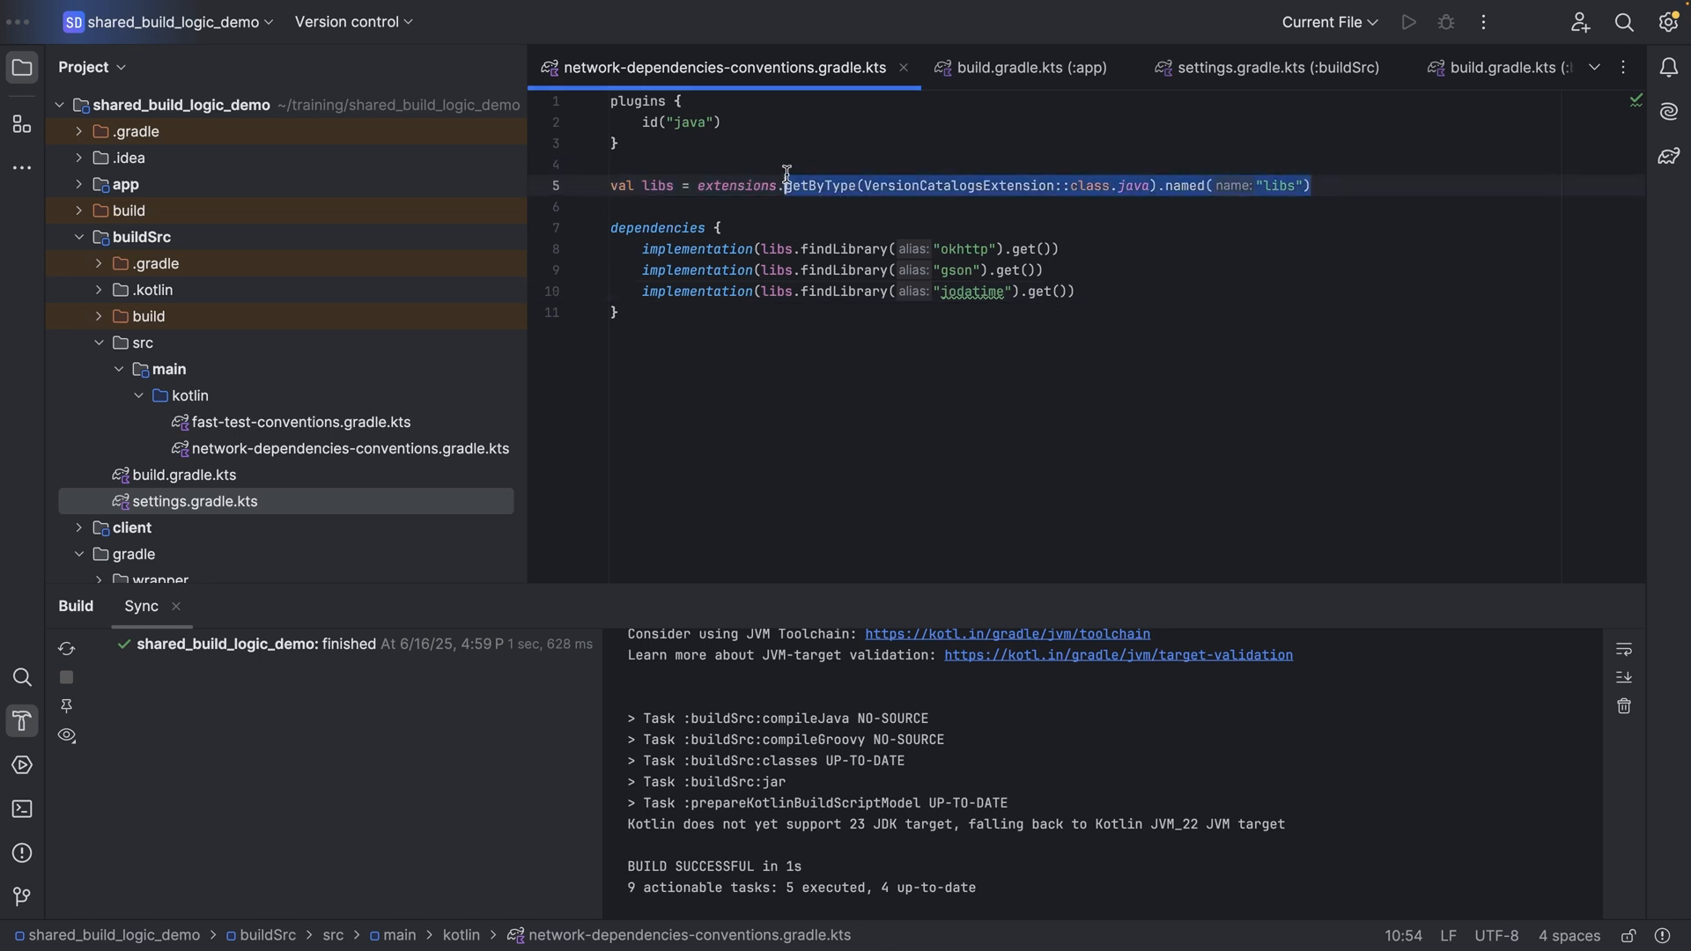
{"action": "left_click", "coordinate": [830, 249]}
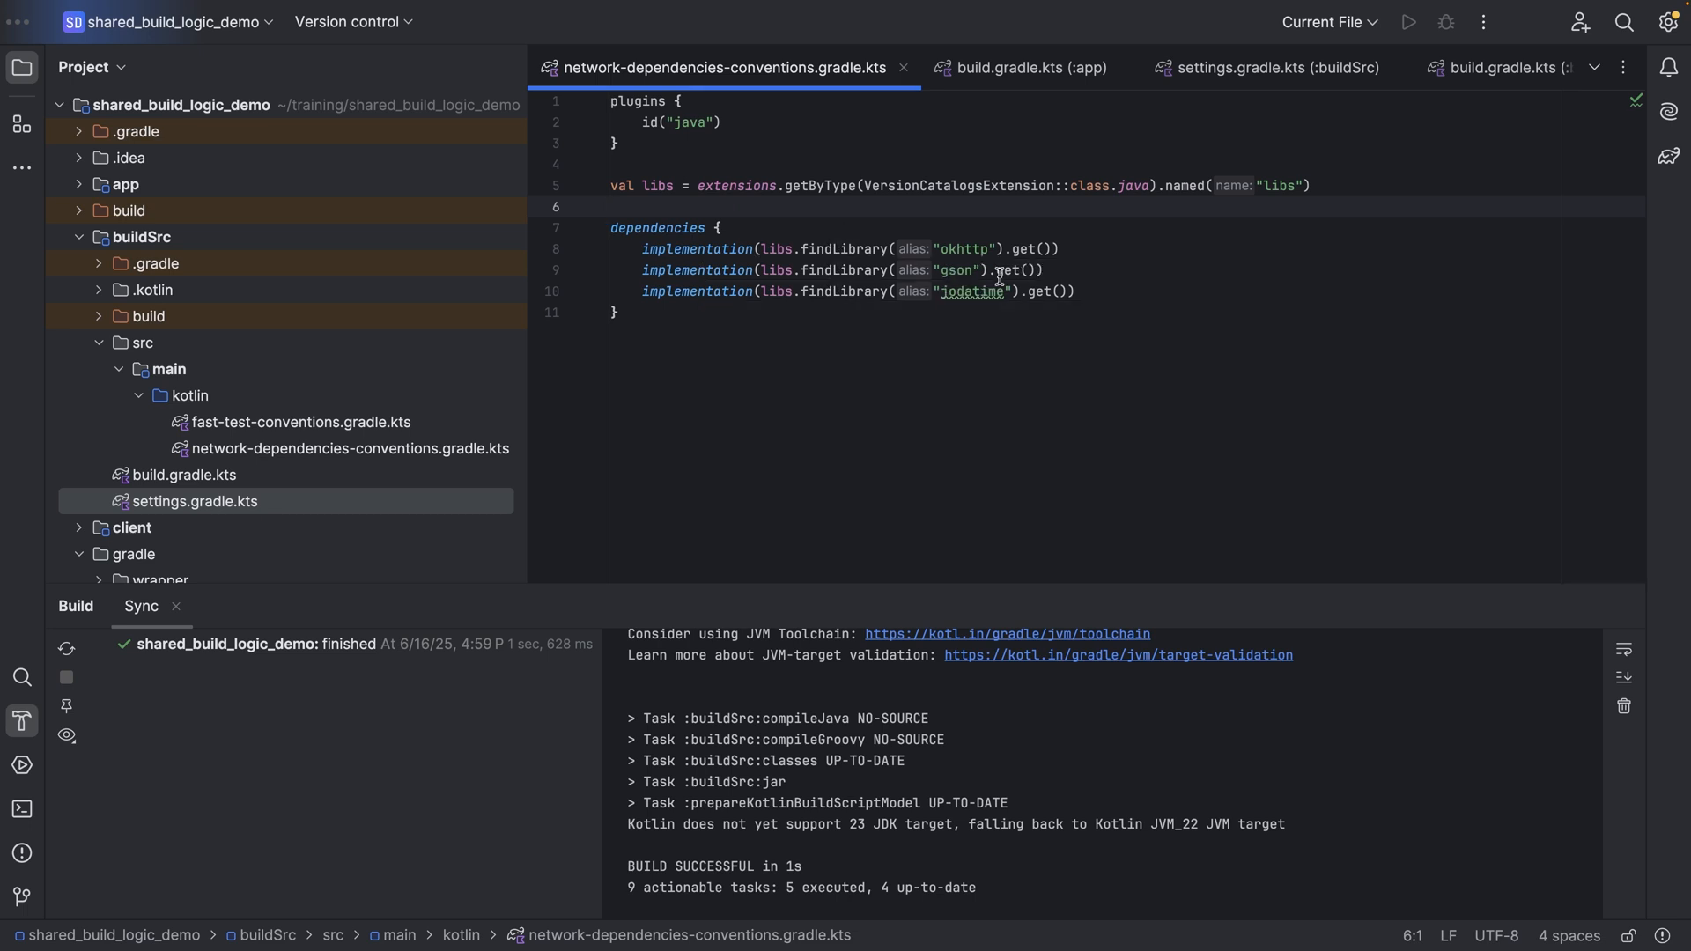
{"action": "left_click", "coordinate": [1010, 249]}
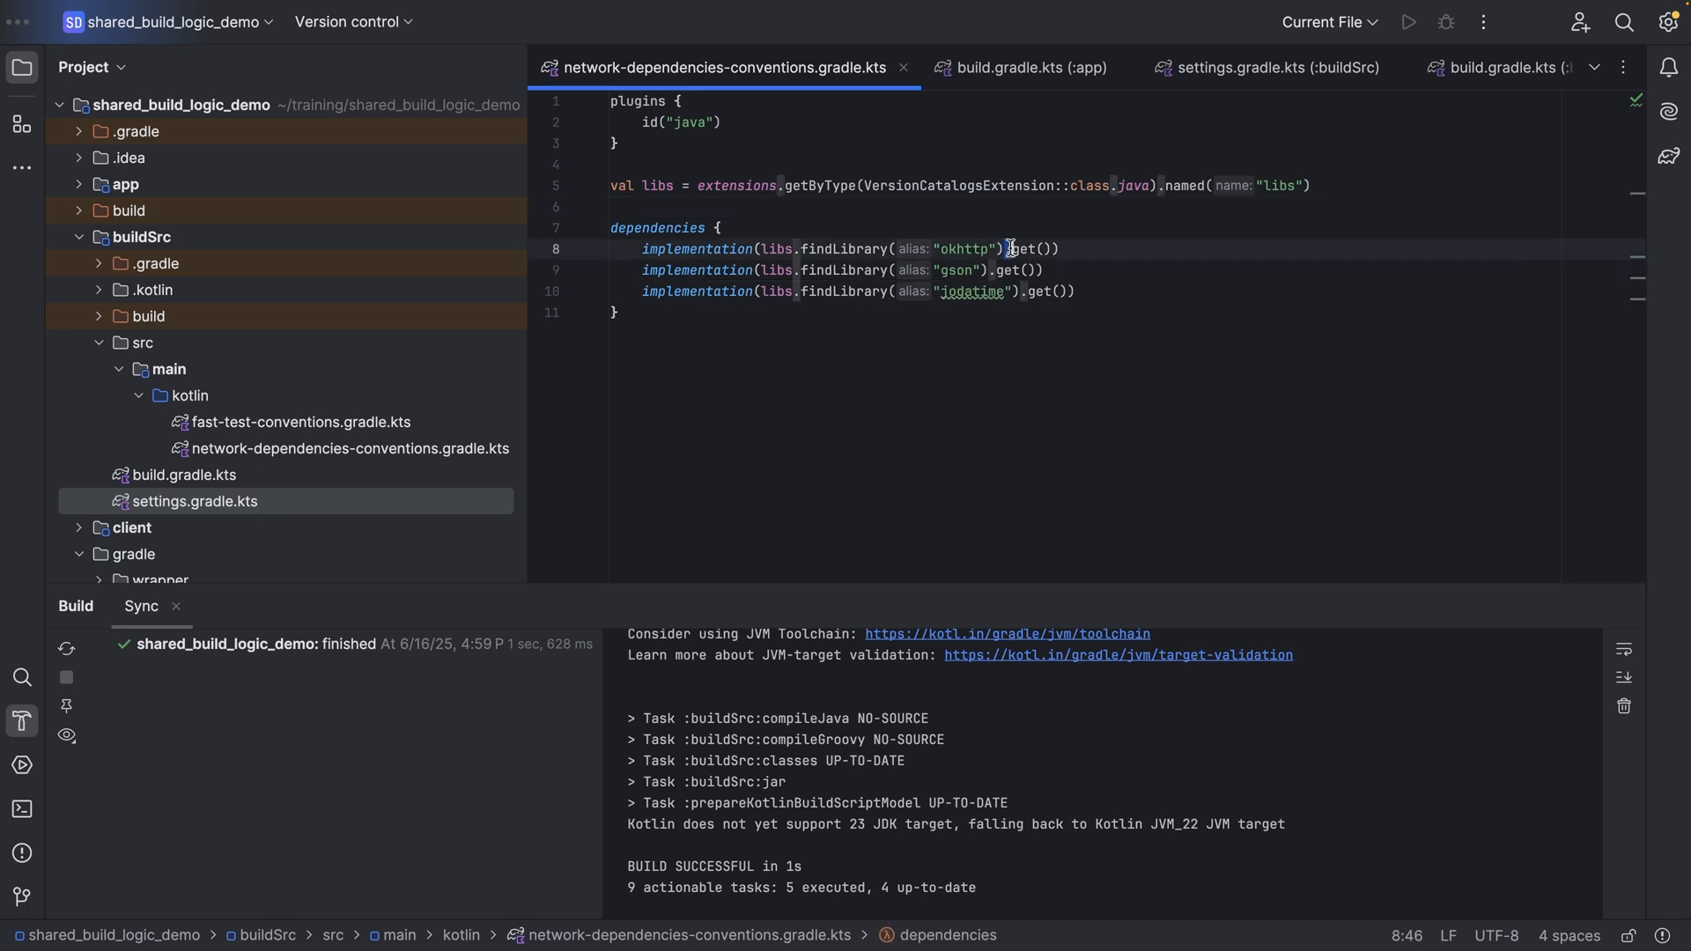